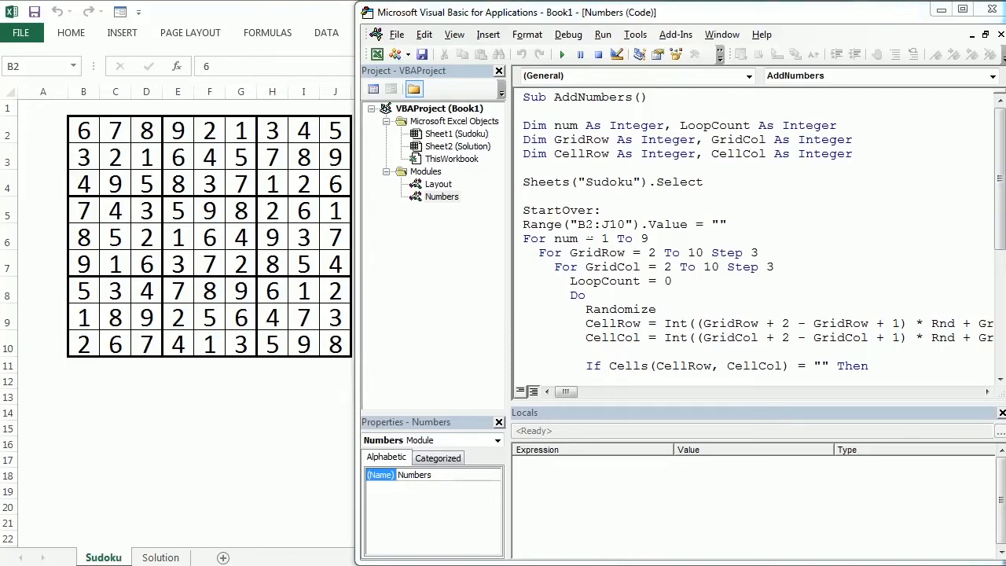
pyautogui.moveTo(59, 140)
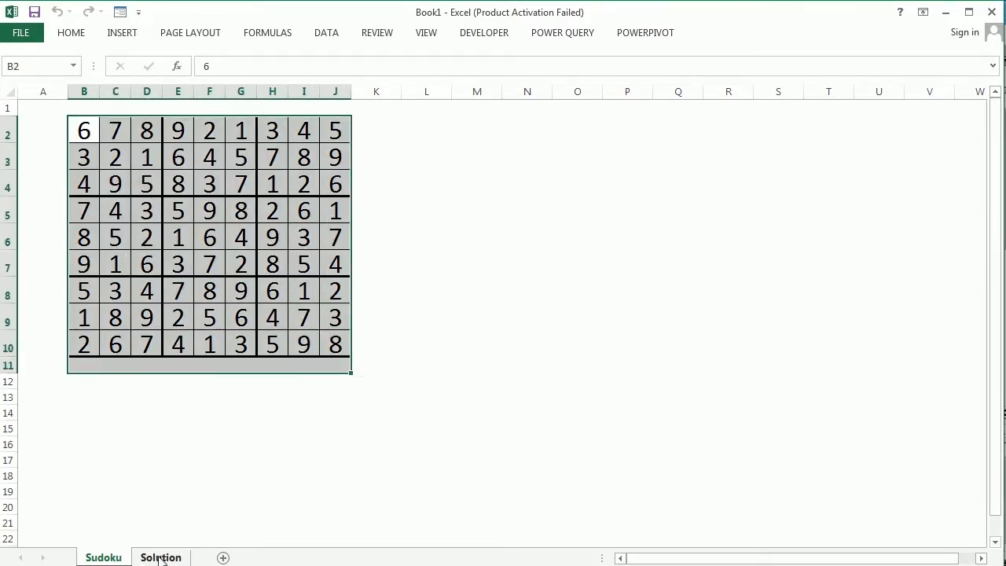
# Dismiss the VBA editor and select cells F4 and D7 of the filled Sudoku grid
pyautogui.click(160, 557)
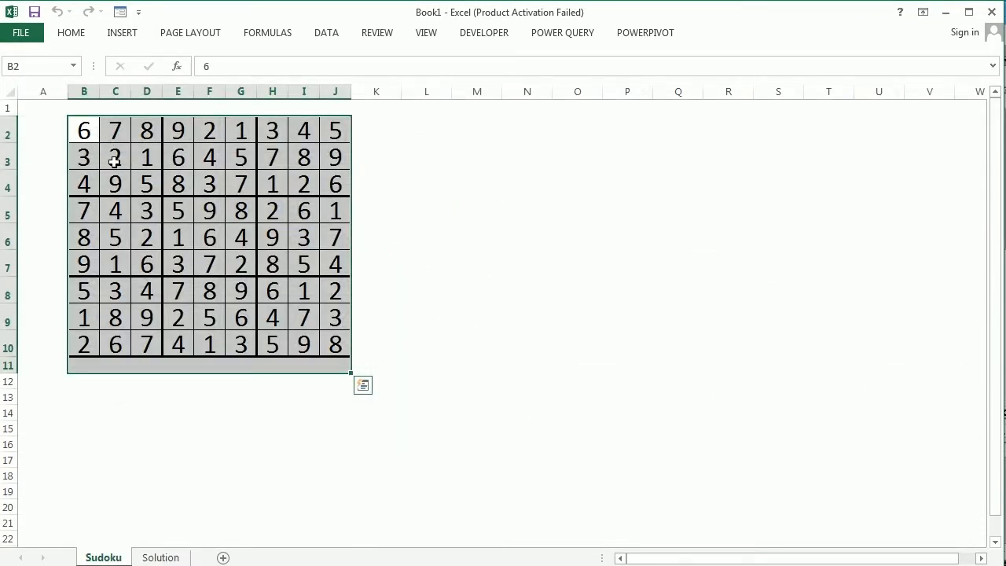
pyautogui.click(209, 184)
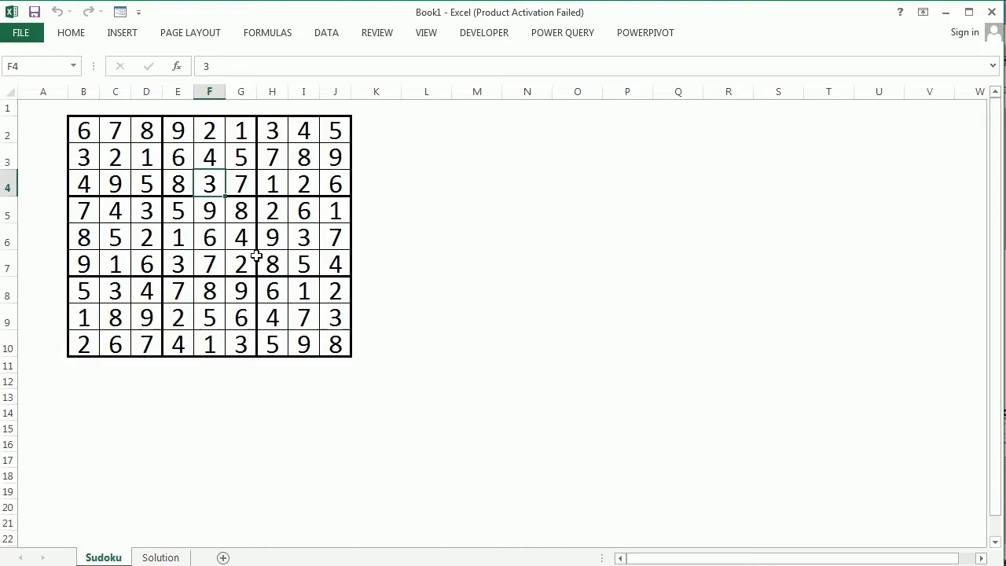
pyautogui.click(146, 263)
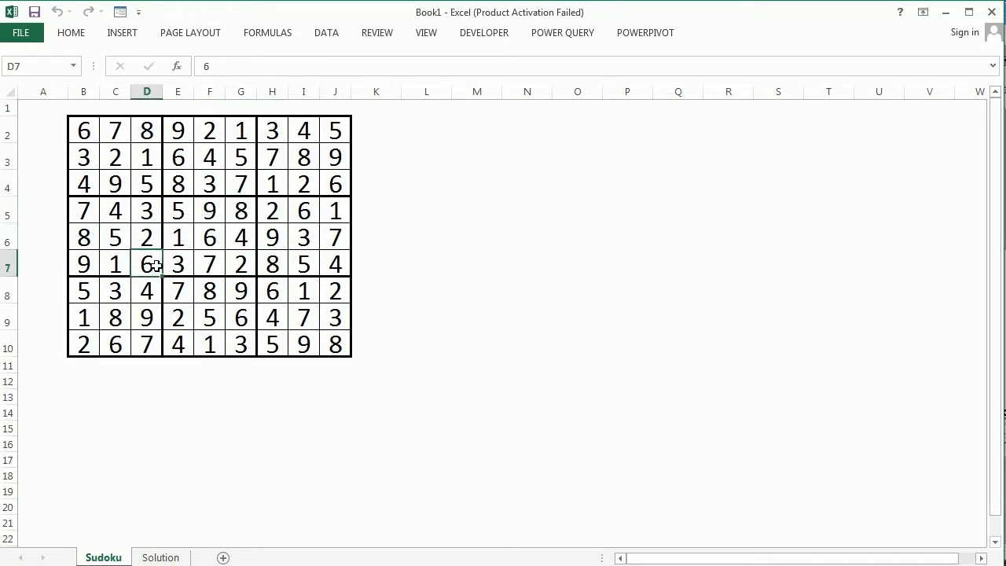
pyautogui.moveTo(209, 259)
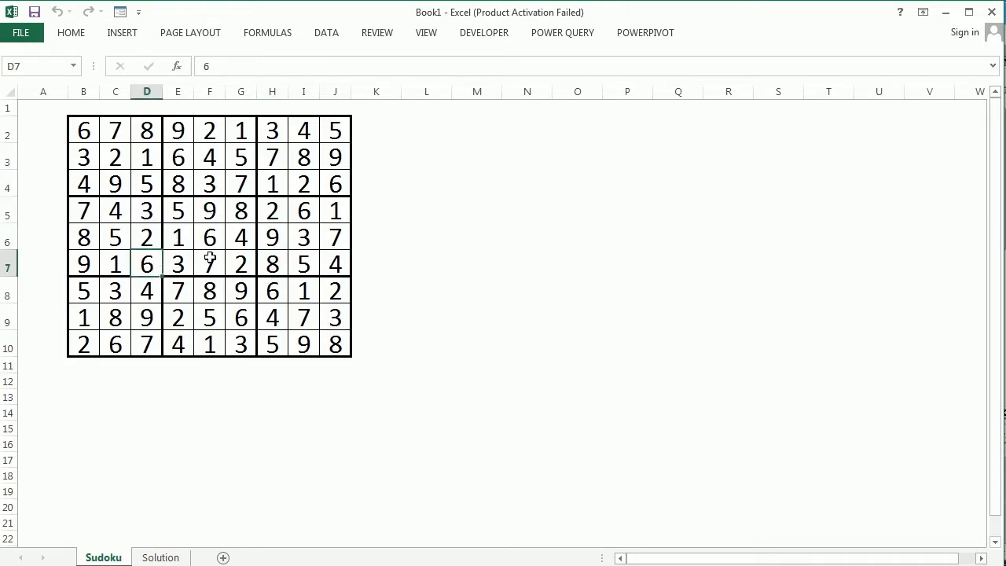
pyautogui.moveTo(255, 528)
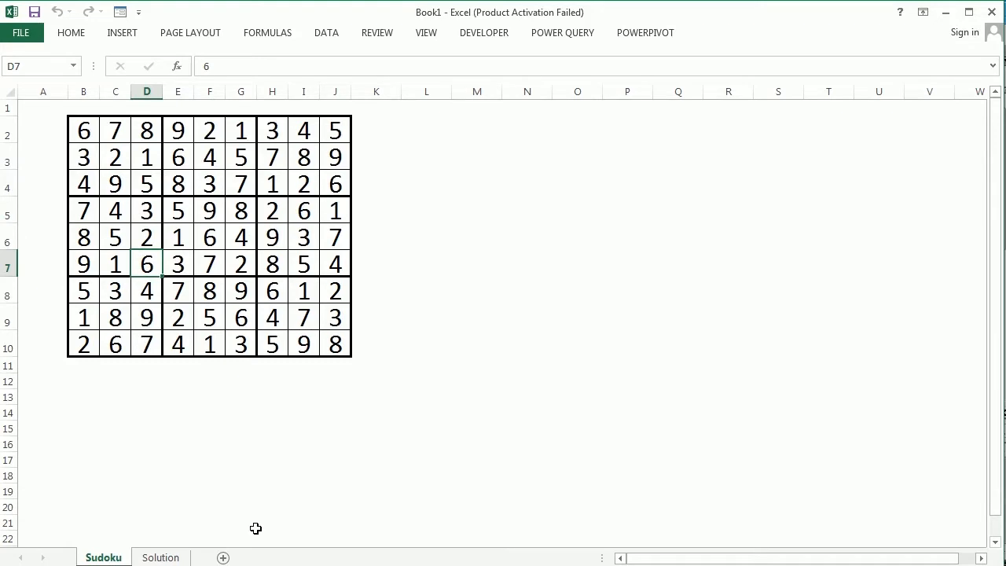
# Open the VBA editor, add a module named Puzzle, and start Sub CreatePuzzle()
pyautogui.click(483, 33)
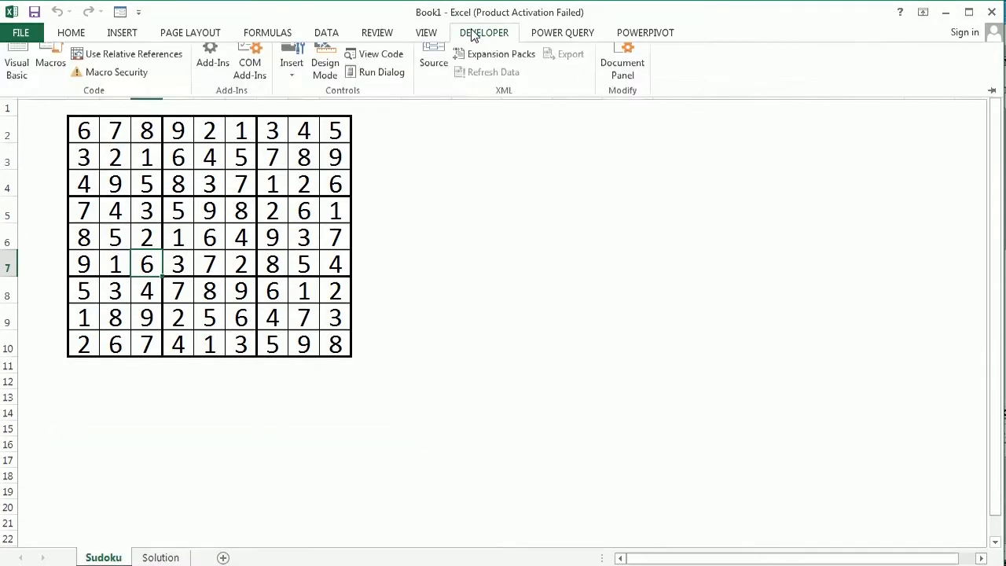
pyautogui.click(16, 61)
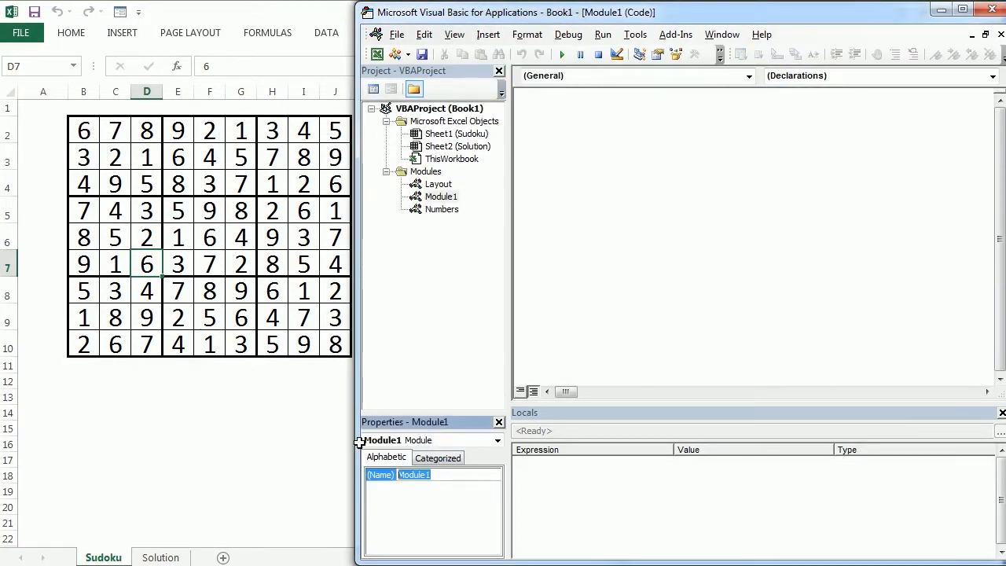
pyautogui.write('Puzzle')
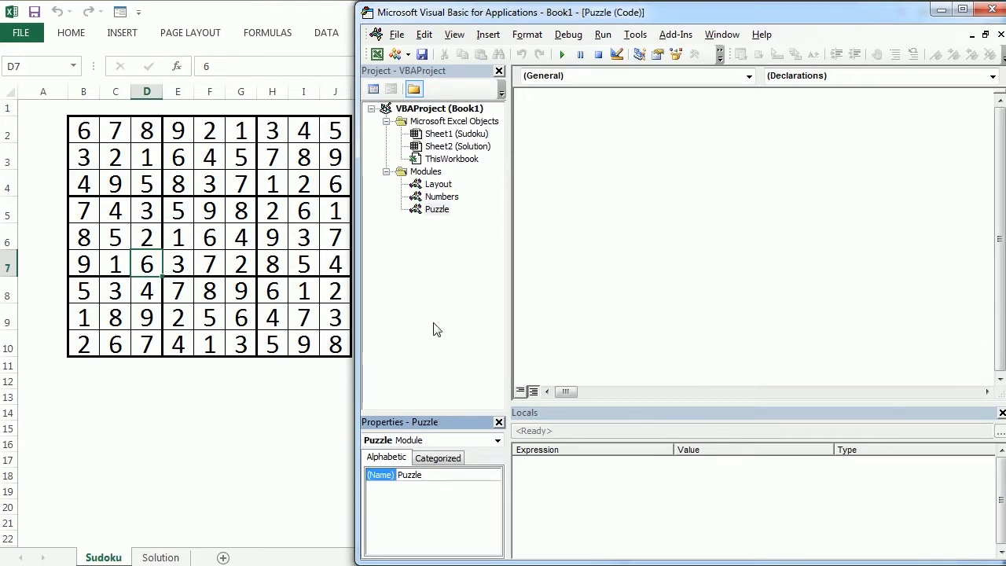
pyautogui.write('sub')
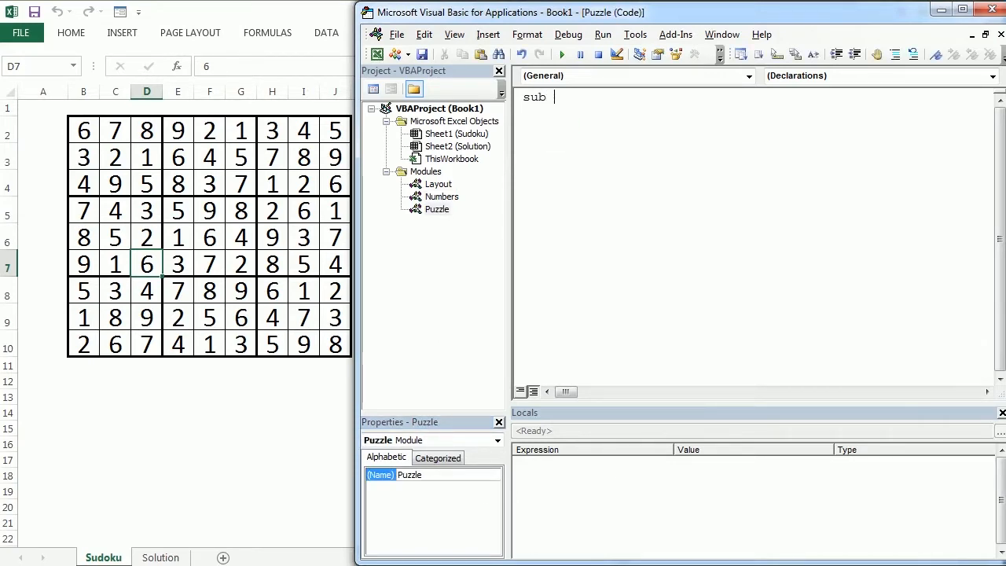
pyautogui.write('C')
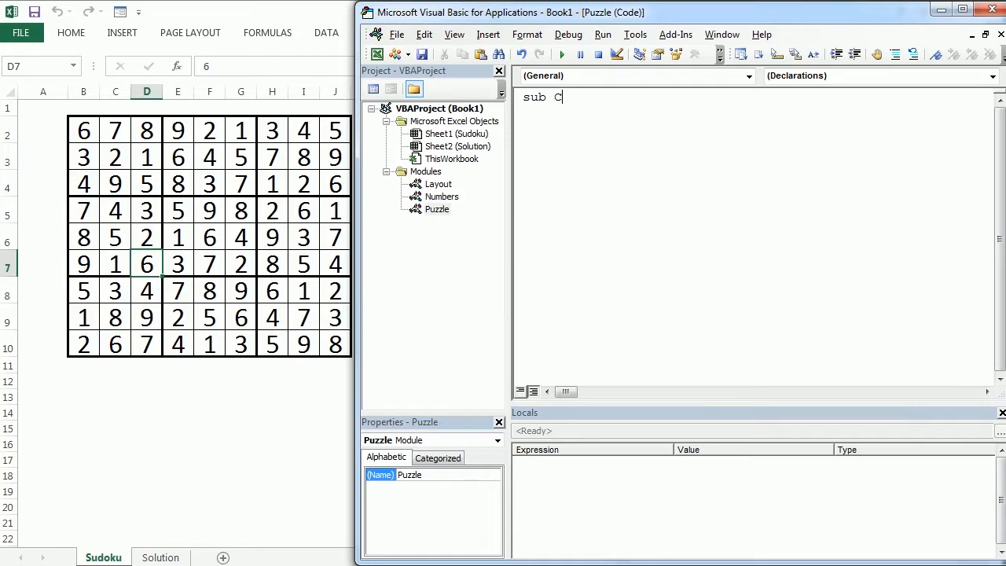
pyautogui.write('reatePuzzle(')
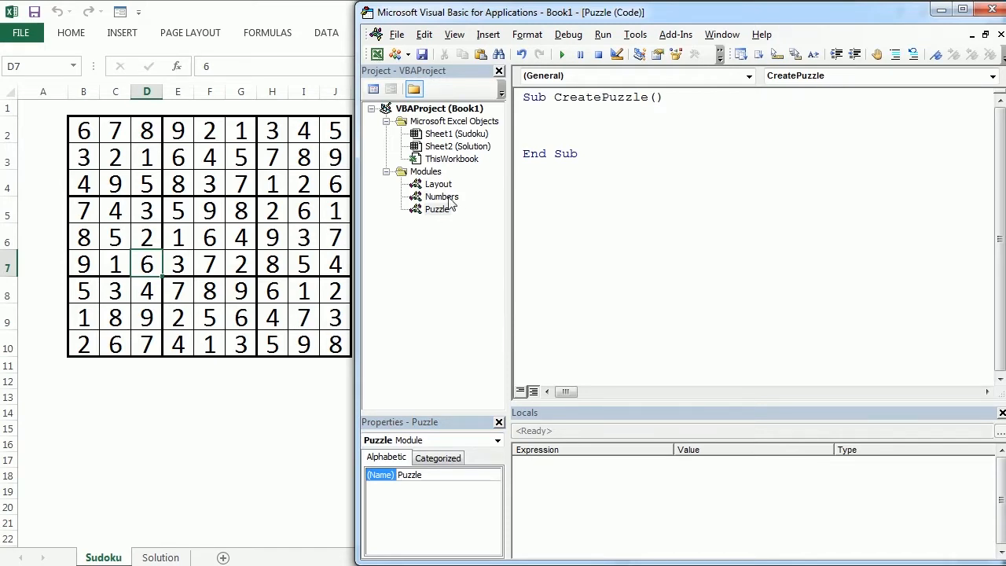
# Copy the Dim declarations from the Numbers module into CreatePuzzle in the Puzzle module
pyautogui.doubleClick(441, 196)
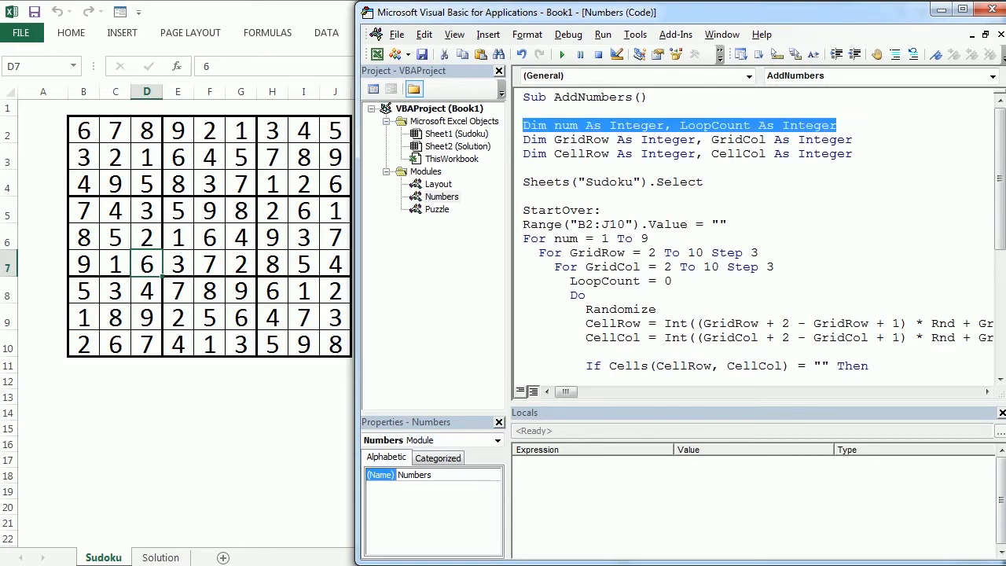
pyautogui.moveTo(440, 216)
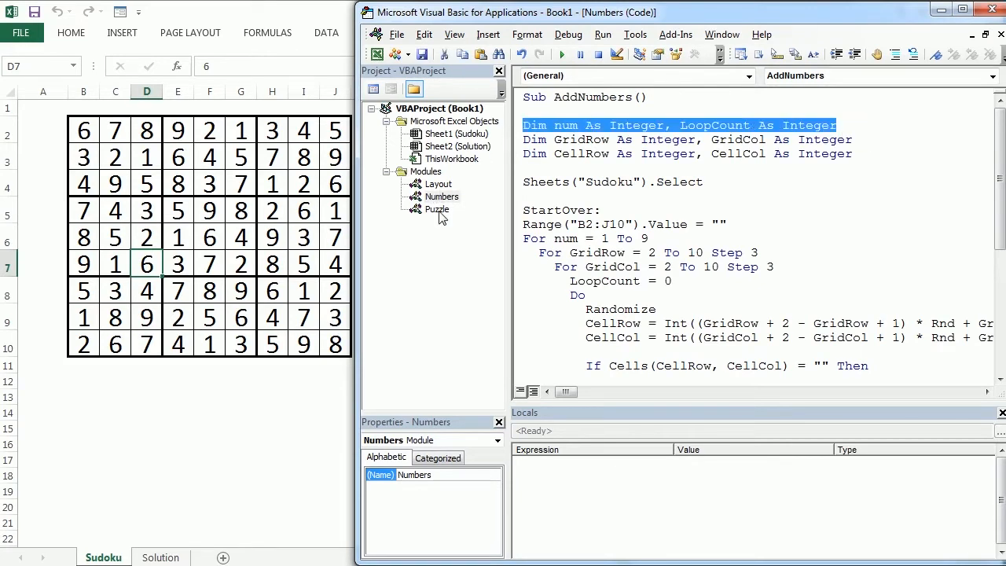
pyautogui.doubleClick(437, 208)
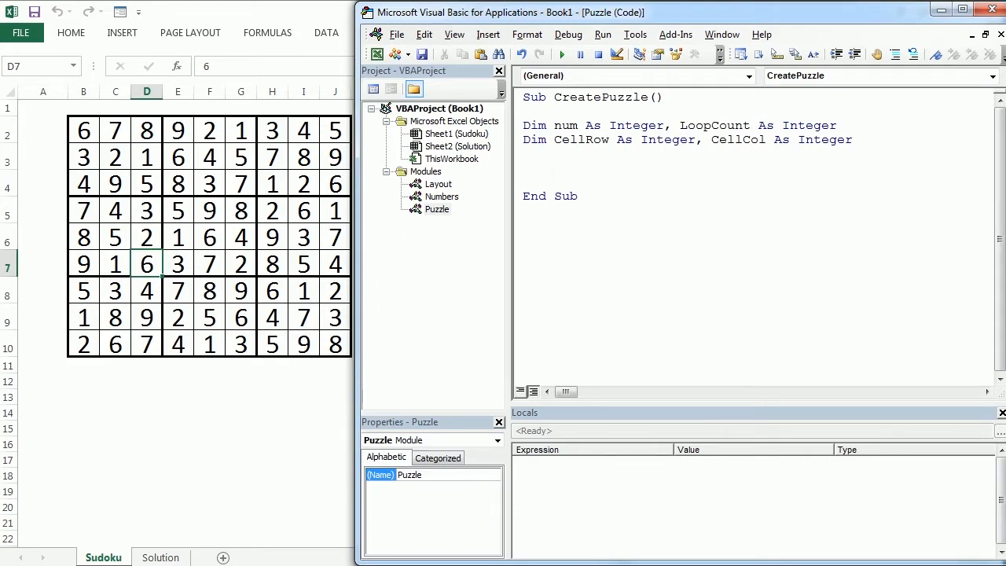
# Open a Do loop and add Randomize as its first line
pyautogui.write('do')
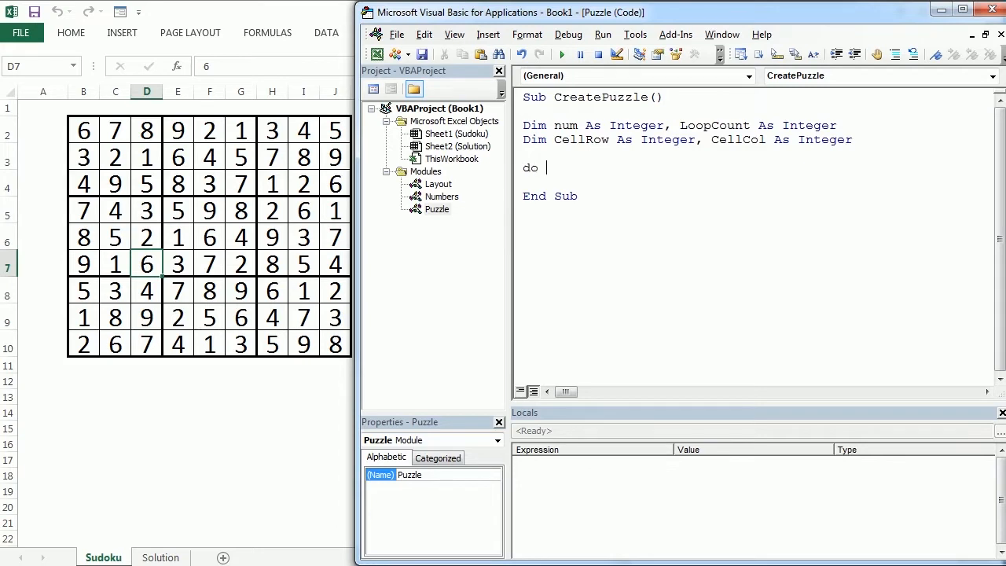
pyautogui.press('enter')
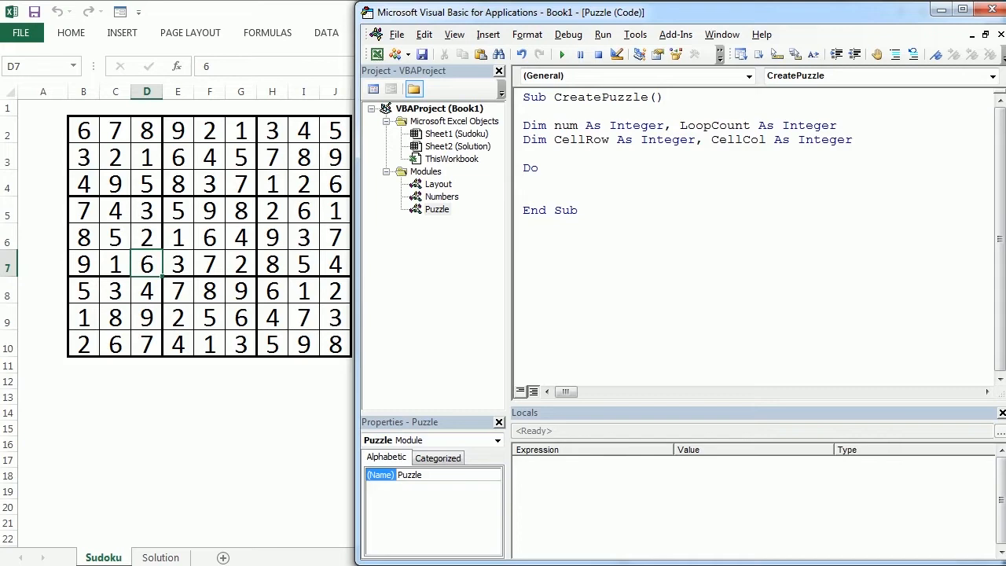
pyautogui.write('randozmie')
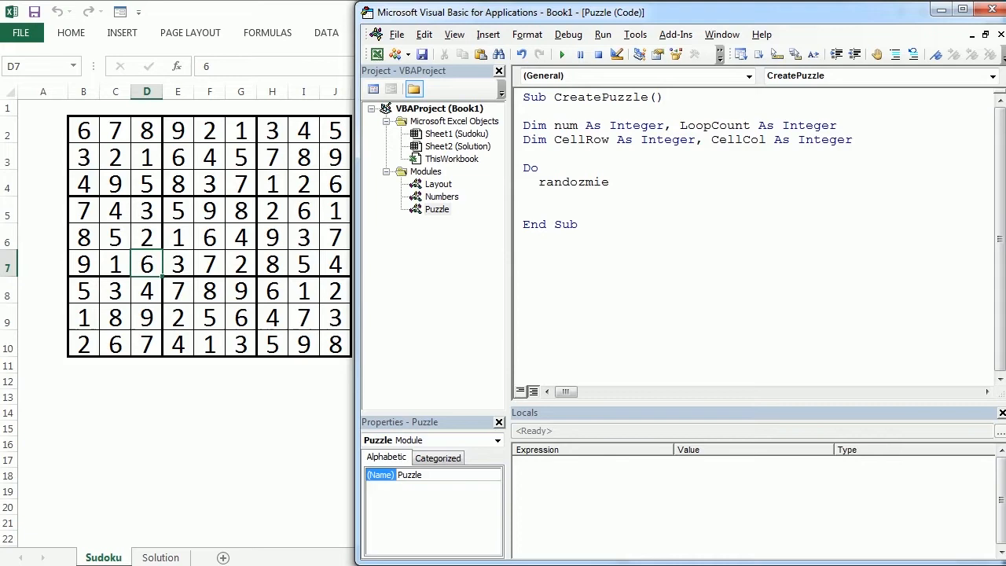
pyautogui.press('Backspace')
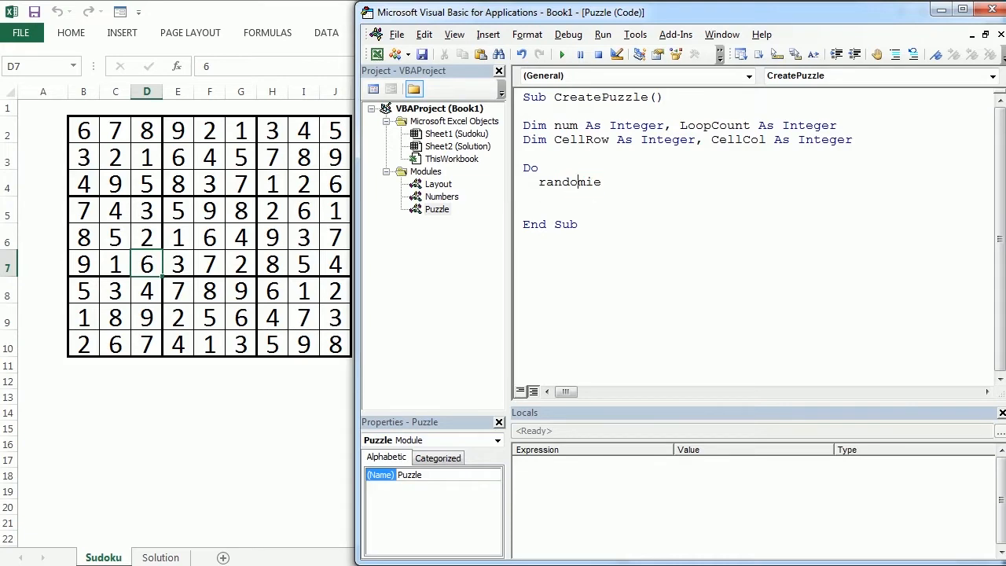
pyautogui.write('ze')
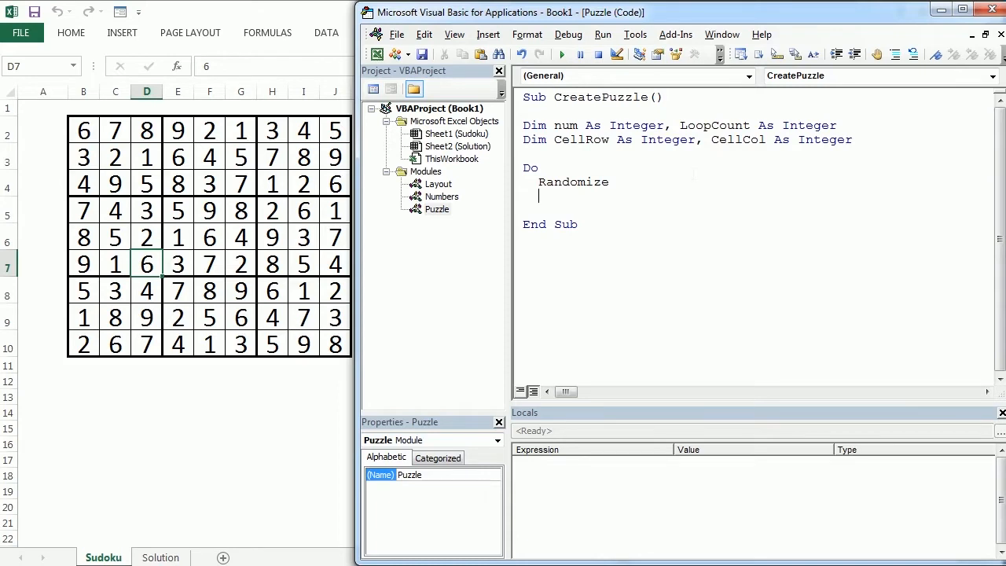
# Add CellRow = Int((10 - 2 + 1) * Rnd + 2) below Randomize
pyautogui.write('Cell')
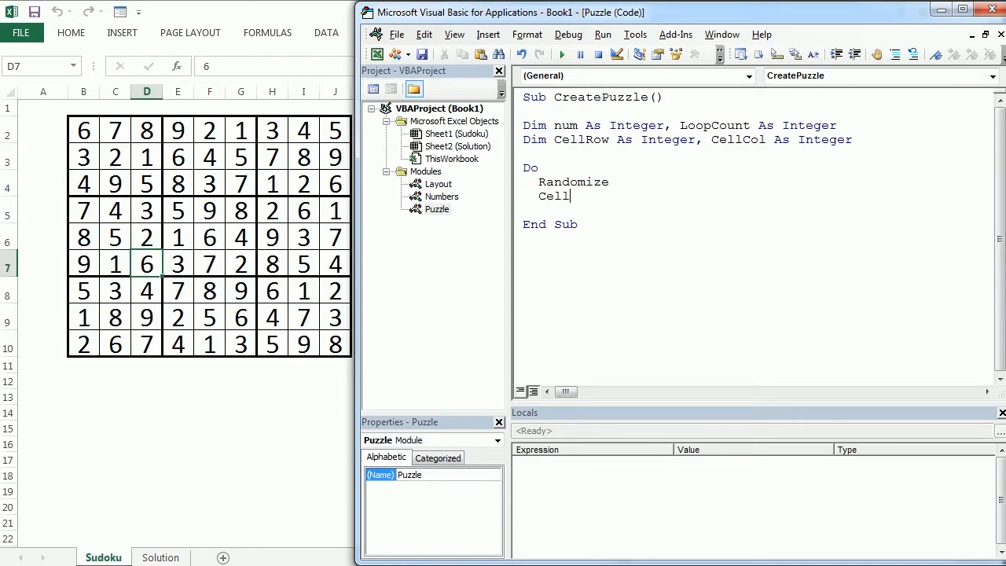
pyautogui.write('Row')
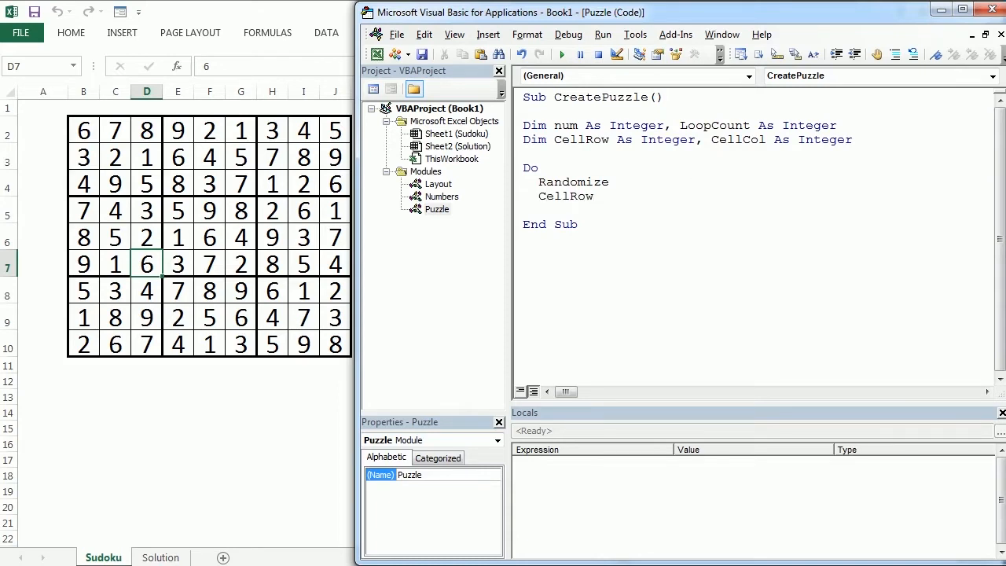
pyautogui.write('=')
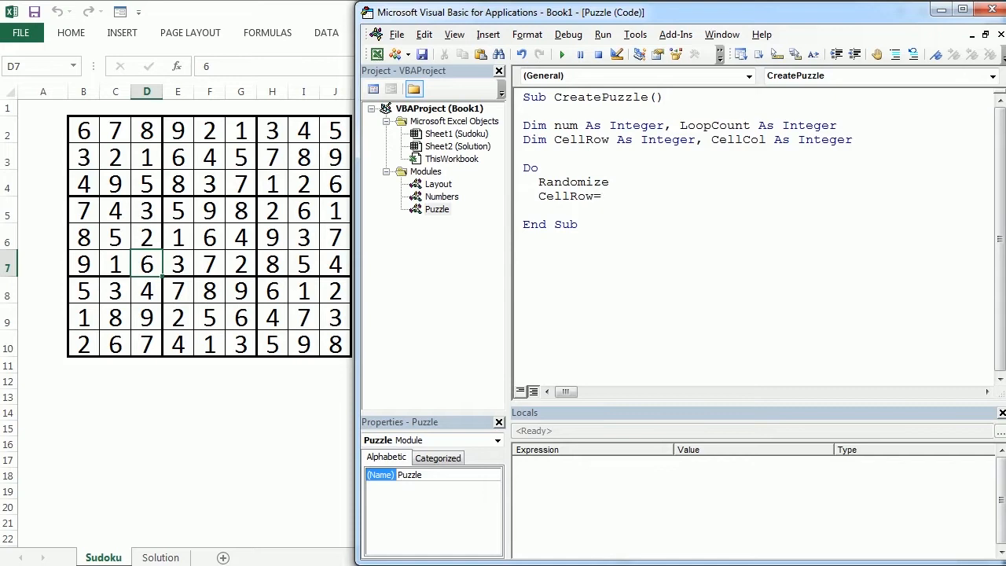
pyautogui.write('int((')
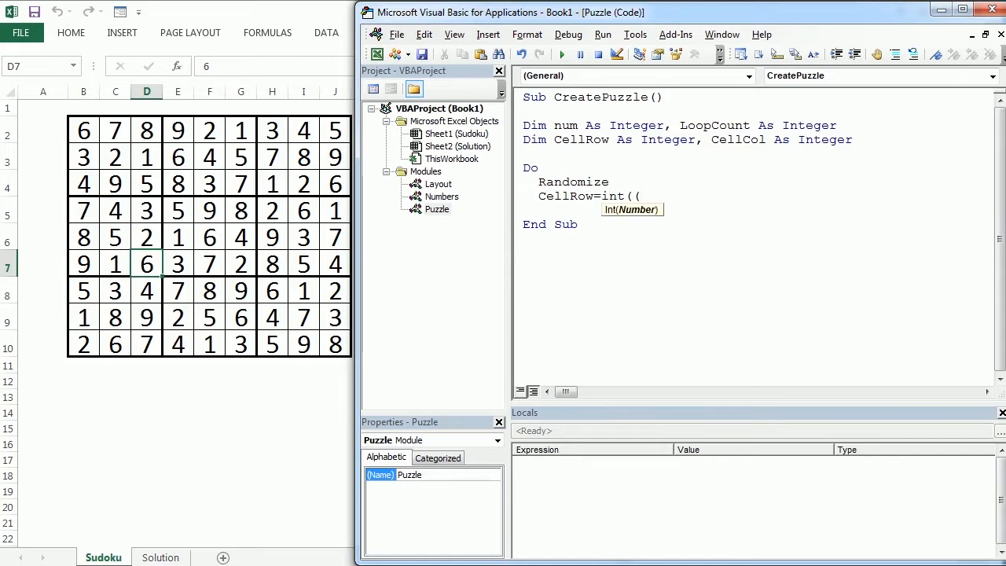
pyautogui.write('10')
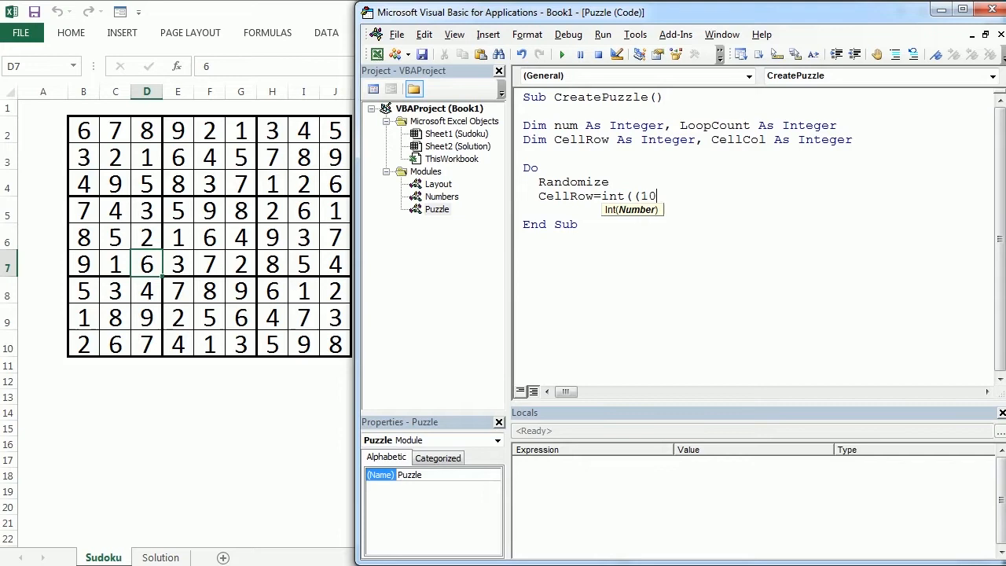
pyautogui.write('- 2 +1')
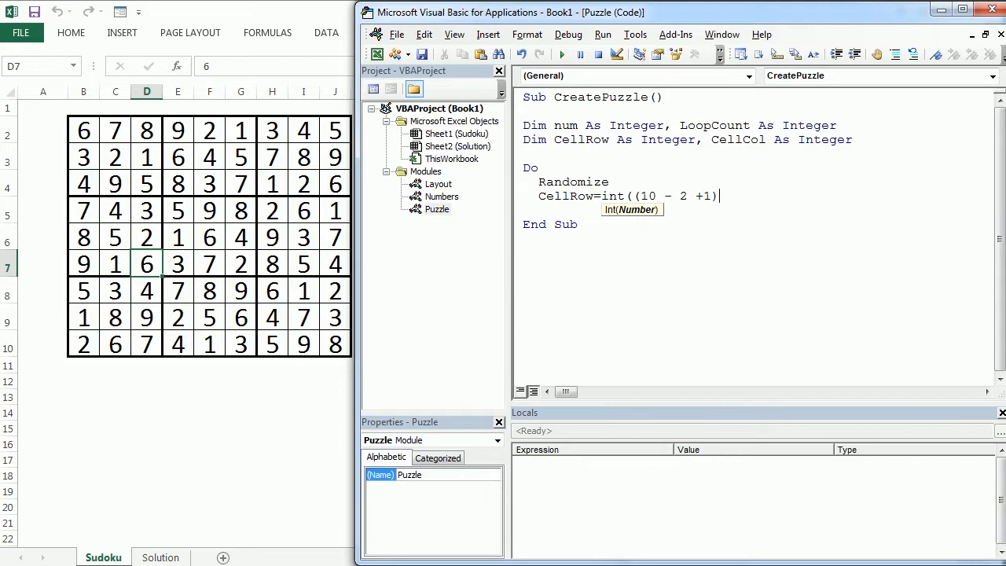
pyautogui.write('*rnd+')
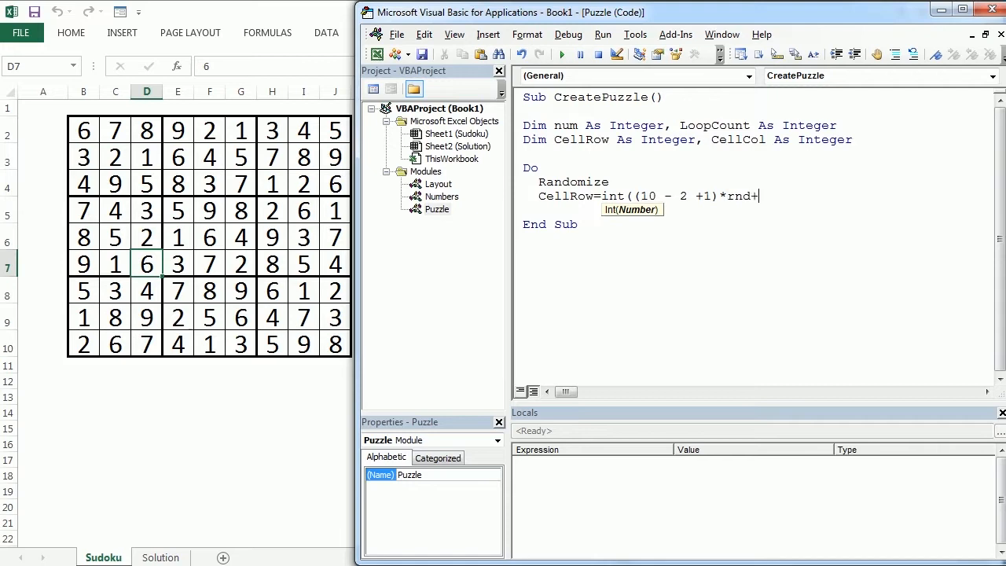
pyautogui.write('2')
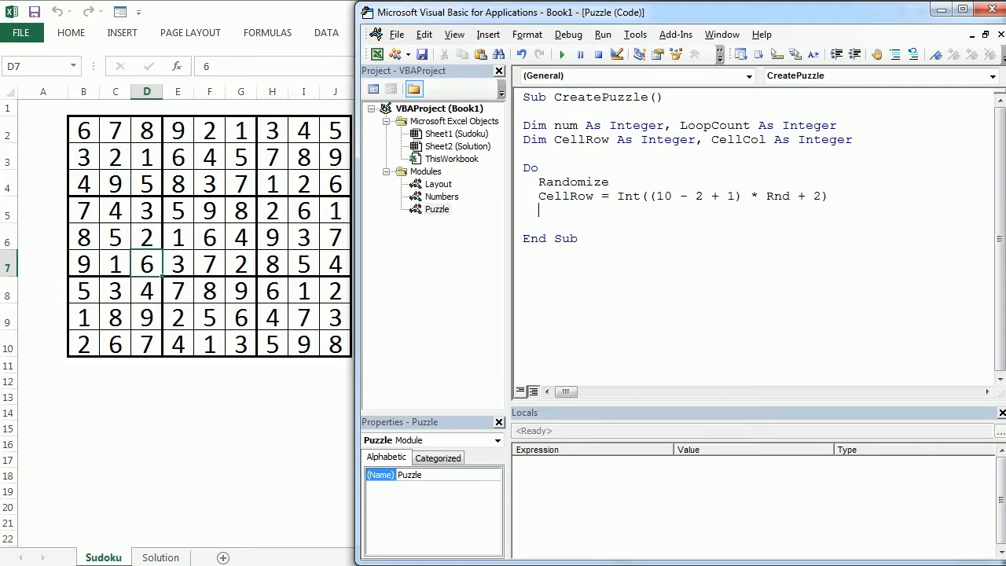
# Duplicate the CellRow line below it as a CellCol line, random from 2 to 10
pyautogui.moveTo(636, 196); pyautogui.dragTo(827, 196)
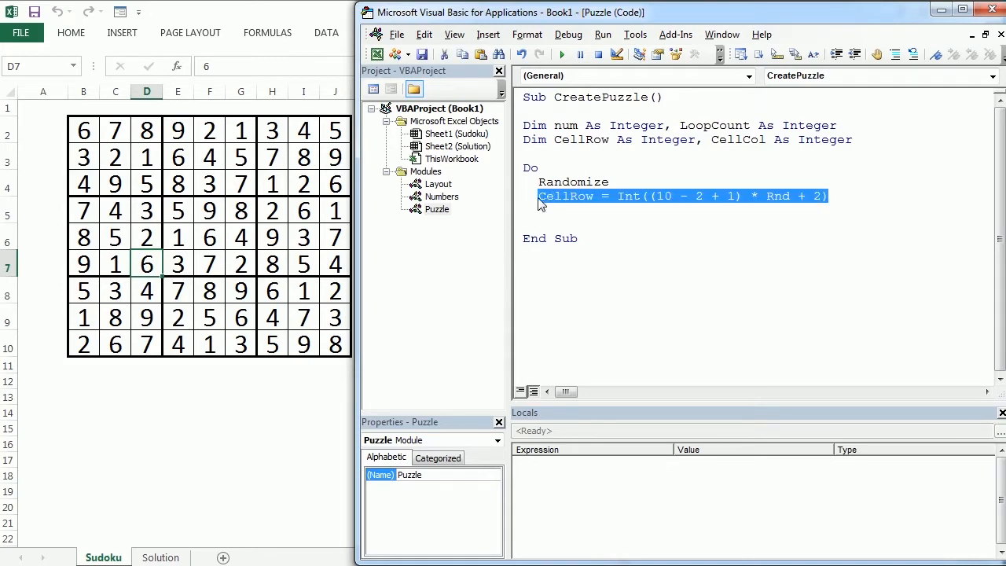
pyautogui.click(550, 217)
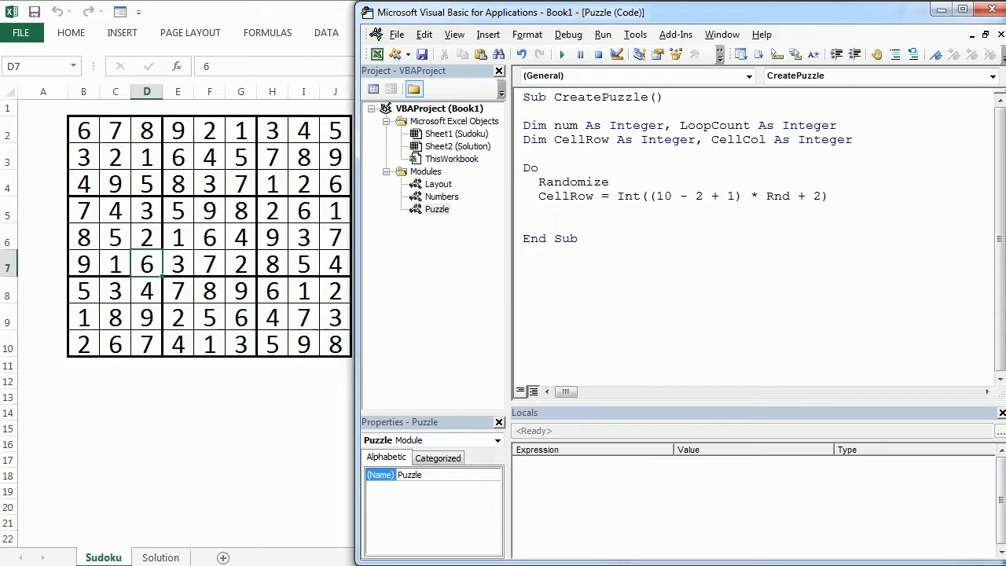
pyautogui.write('CellRow = Int((10 - 2 + 1) * Rnd + 2)')
pyautogui.write('CellCol = Int((10 - 2 + 1) * Rnd + 2')
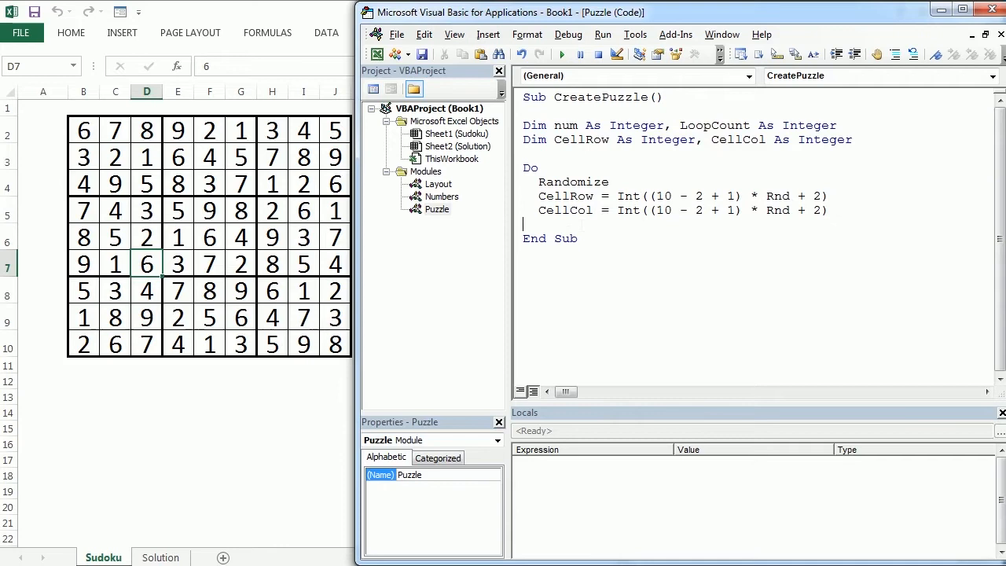
# Begin the line num = Val(Cells(CellRow, CellCol)
pyautogui.write('num')
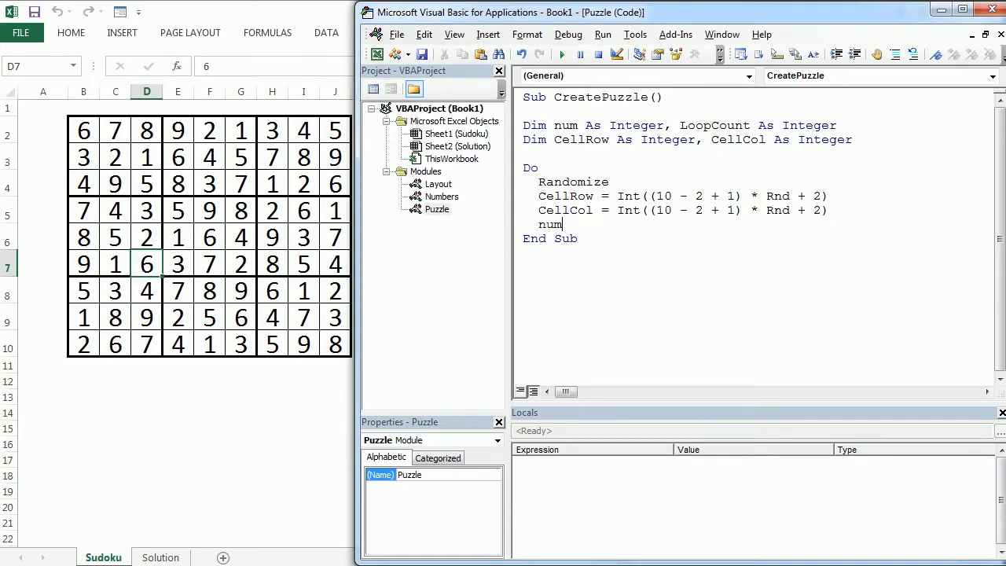
pyautogui.write('=vs')
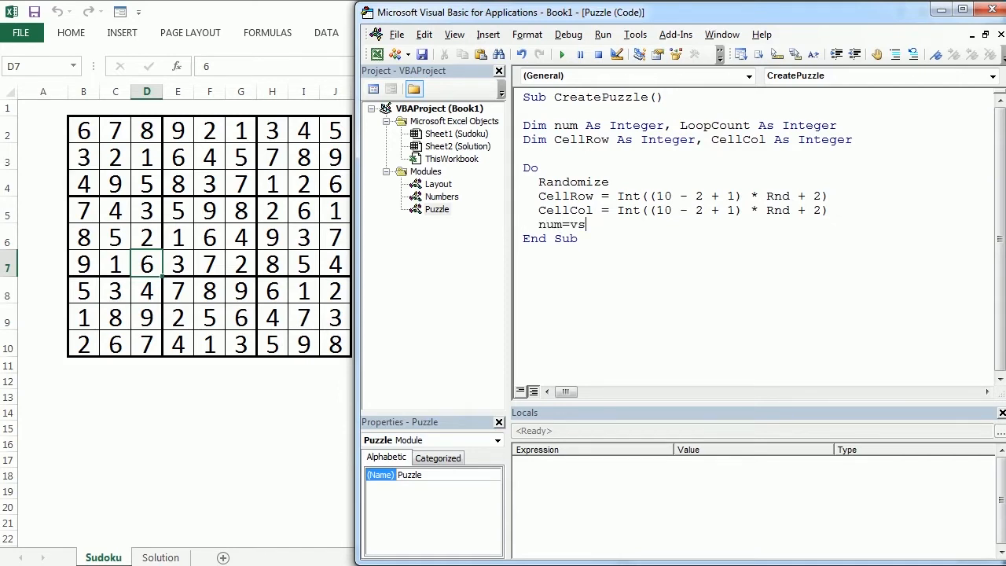
pyautogui.write('al')
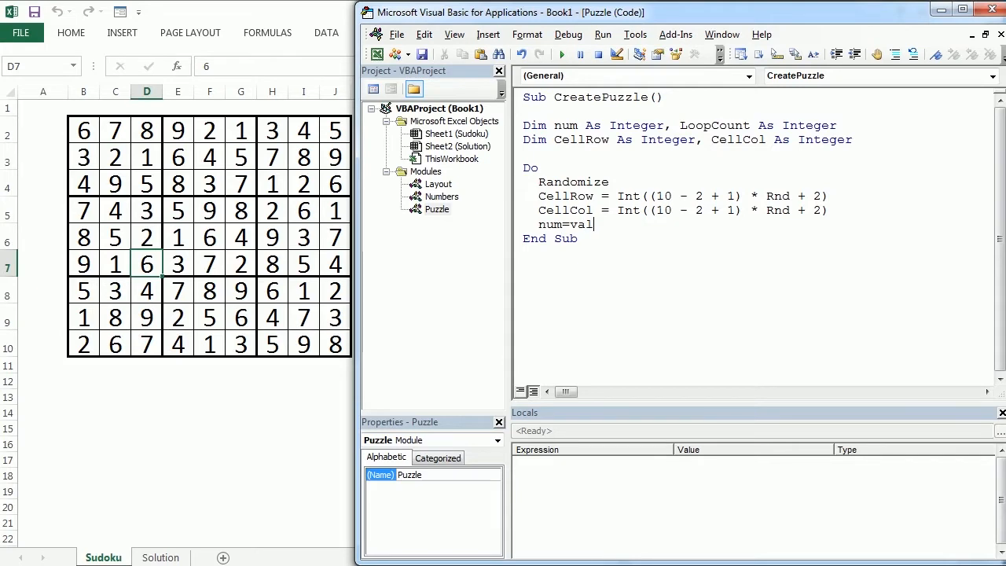
pyautogui.write('(cells(CellRow,C')
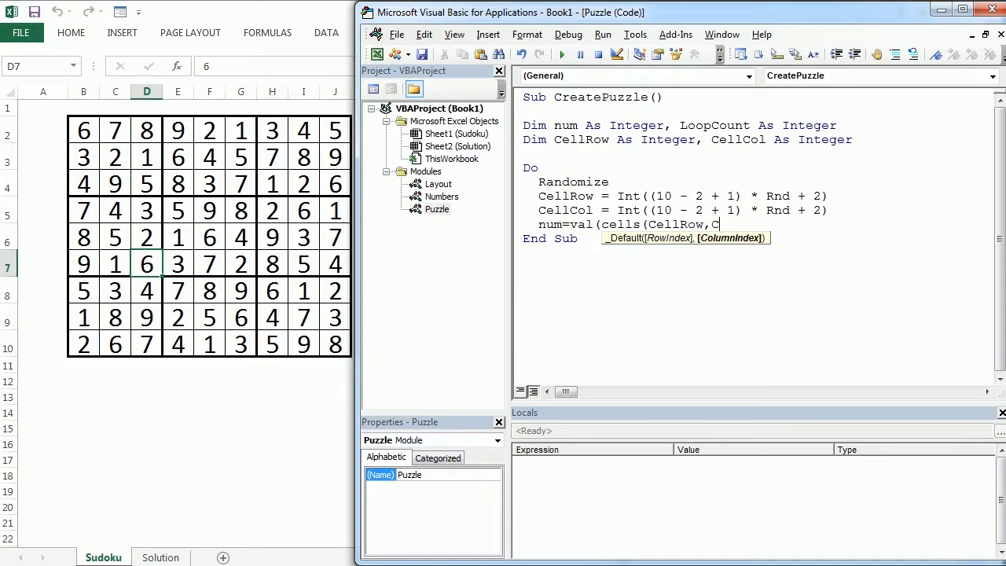
pyautogui.write('ell')
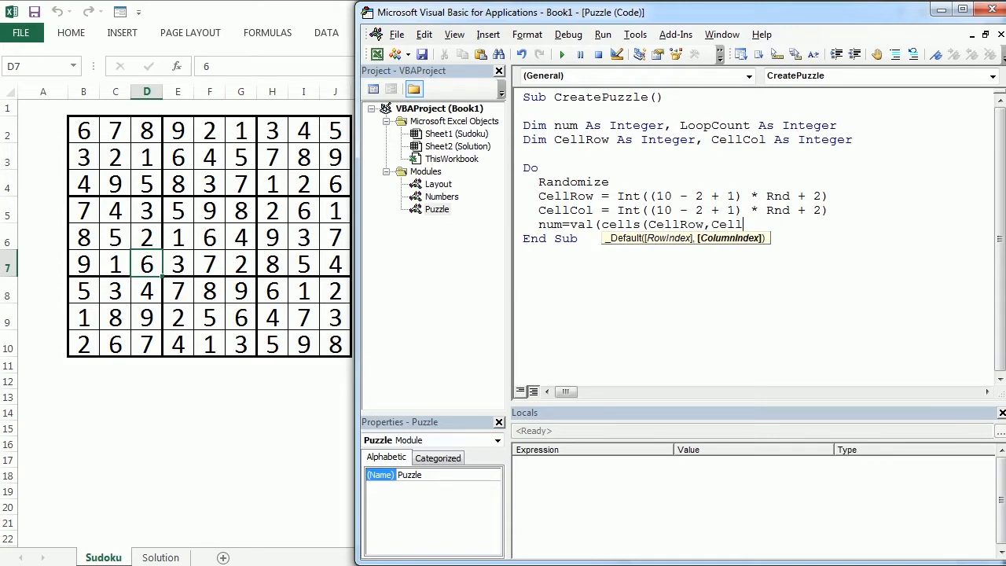
pyautogui.write('Col')
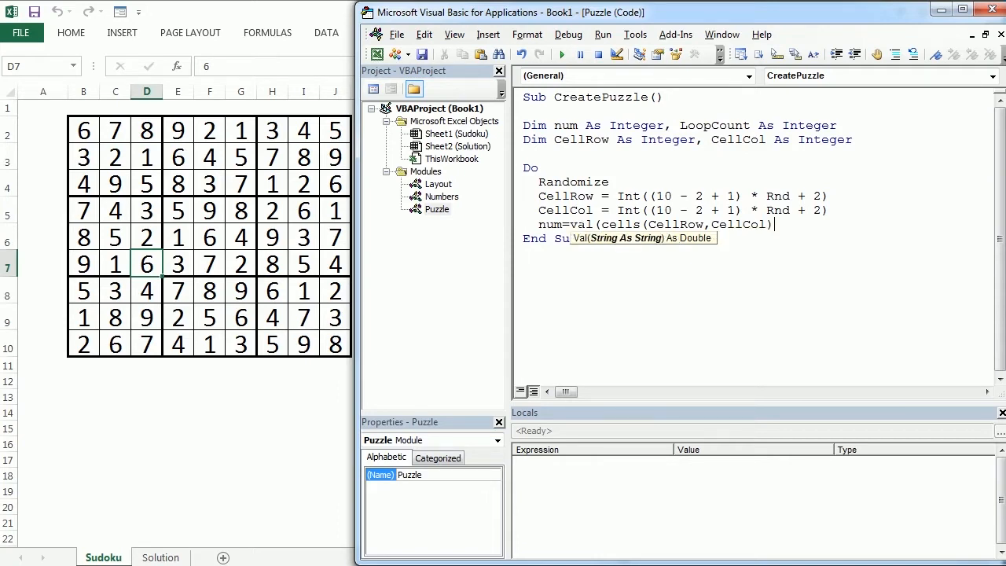
pyautogui.write('.')
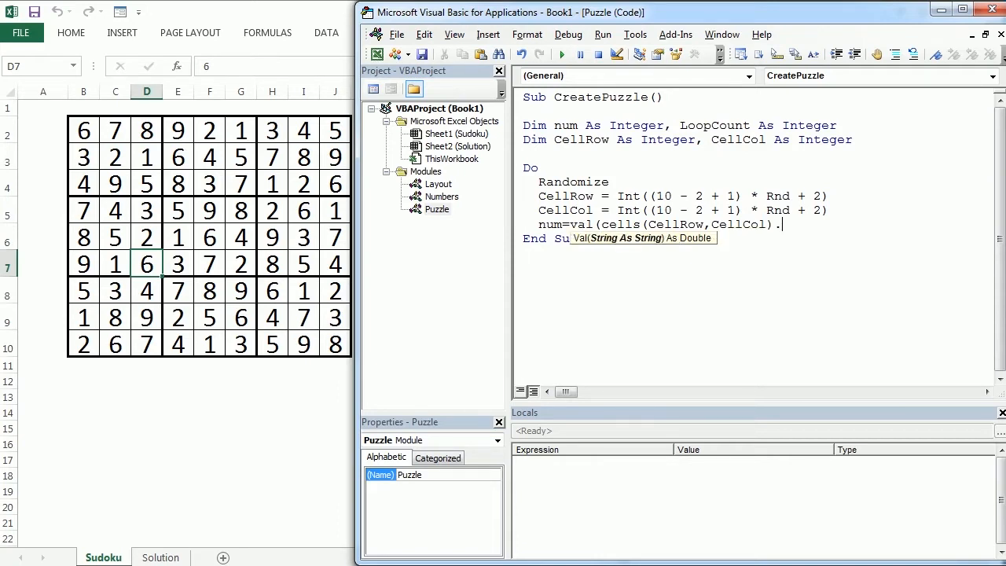
# Finish the num line with .Value and add If num <> 0 Then
pyautogui.write('va')
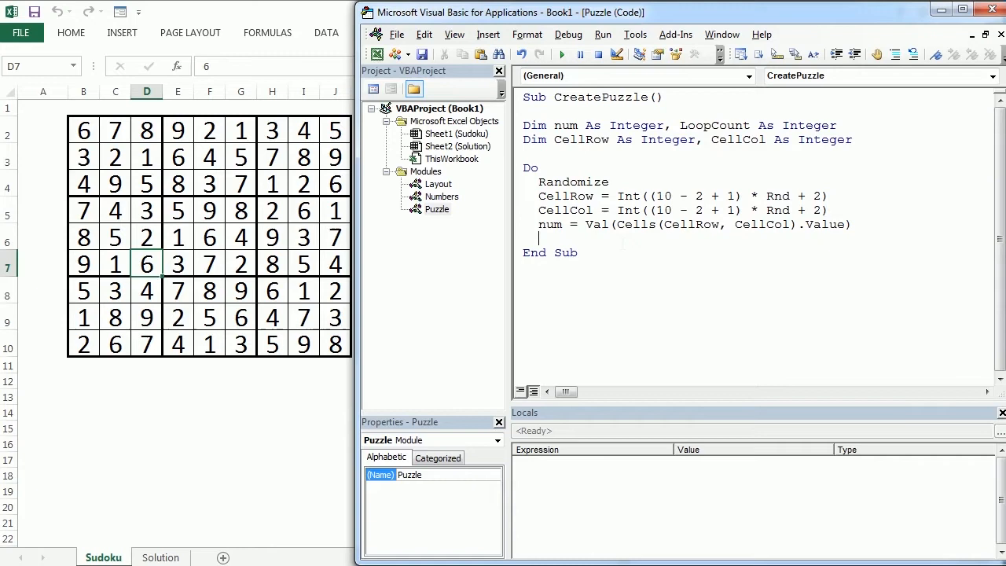
pyautogui.write('if num')
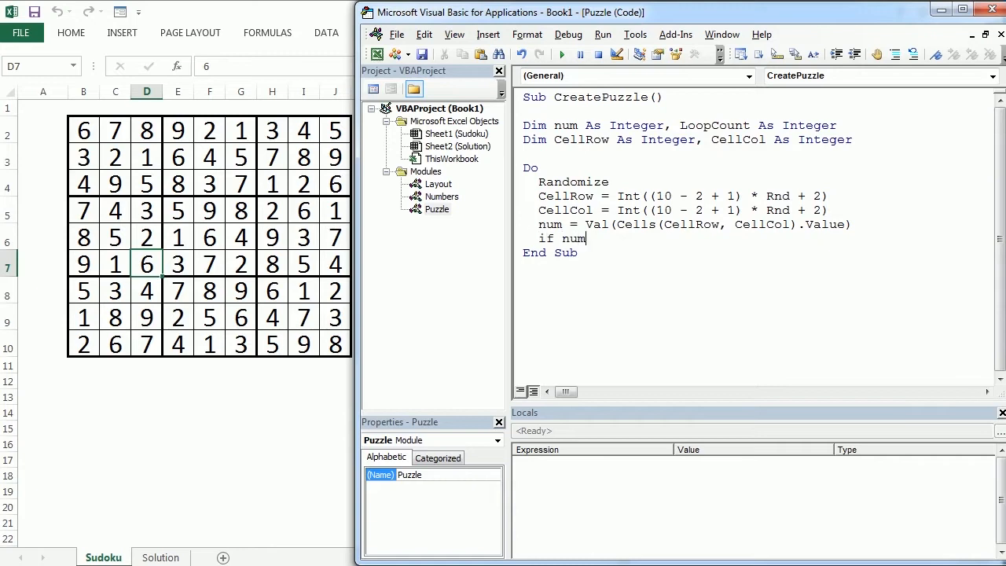
pyautogui.write('<>0 then')
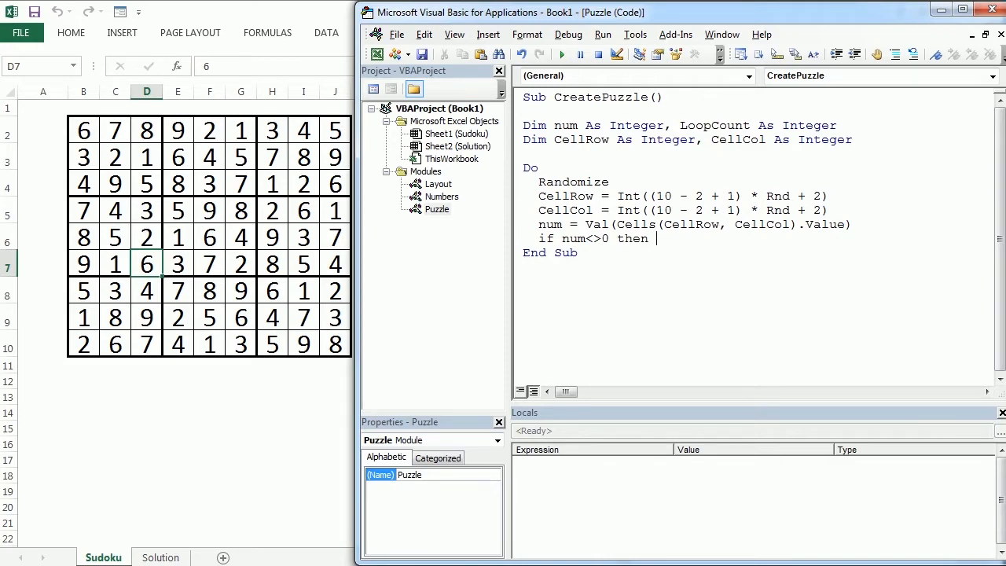
pyautogui.press('enter')
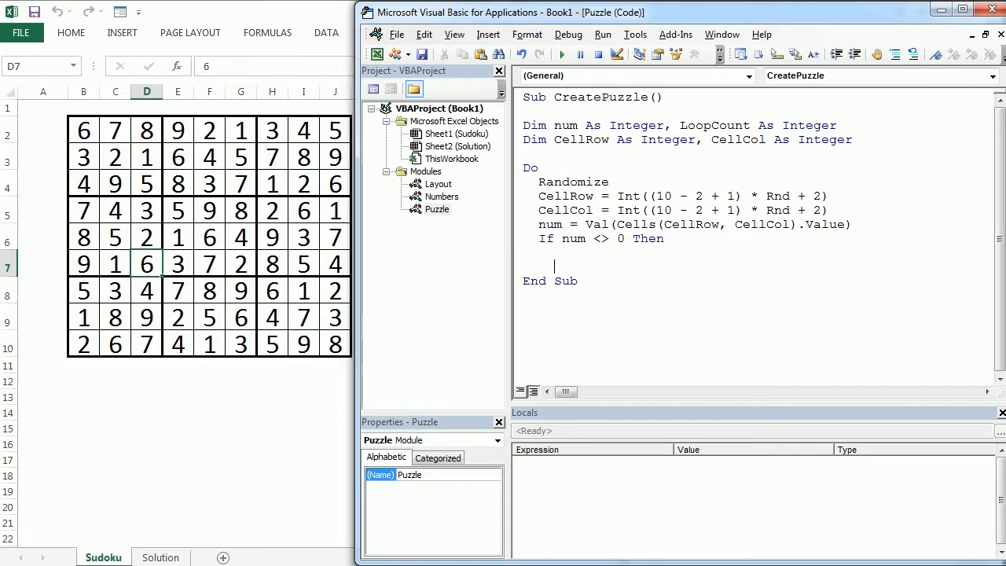
# Start a For uCell = 2 To 10 loop inside the nonzero check
pyautogui.write('for u')
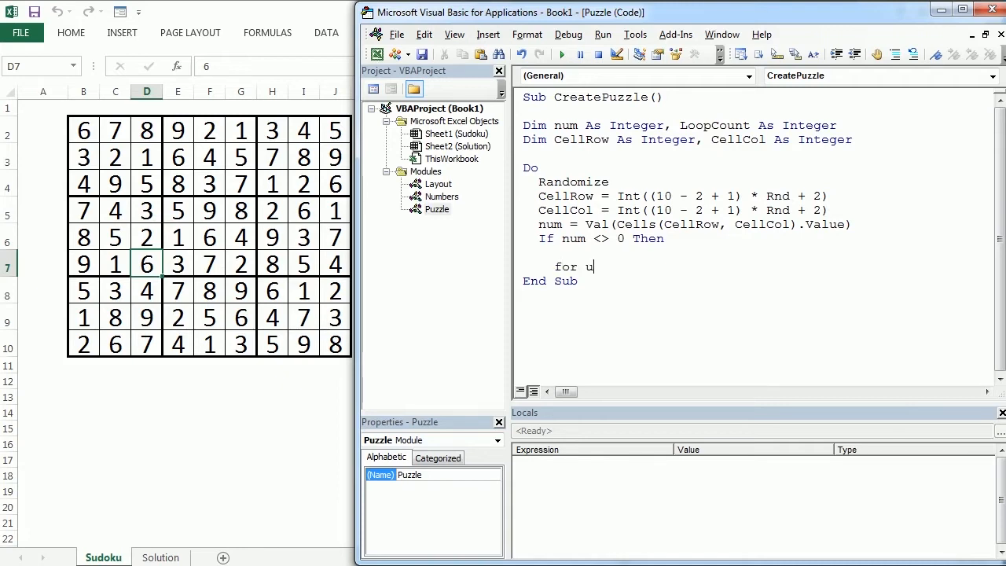
pyautogui.write('Cell')
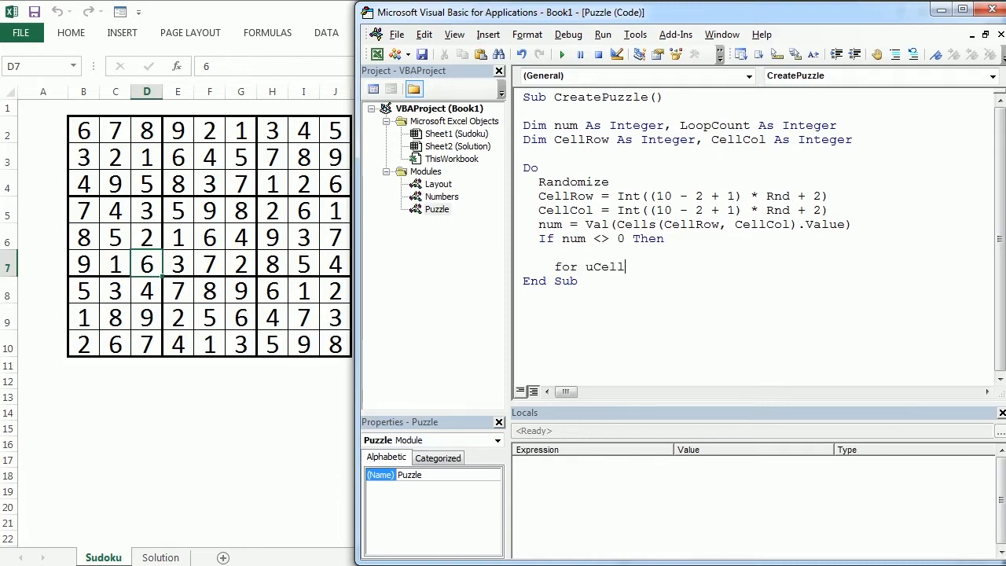
pyautogui.write('=2 to')
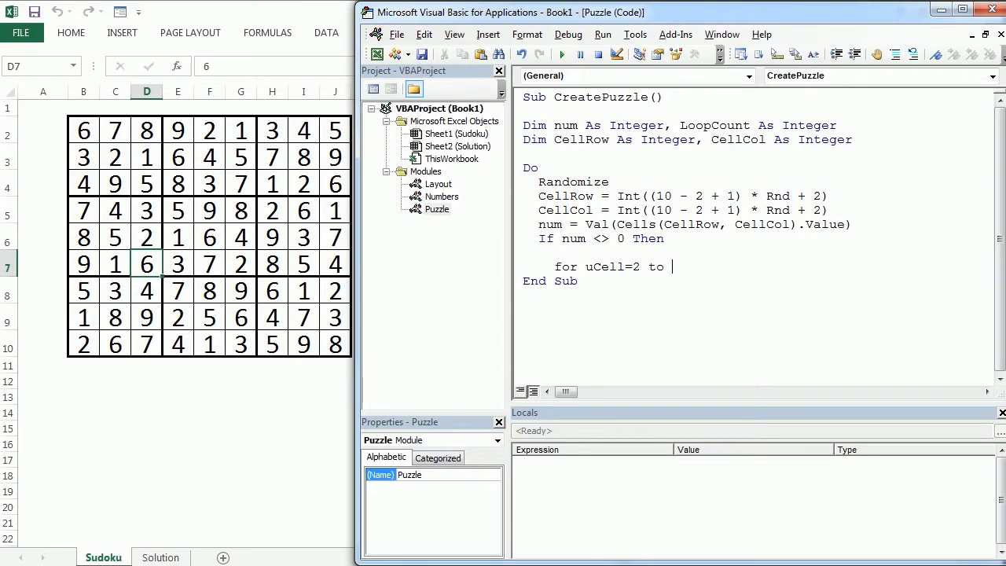
pyautogui.write('10')
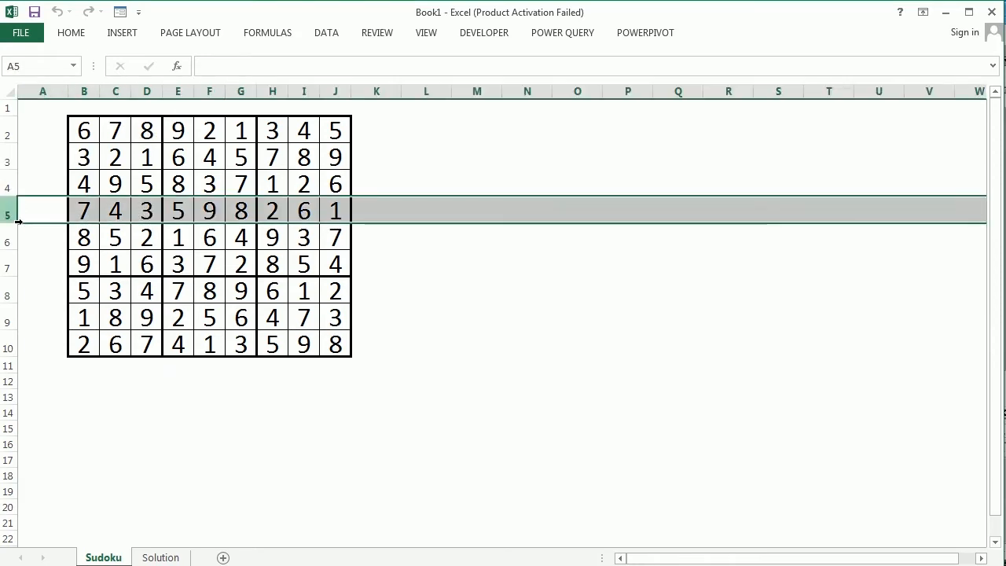
# Illustrate with column D, then give example cell D5 a yellow fill
pyautogui.click(146, 210)
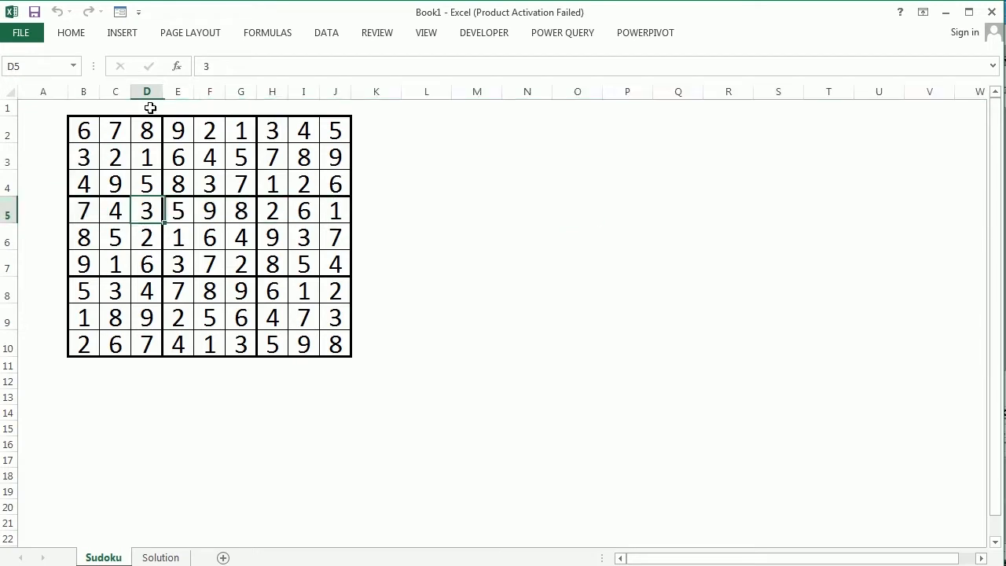
pyautogui.click(146, 91)
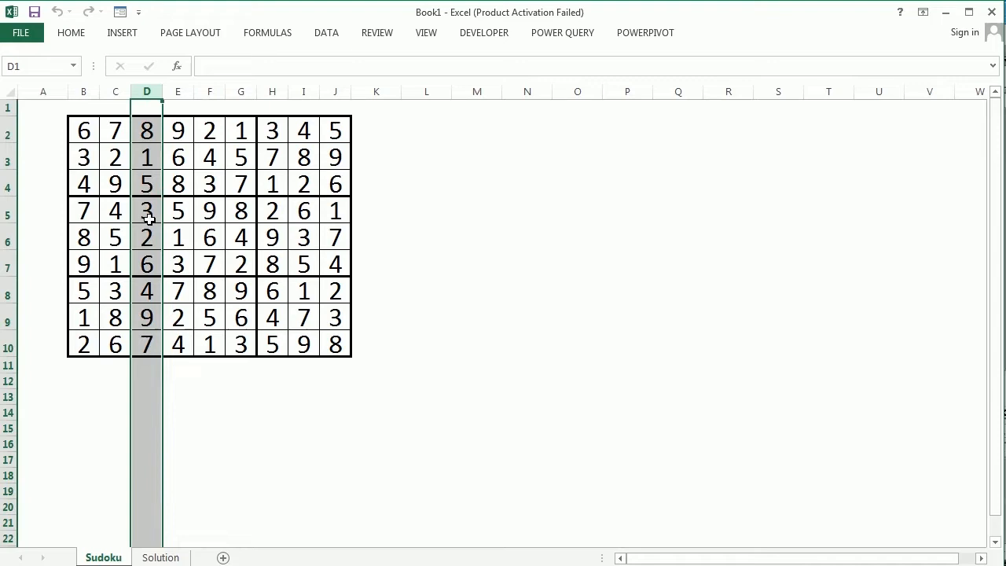
pyautogui.click(71, 32)
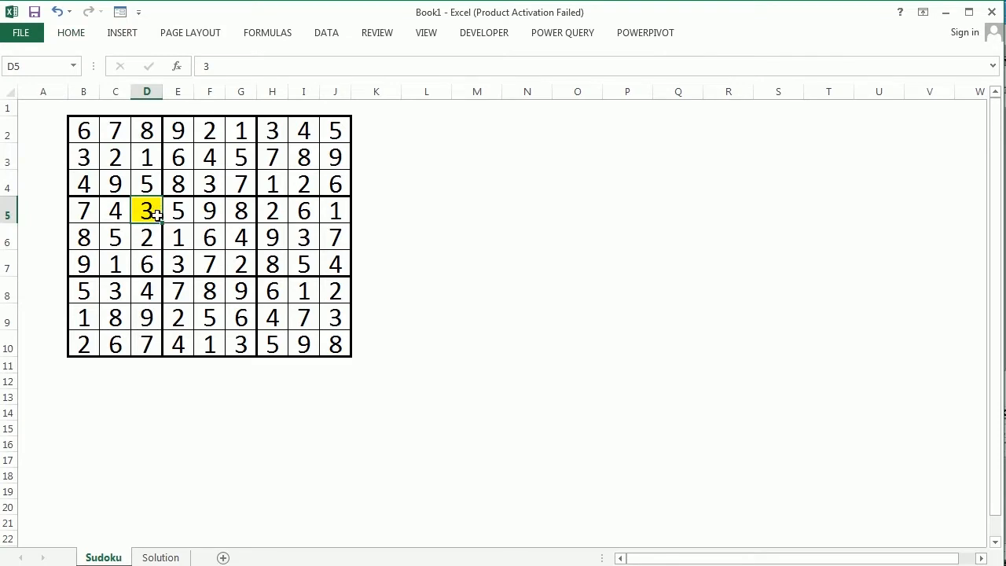
pyautogui.click(146, 129)
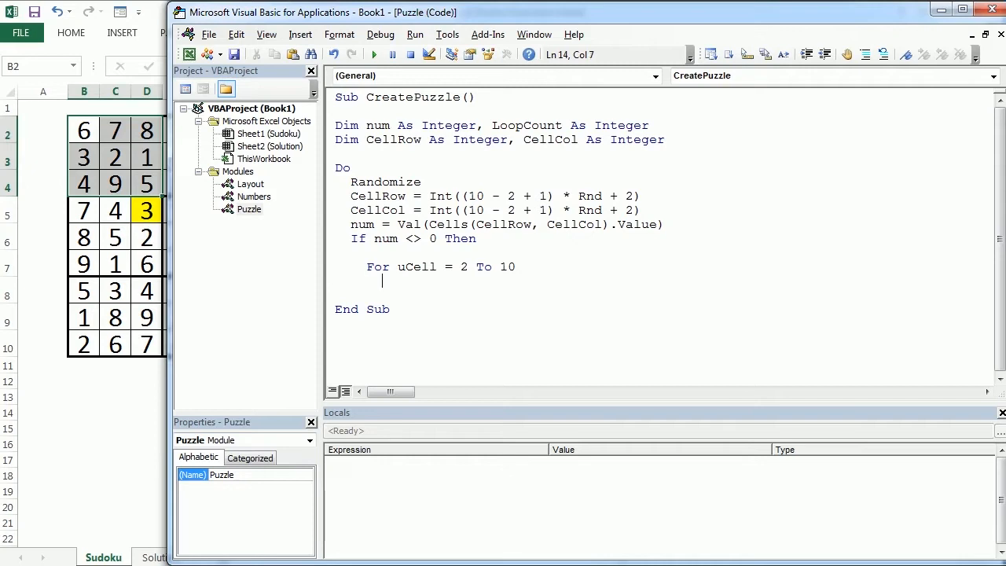
# Type If Cells(uCell, CellCol).Value = "" Then inside the uCell loop
pyautogui.write('if cells(')
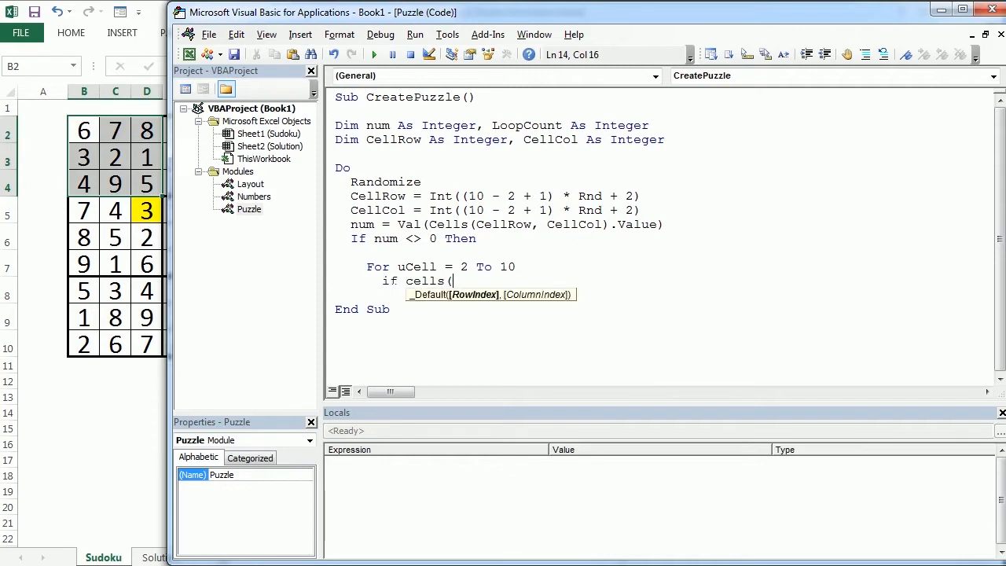
pyautogui.write('uCell,')
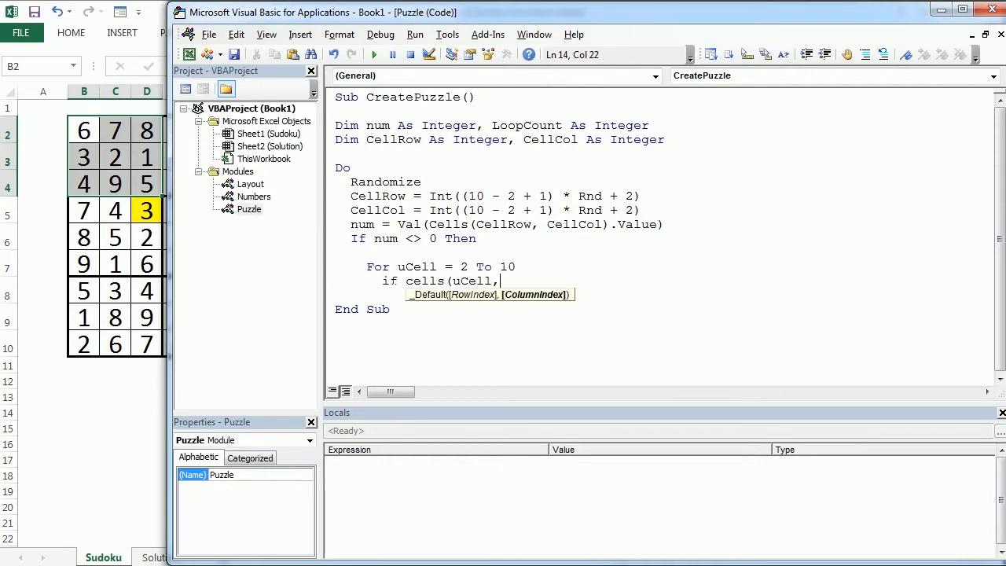
pyautogui.write('C')
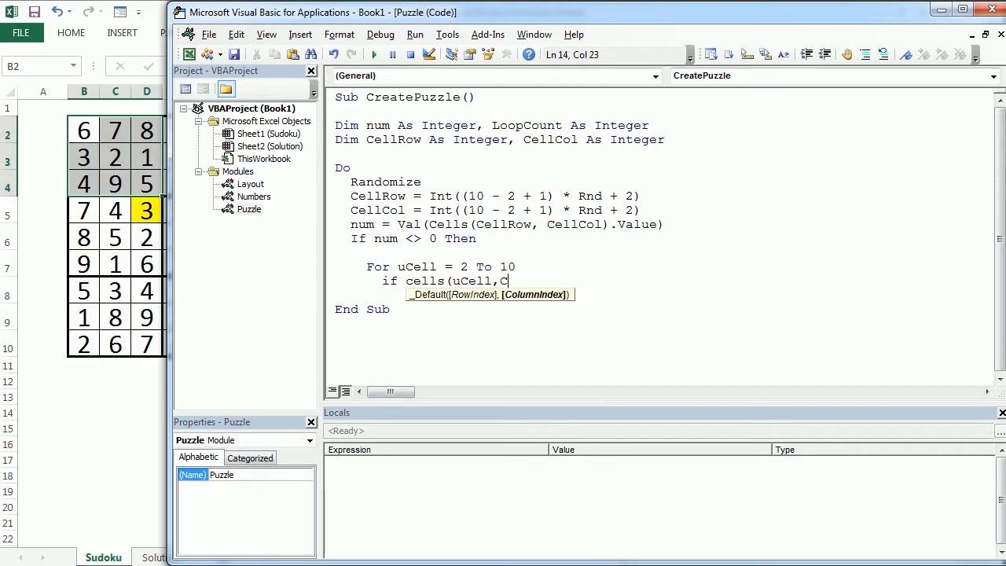
pyautogui.write('ellCol')
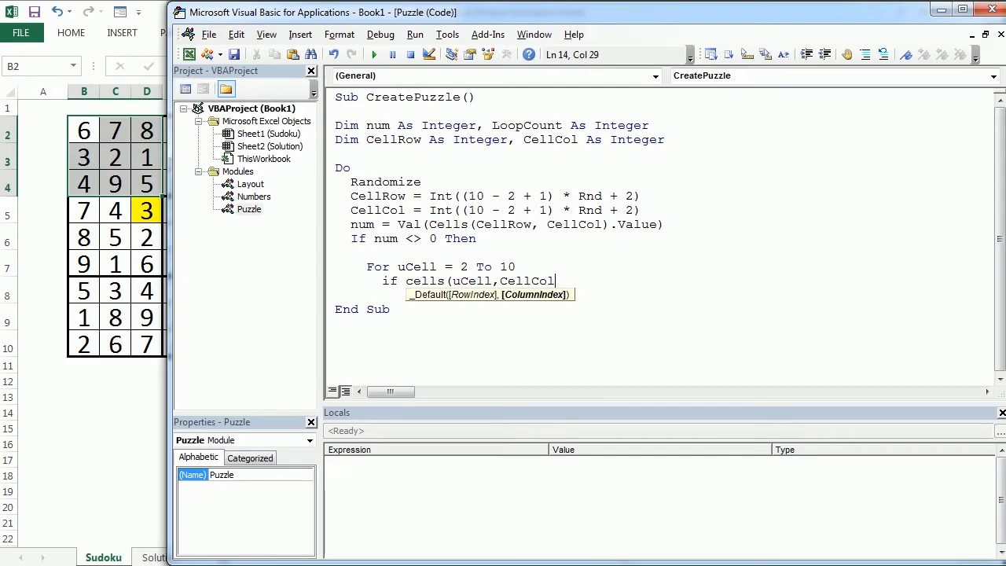
pyautogui.write(').value=')
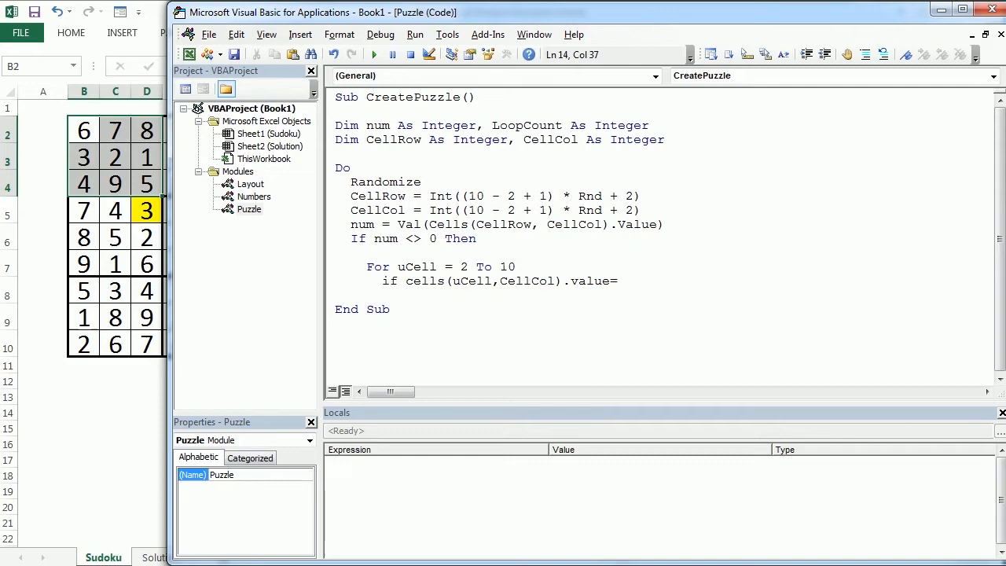
pyautogui.write('"" t')
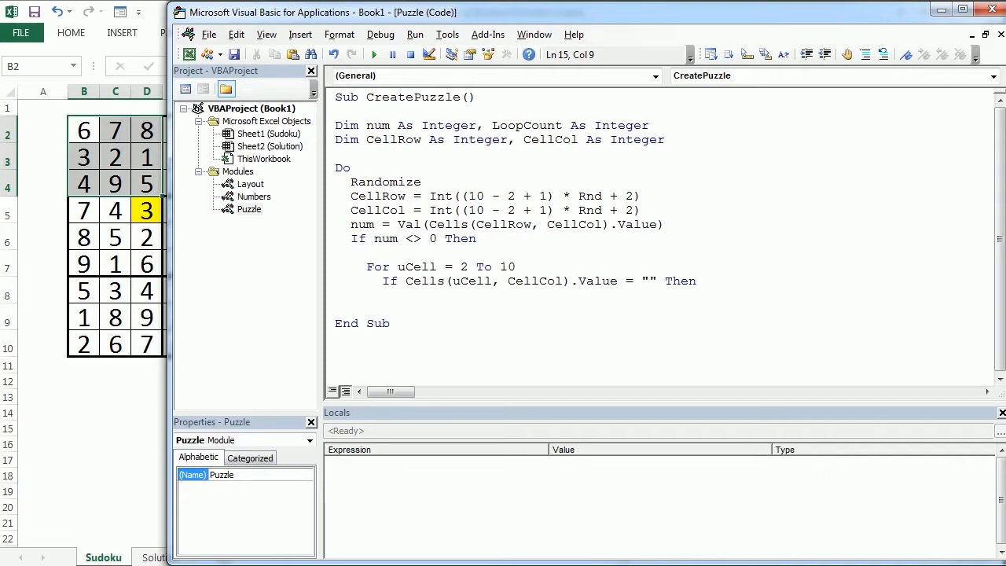
# Begin the nested condition If WorksheetFunction.CountIf(Rows(uCell), num) = 0 And _
pyautogui.write('if worksheetfunction.count')
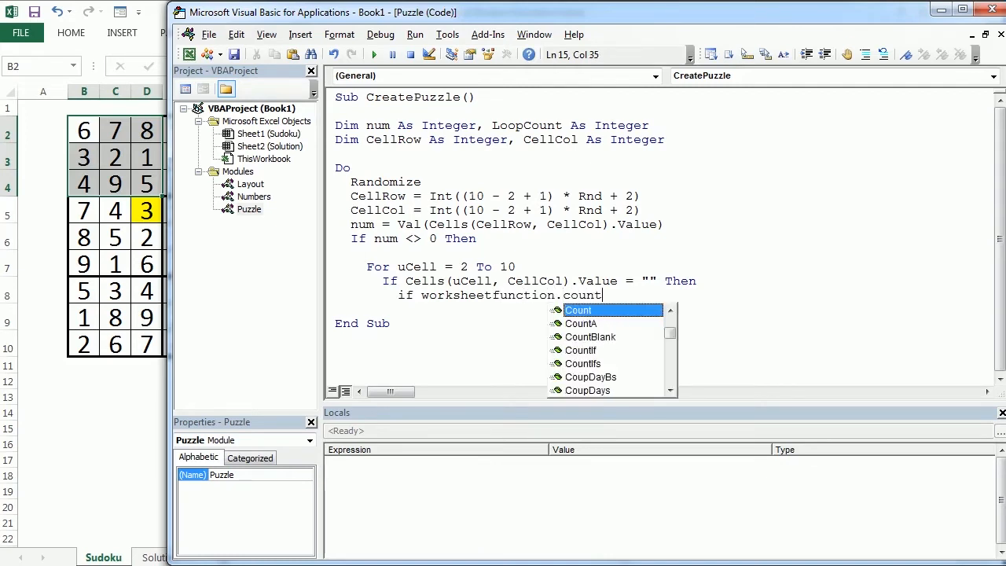
pyautogui.write('ig')
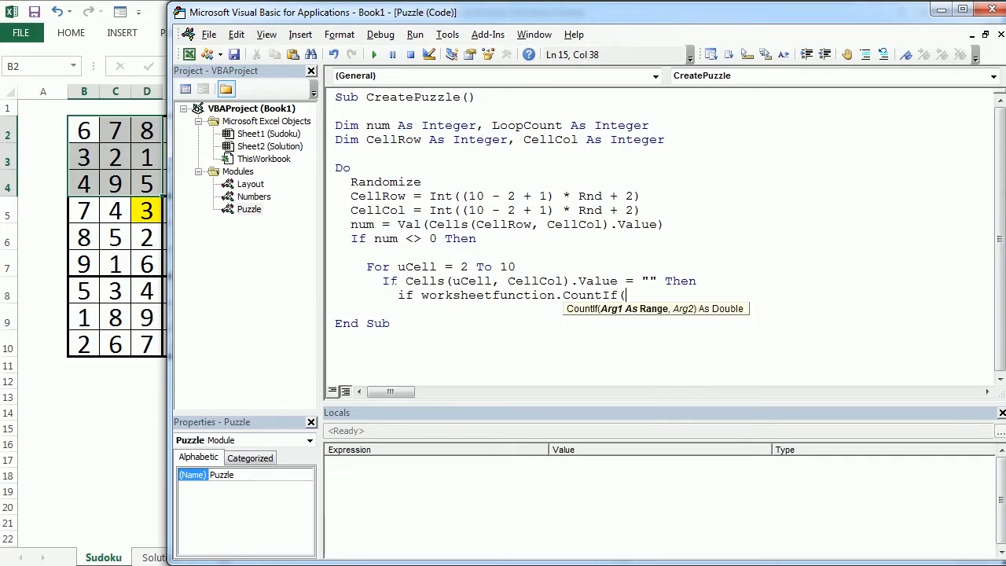
pyautogui.write('rows(u')
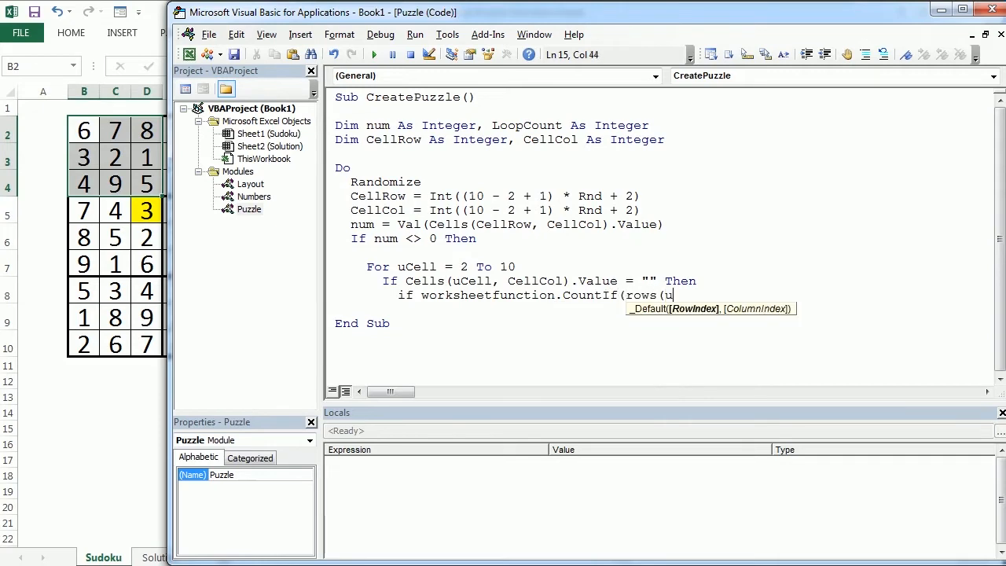
pyautogui.write('Cell),')
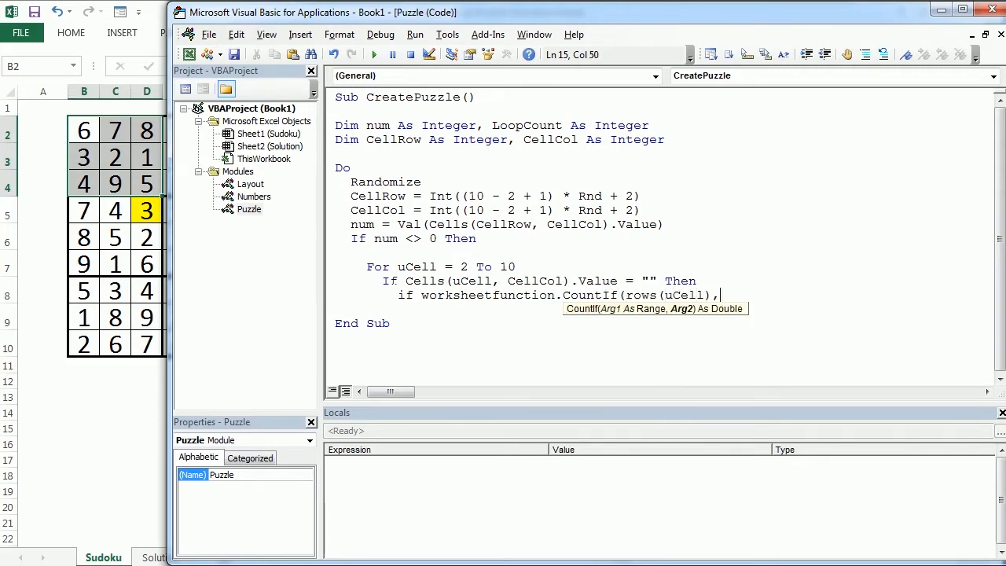
pyautogui.write('num)')
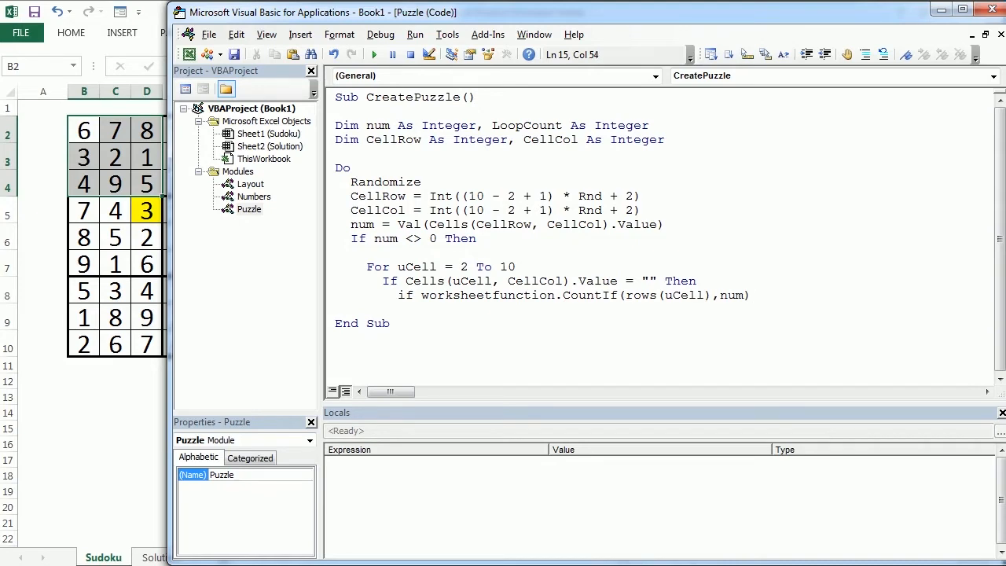
pyautogui.write('= 0')
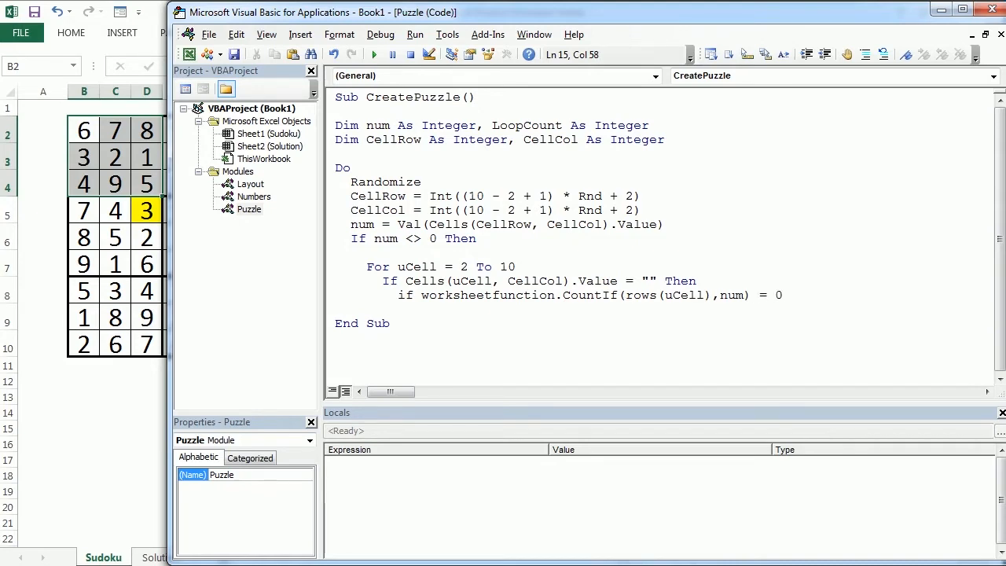
pyautogui.write('and _')
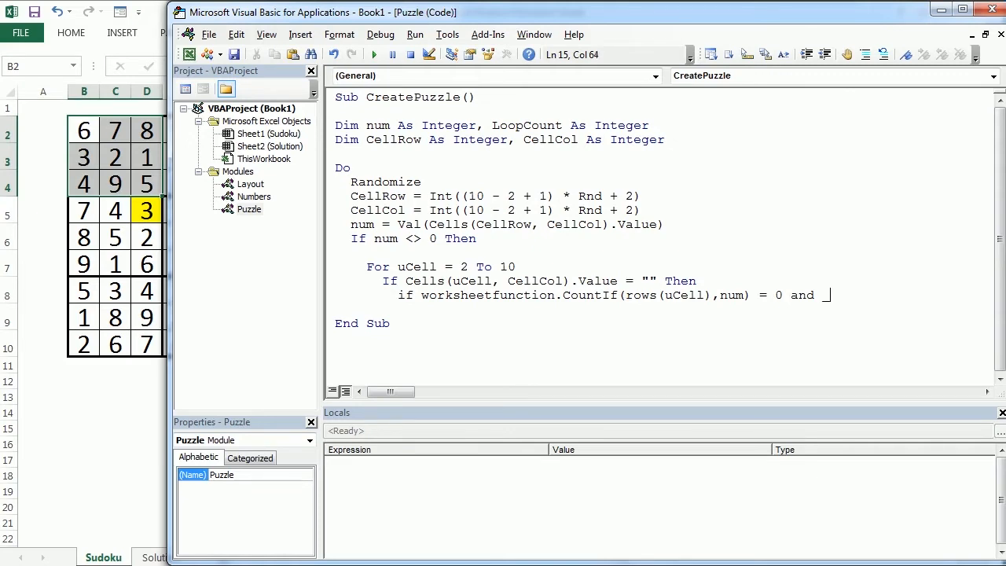
# Continue the condition with WorksheetFunction.CountIf(Range(qRng(uCell, CellCol)), num) = 0
pyautogui.press('enter')
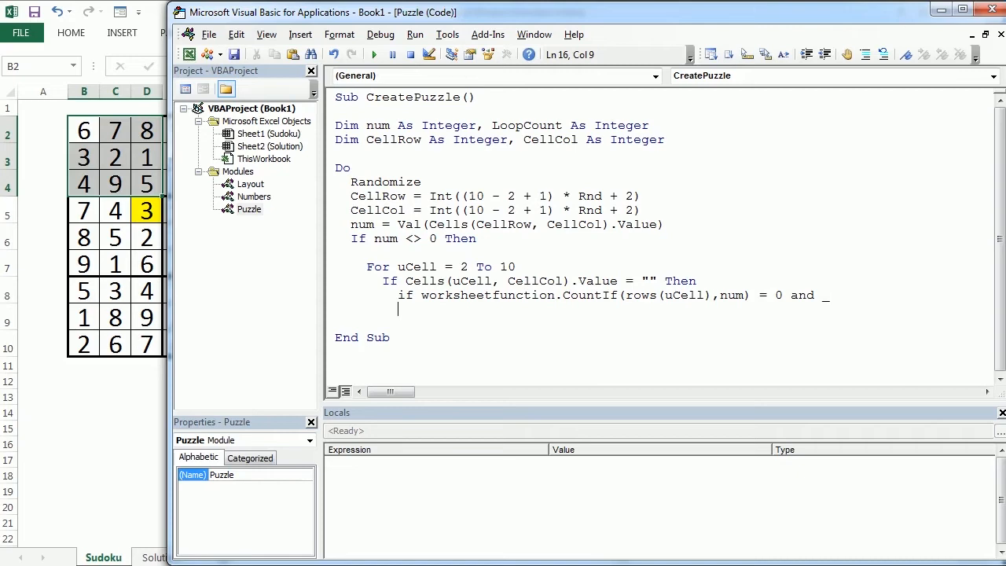
pyautogui.write('worksheetfunction.')
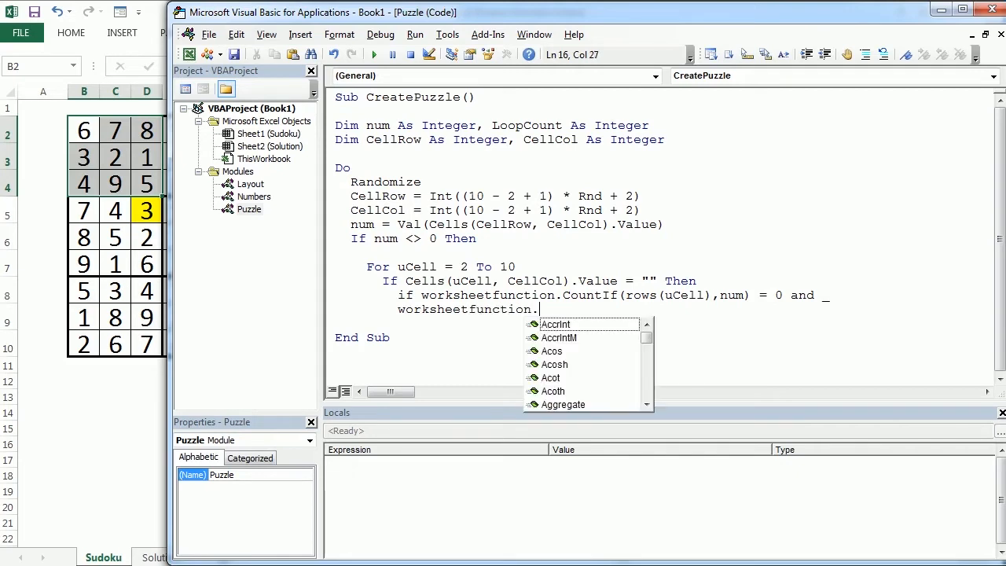
pyautogui.write('CountIf(')
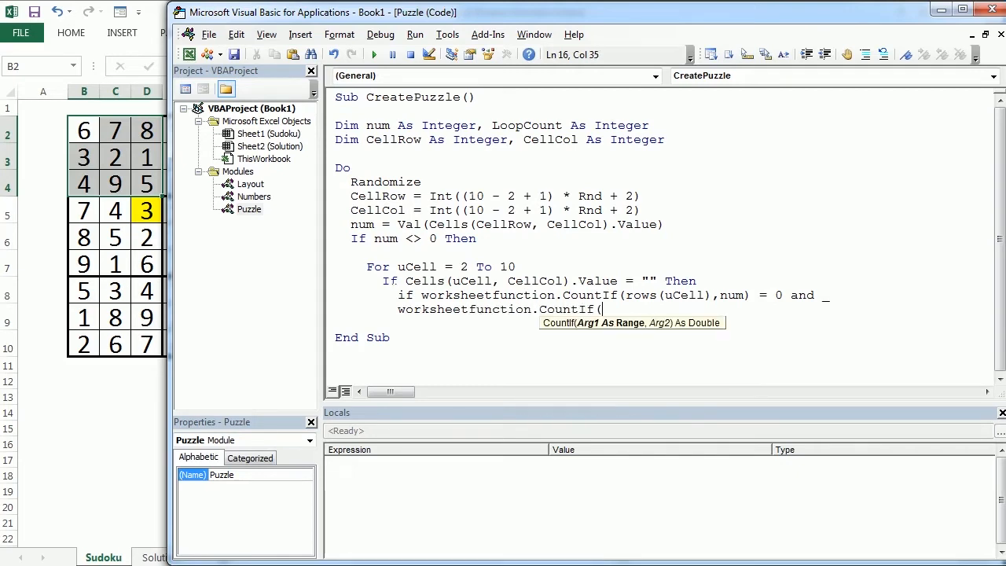
pyautogui.write('range(qR')
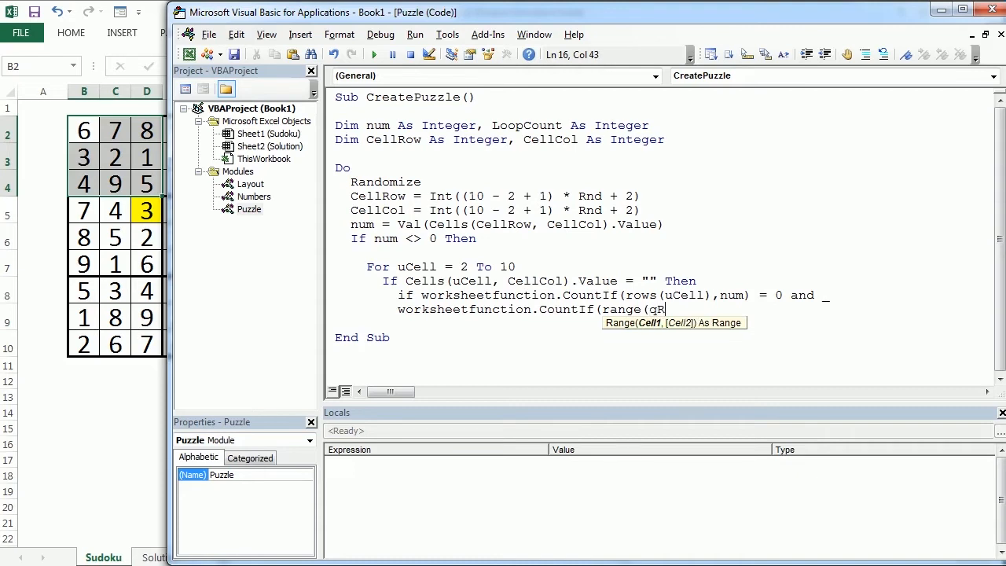
pyautogui.write('ng')
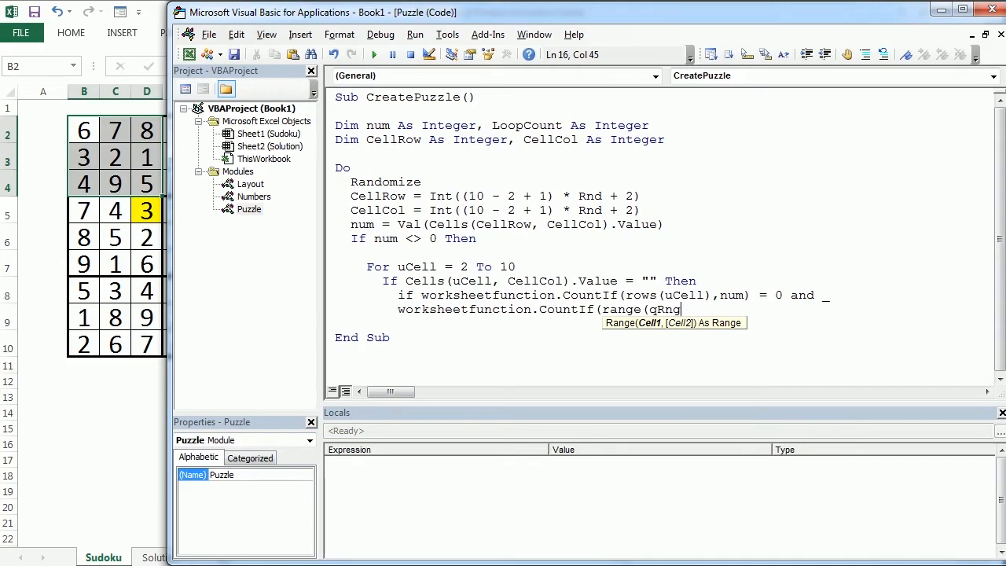
pyautogui.write('(')
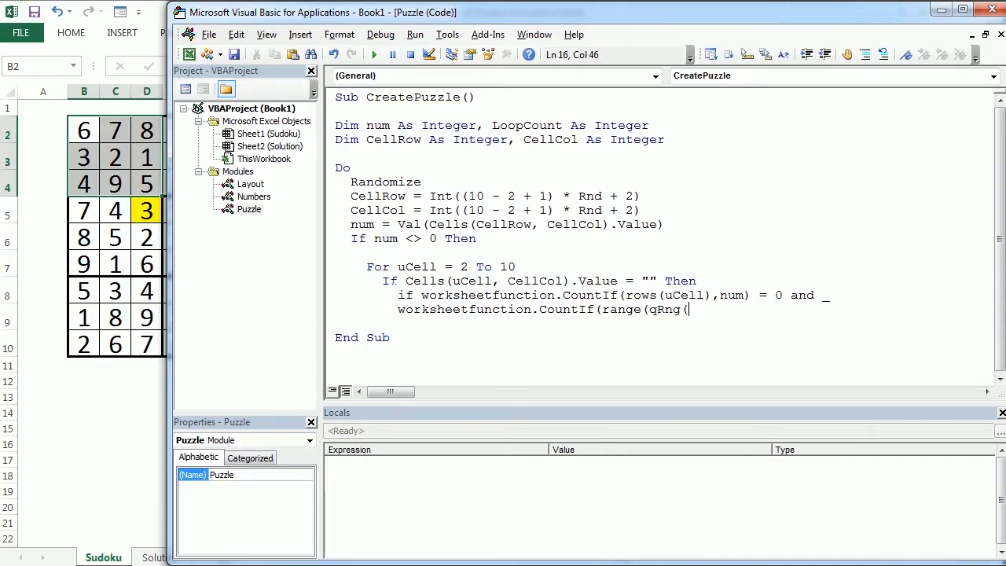
pyautogui.write('uCell')
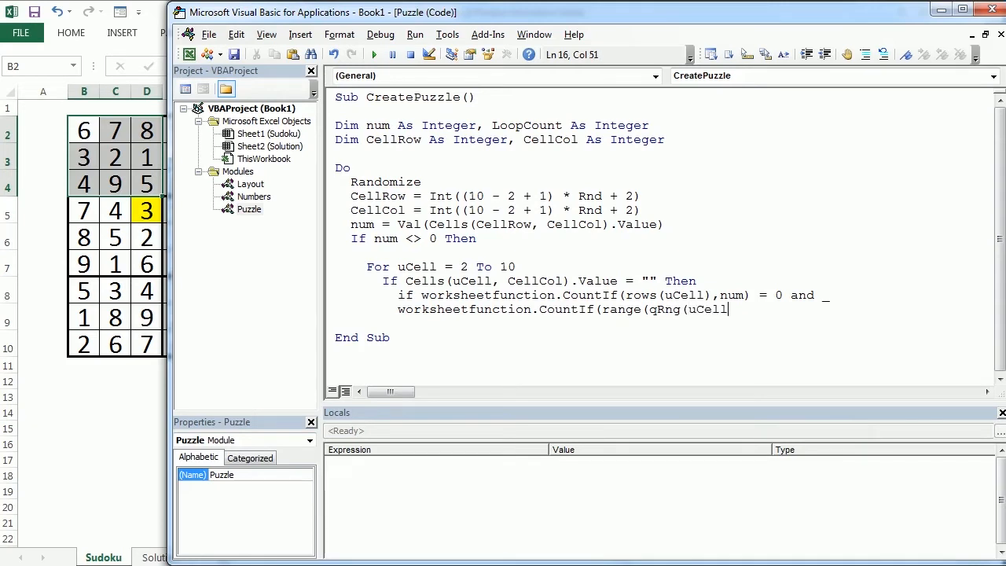
pyautogui.write(',Ce')
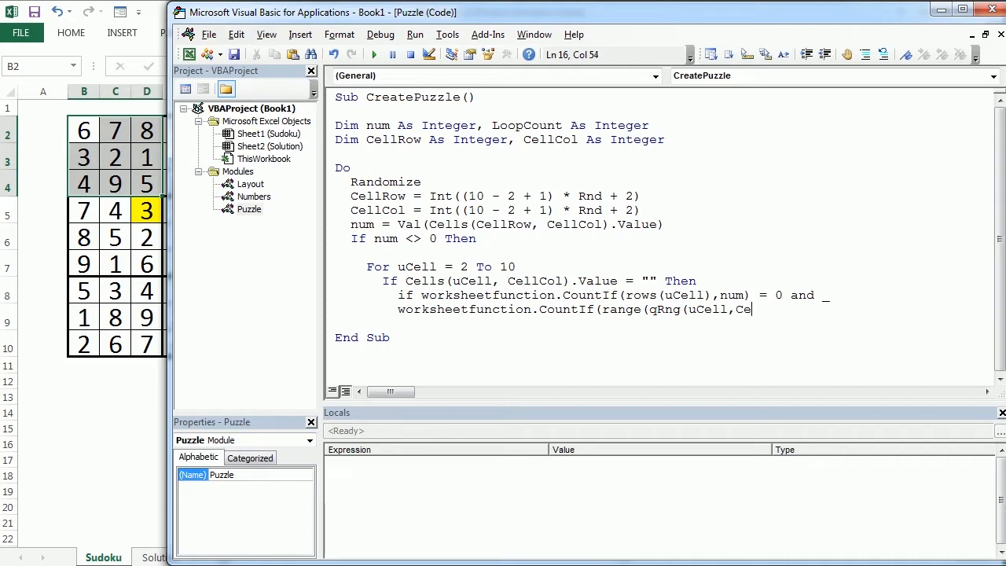
pyautogui.write('CellCol')
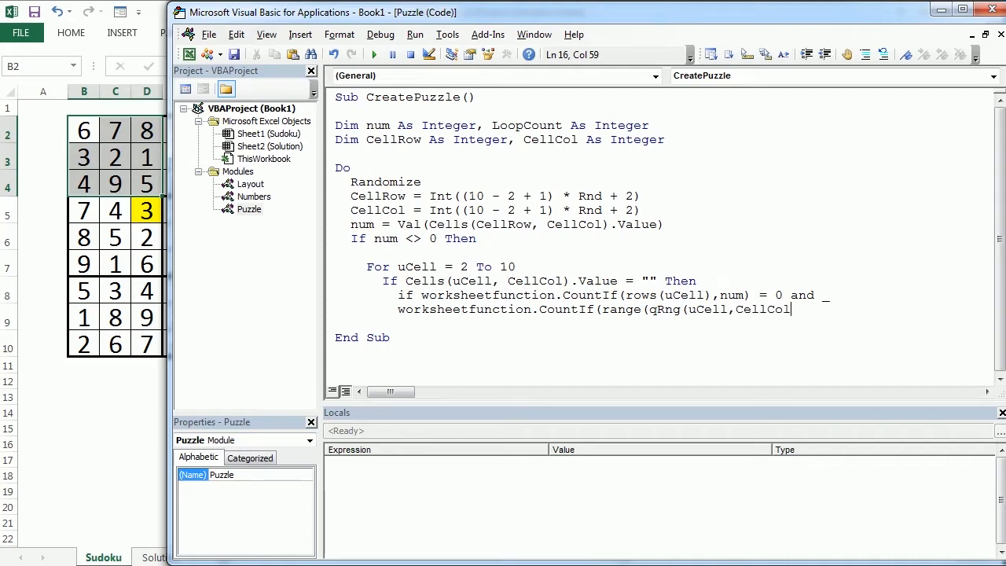
pyautogui.write('(')
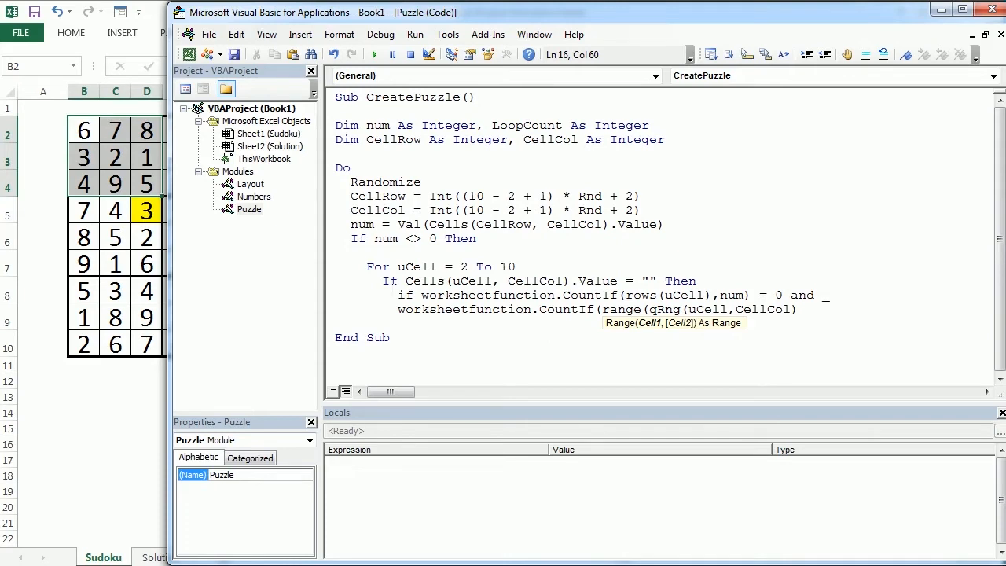
pyautogui.write('),')
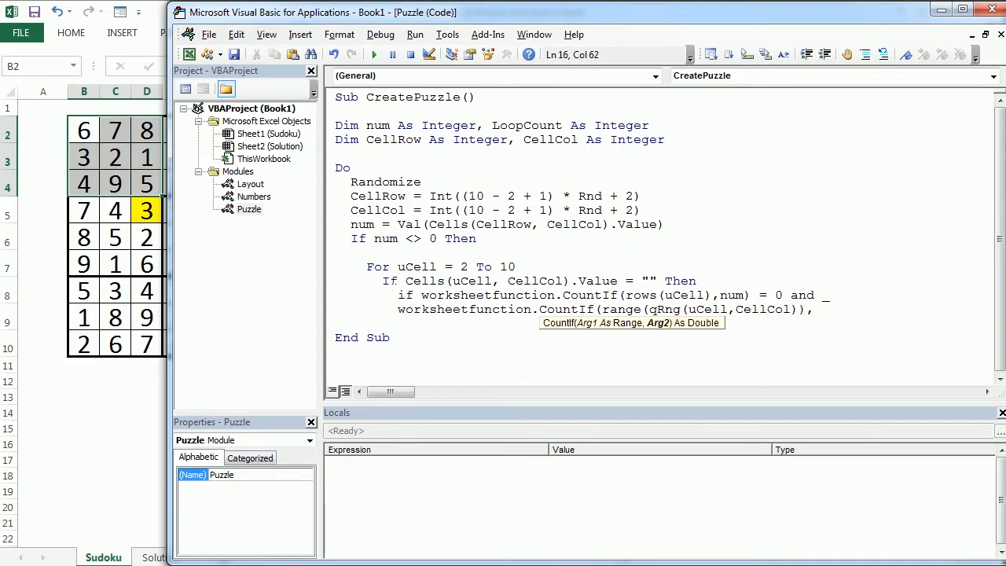
pyautogui.write(',num)')
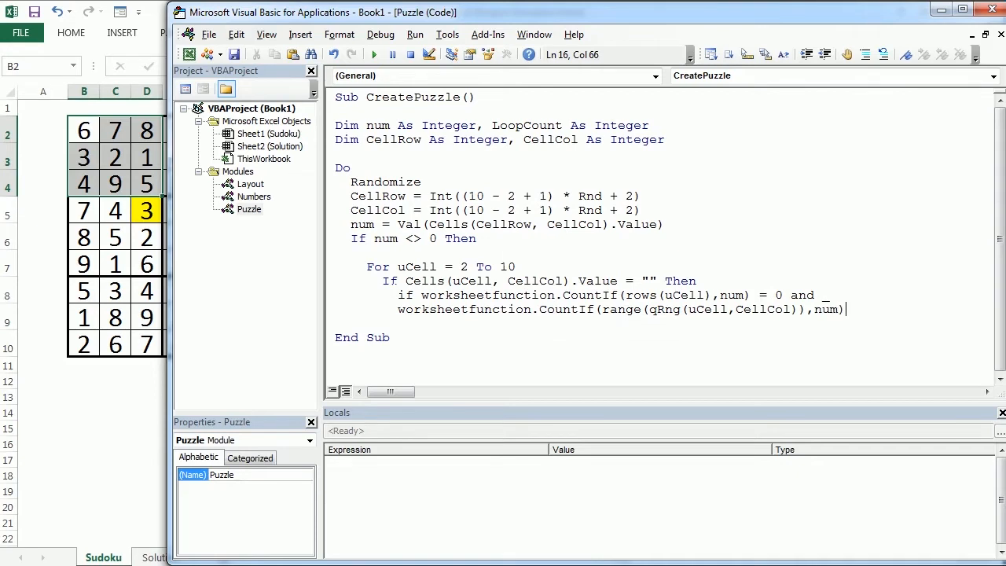
pyautogui.write('=')
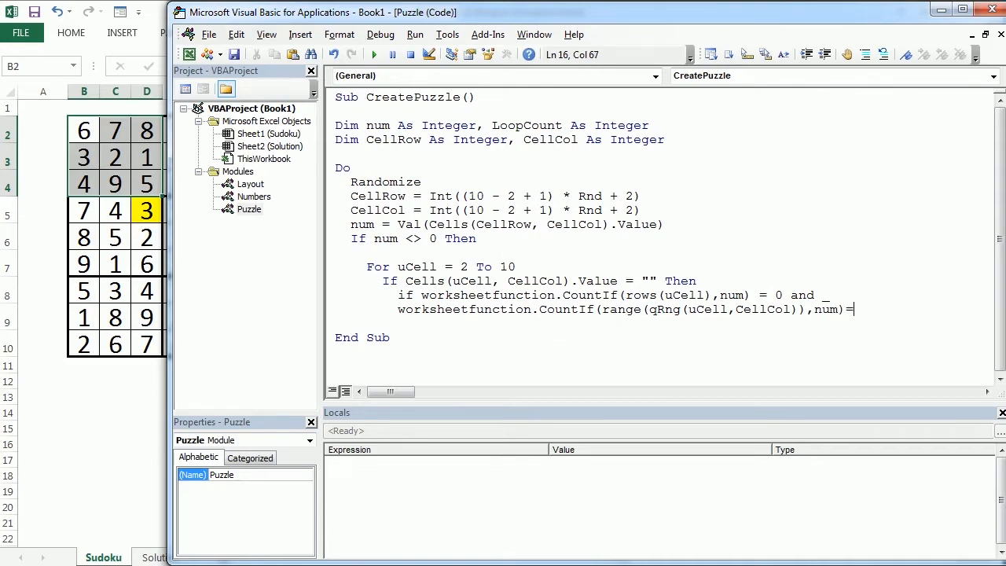
pyautogui.write('=')
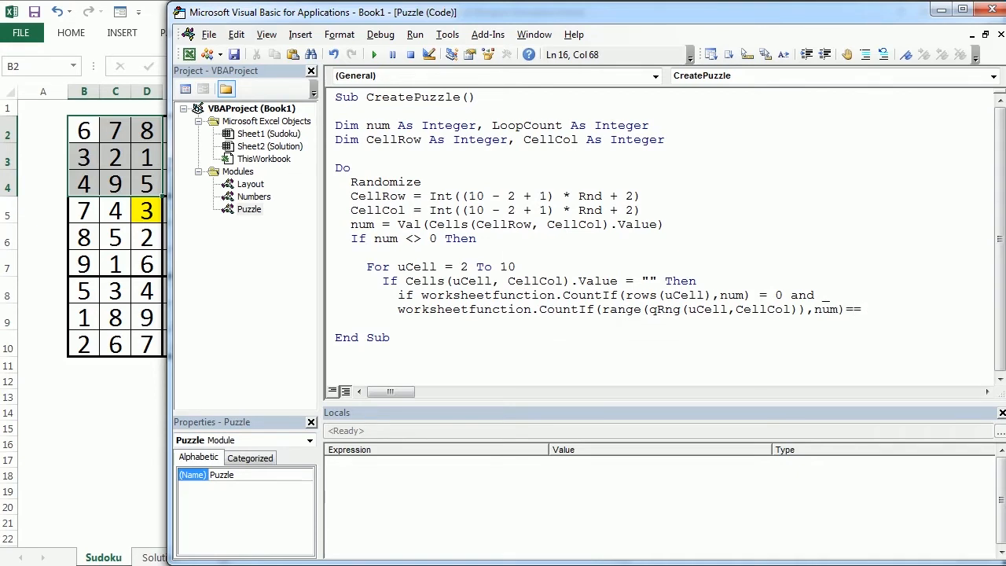
pyautogui.write('0')
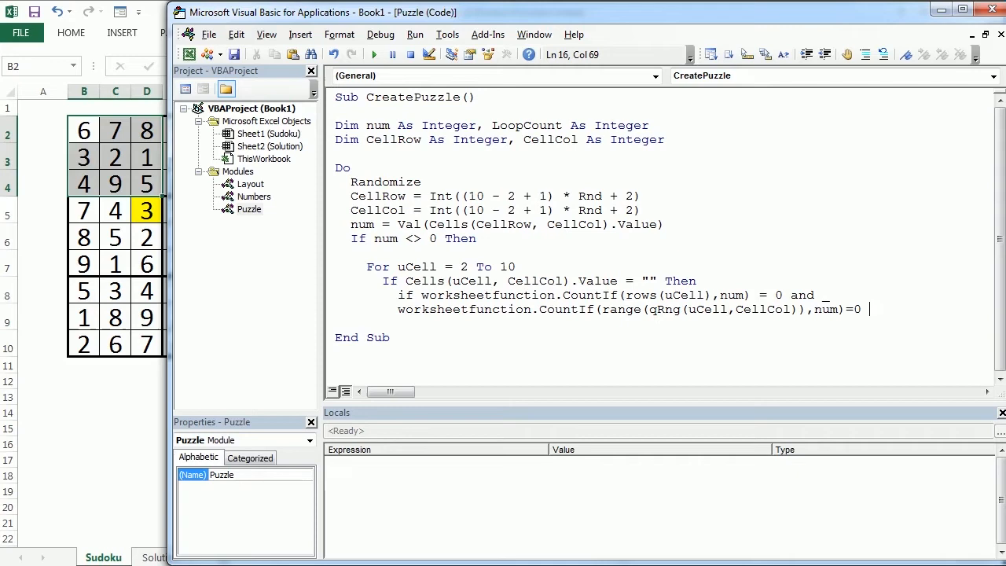
# End the condition with Then Comp = True
pyautogui.write('then')
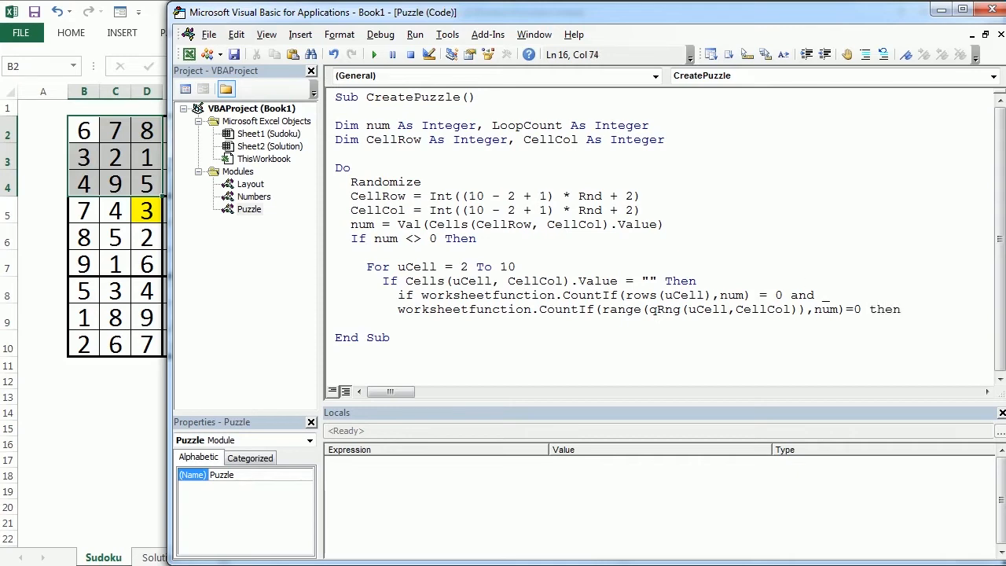
pyautogui.write('Comp')
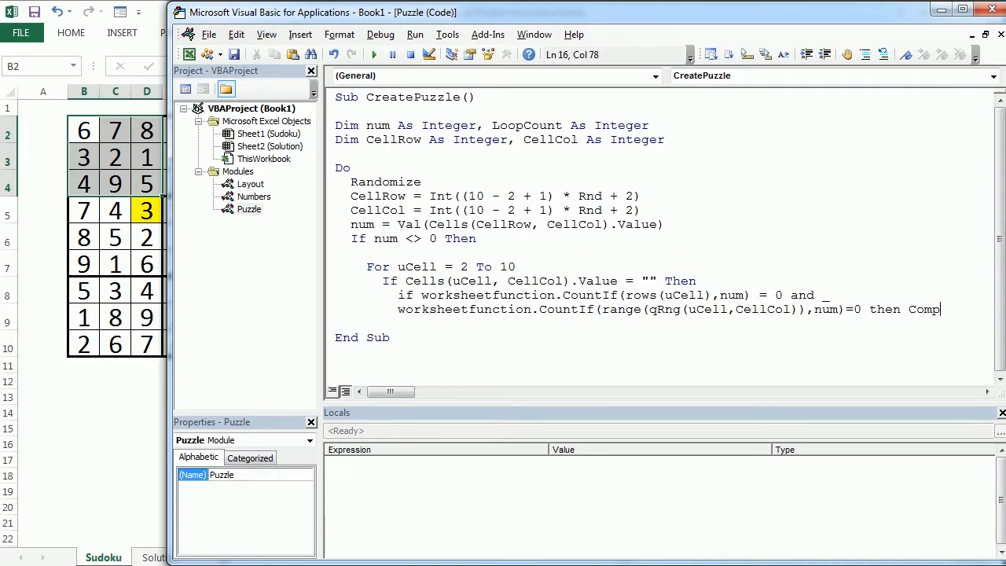
pyautogui.write('T')
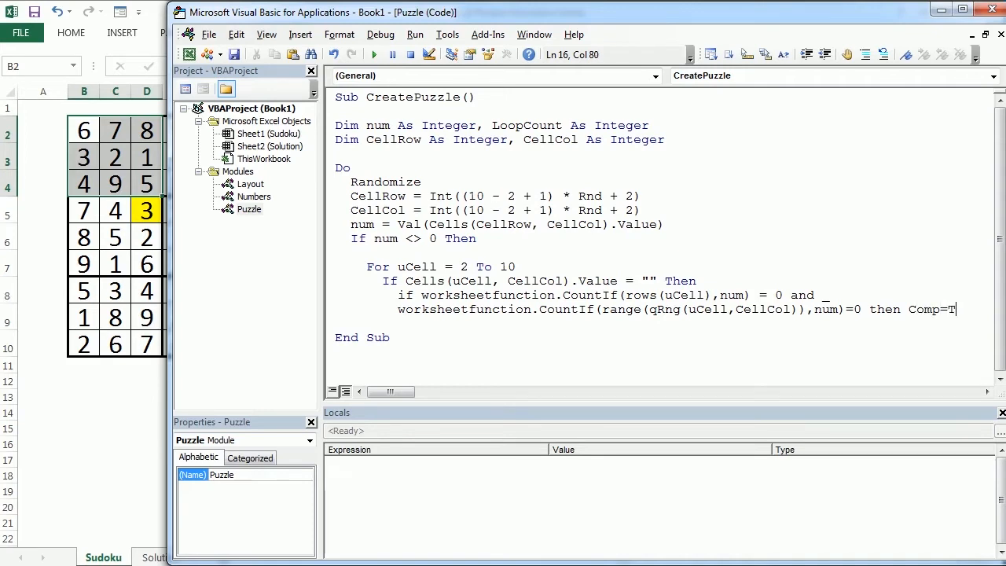
pyautogui.write('rue')
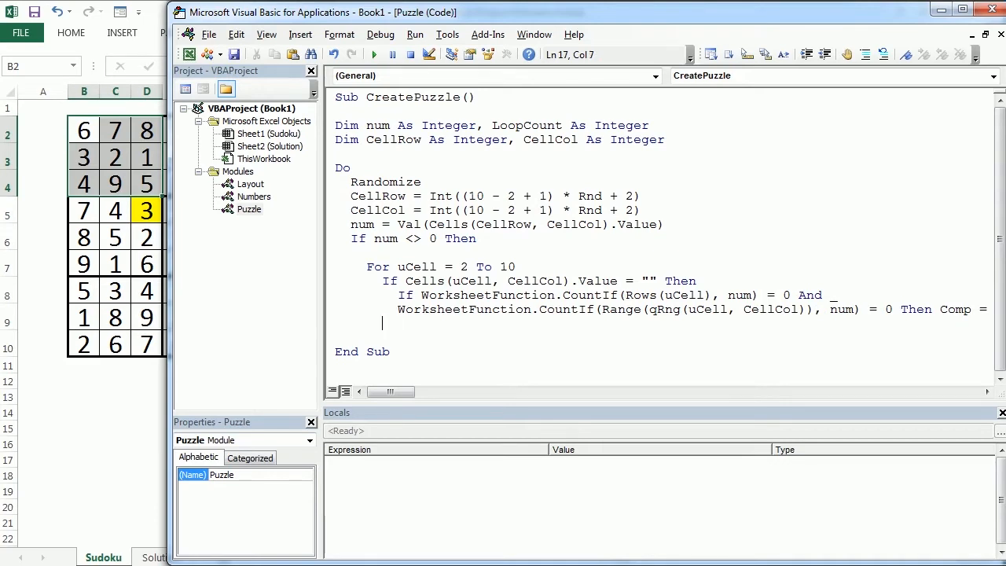
# Add End If under the row check, label it with a 'Rows comment, and open the saved qRng file
pyautogui.write('end')
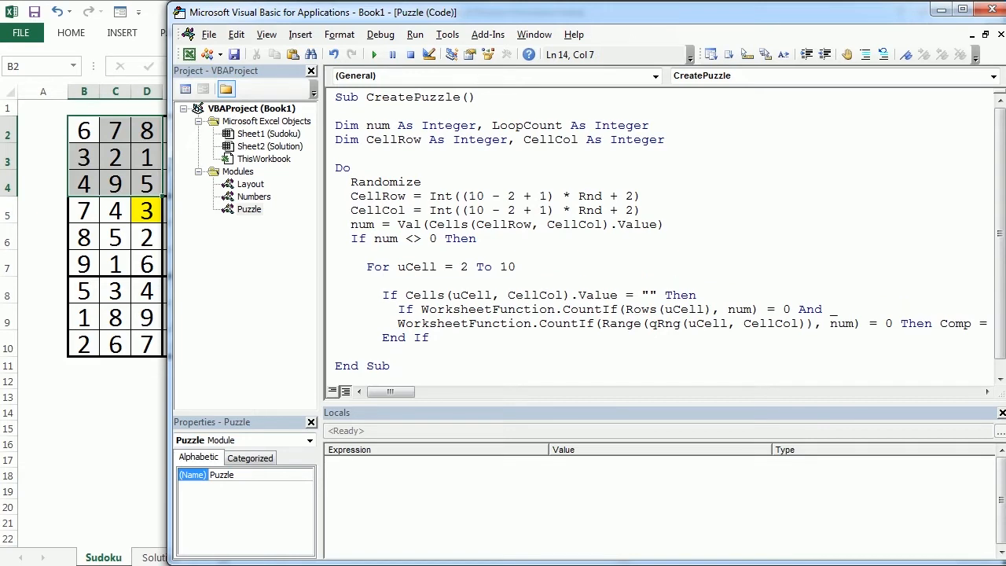
pyautogui.write("'Rows")
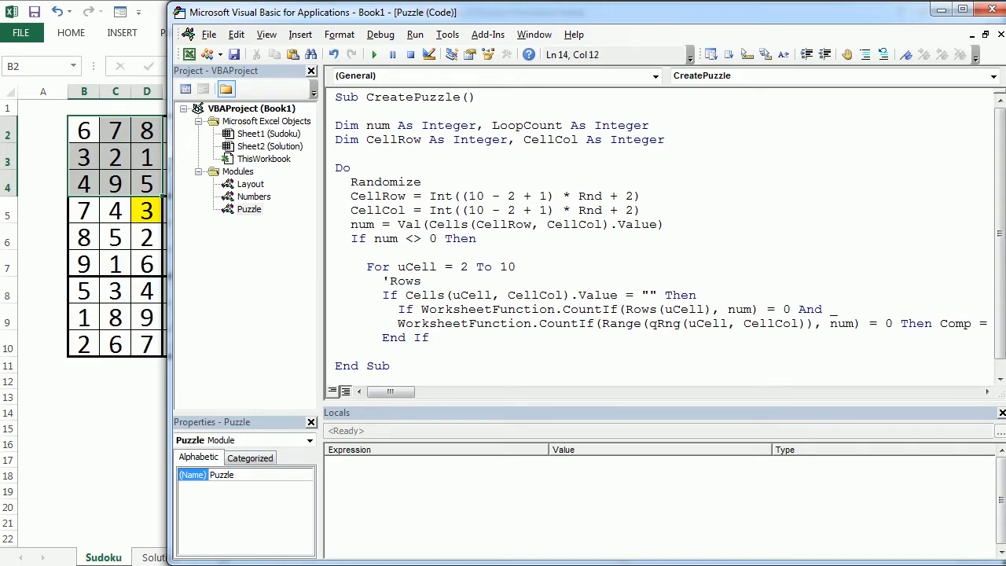
pyautogui.click(338, 351)
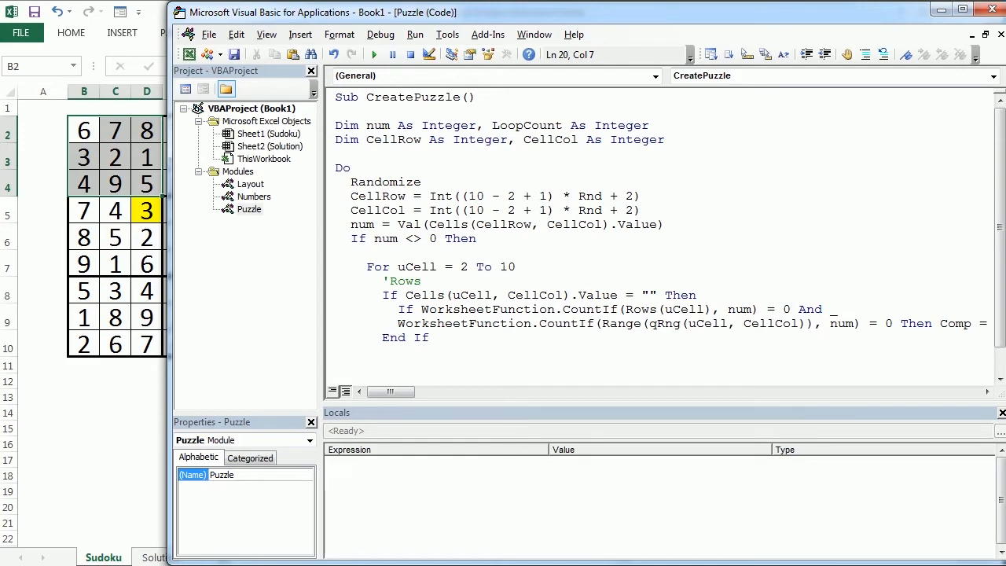
pyautogui.doubleClick(663, 323)
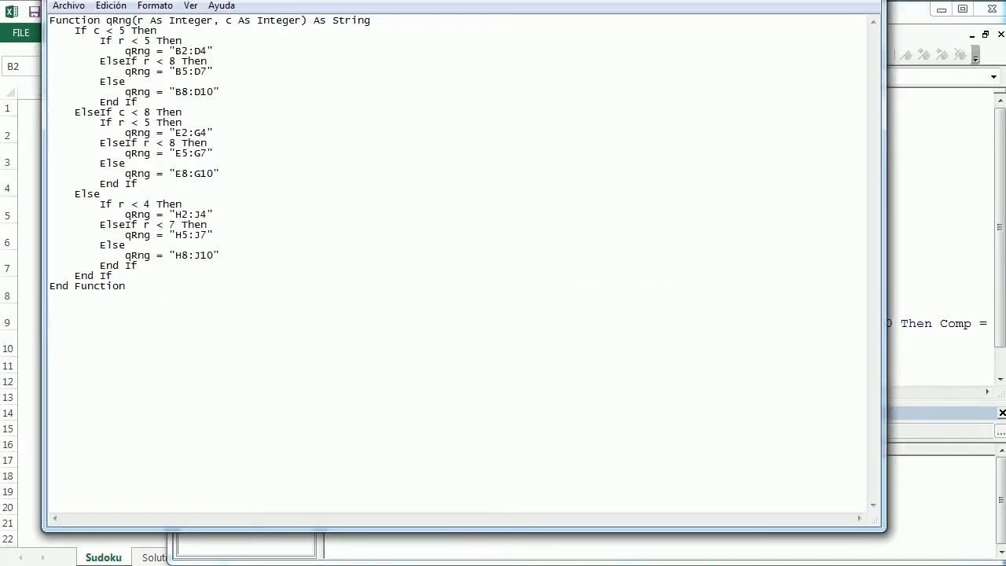
# Select all of the saved qRng function code in Notepad
pyautogui.press('ctrl+a')
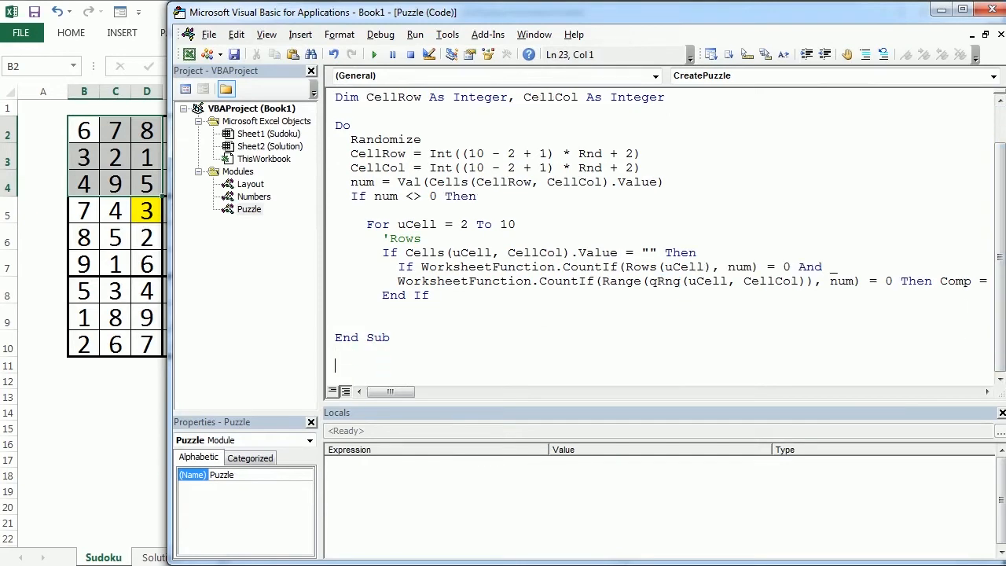
# Scroll below End Sub to the pasted qRng function and select its c parameter
pyautogui.scroll(-3)
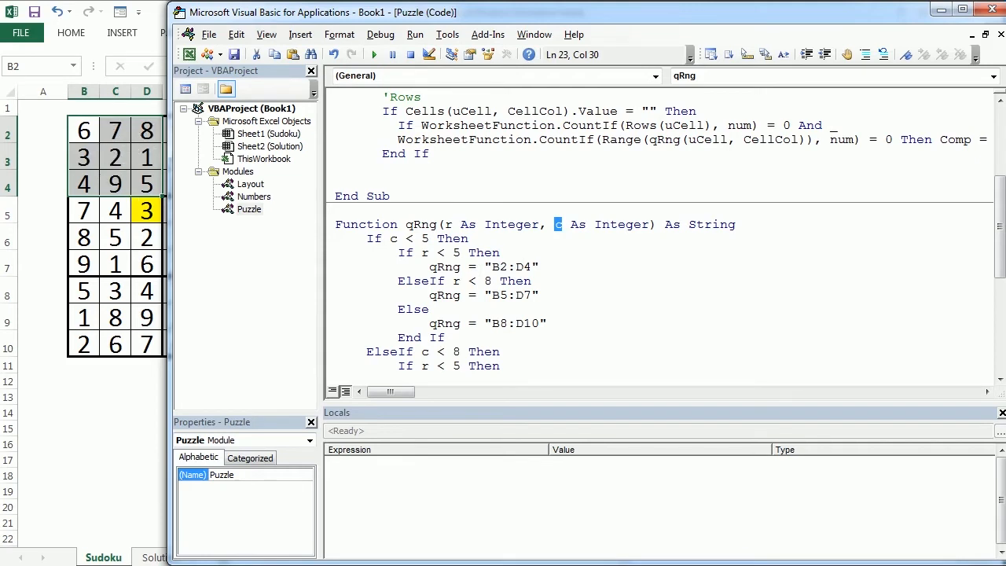
pyautogui.doubleClick(510, 266)
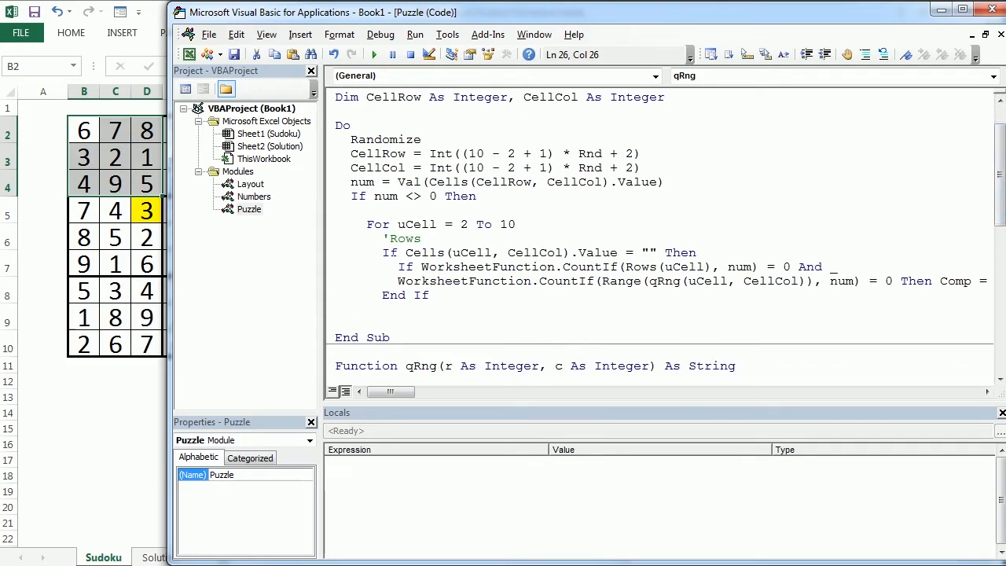
# Add a 'Columns comment above a copy of the row If block
pyautogui.moveTo(383, 252); pyautogui.dragTo(428, 295)
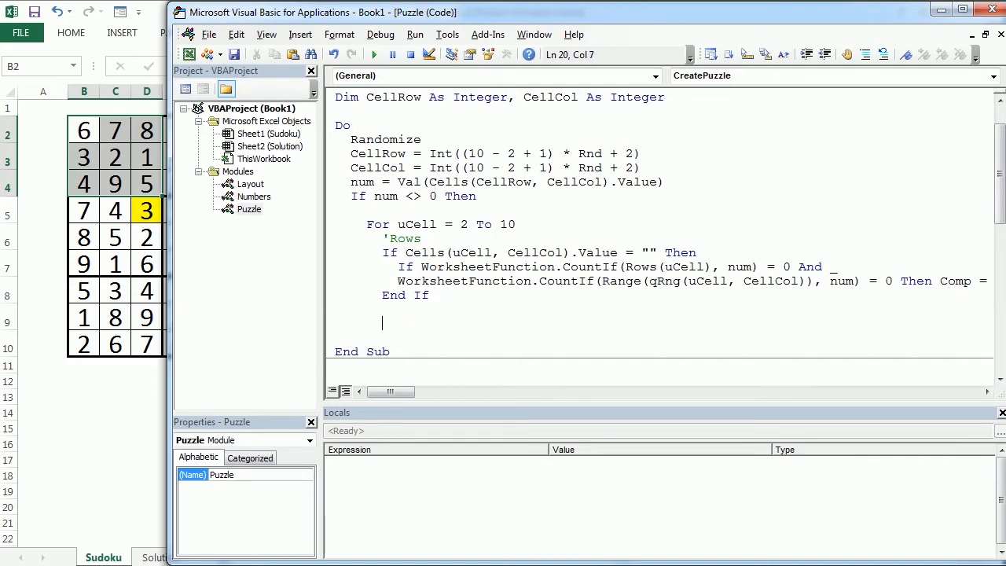
pyautogui.write('Ço')
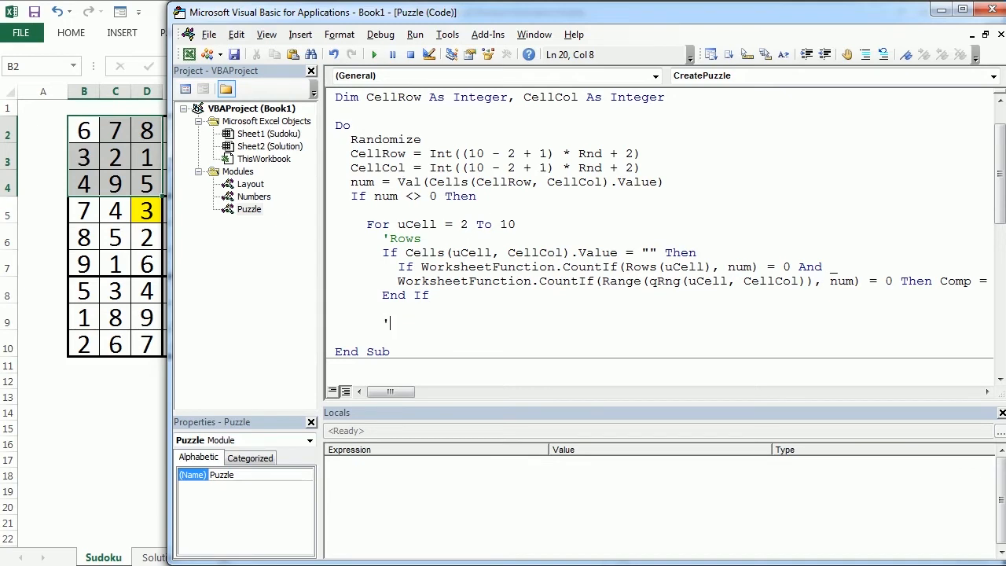
pyautogui.write('Column')
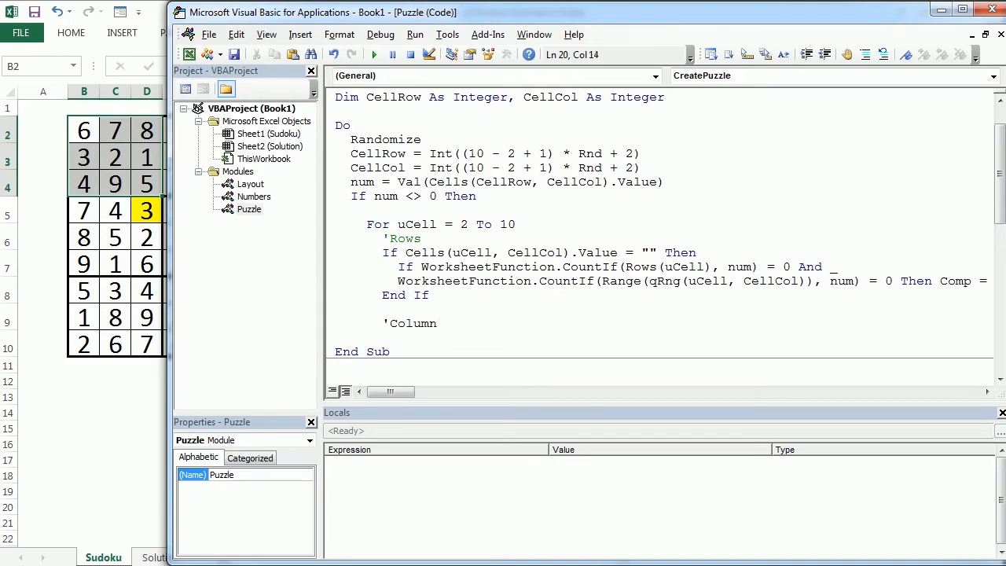
pyautogui.write('s')
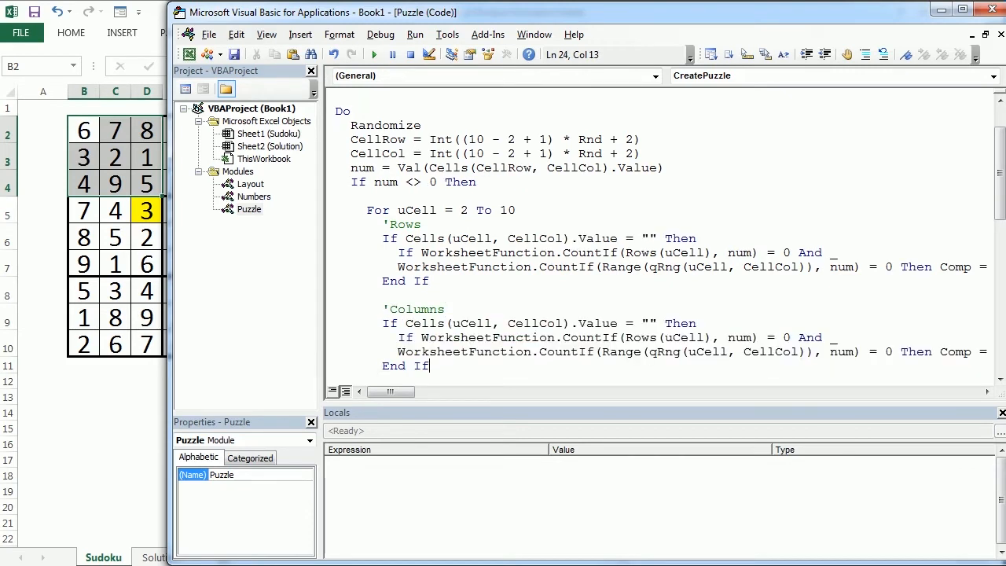
# Change the copied block to use Cells(CellRow, uCell), Columns(uCell) and qRng(CellRow, uCell)
pyautogui.doubleClick(470, 323)
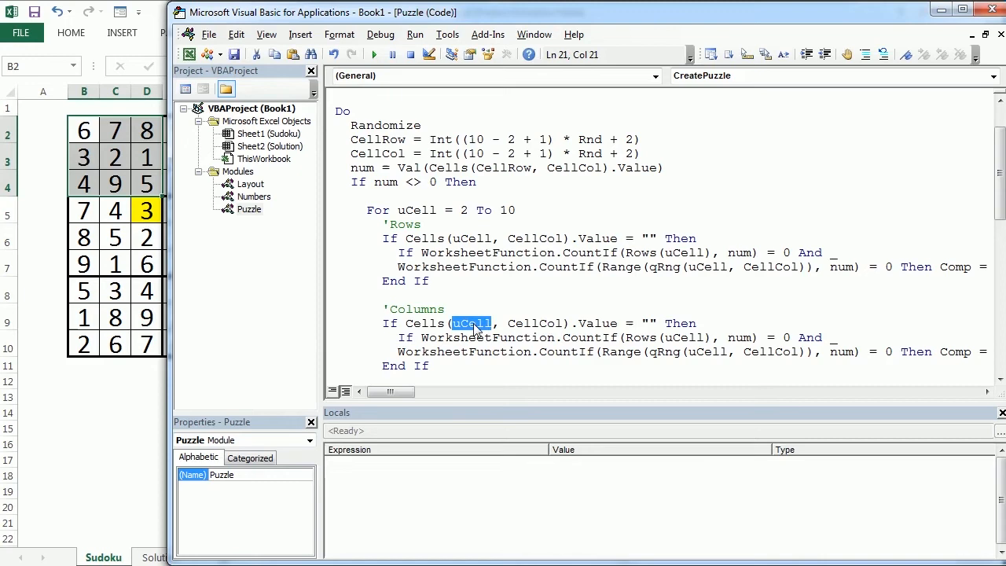
pyautogui.write('CellRow')
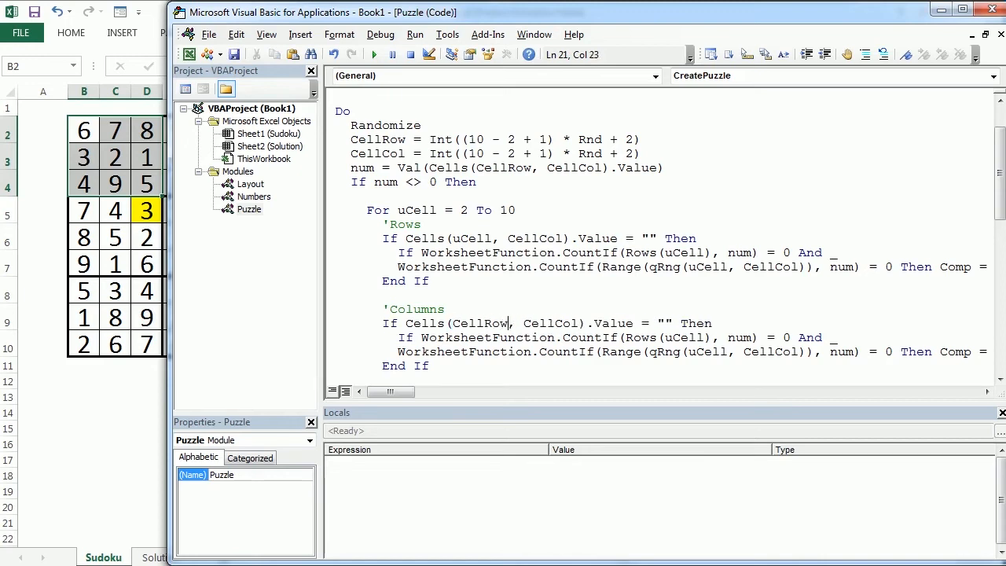
pyautogui.doubleClick(550, 323)
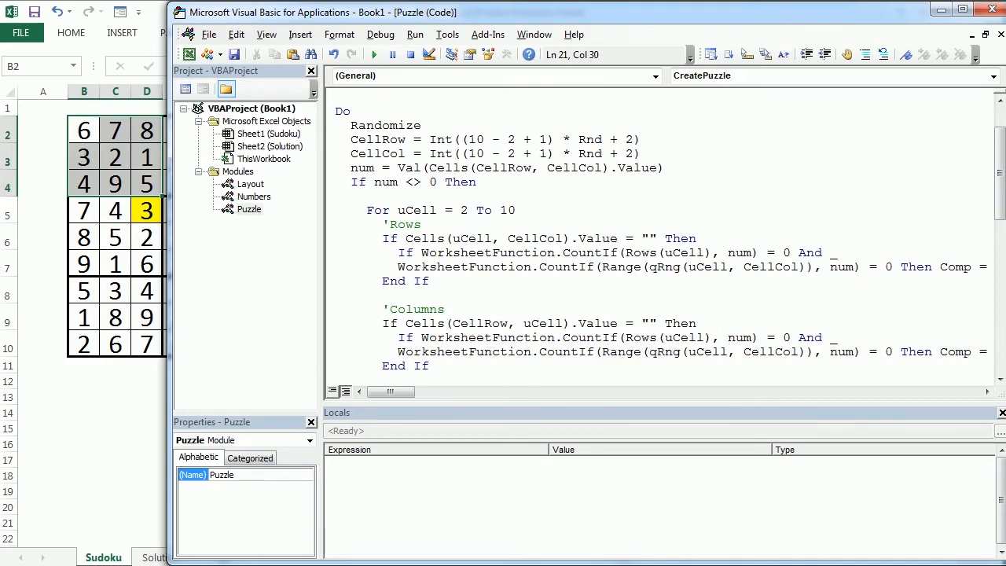
pyautogui.doubleClick(640, 337)
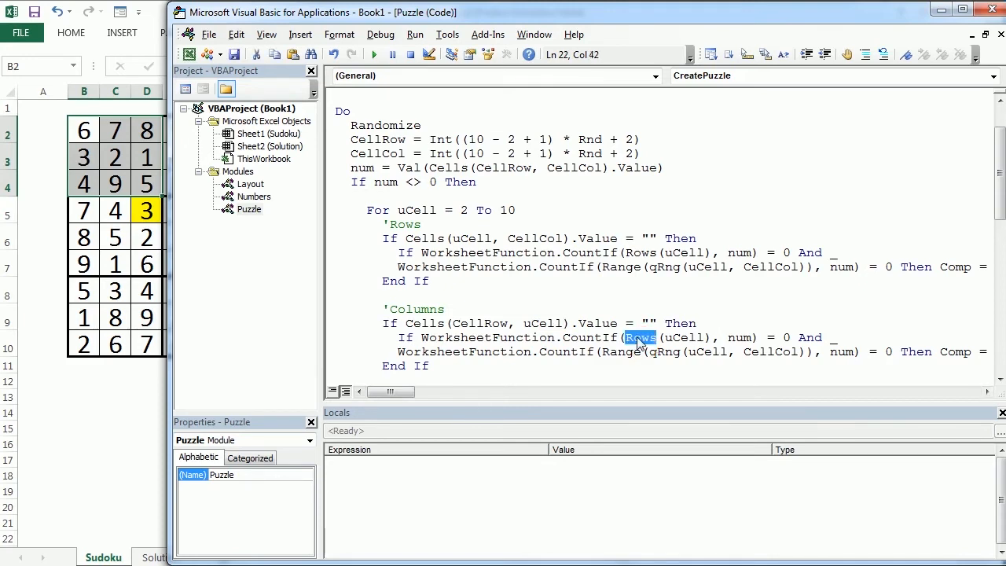
pyautogui.write('Columns')
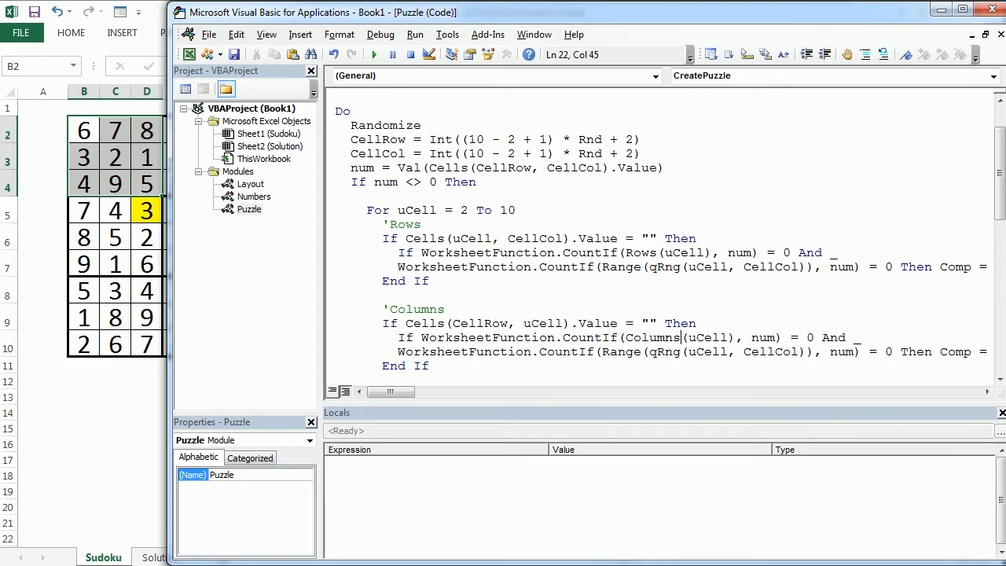
pyautogui.doubleClick(704, 351)
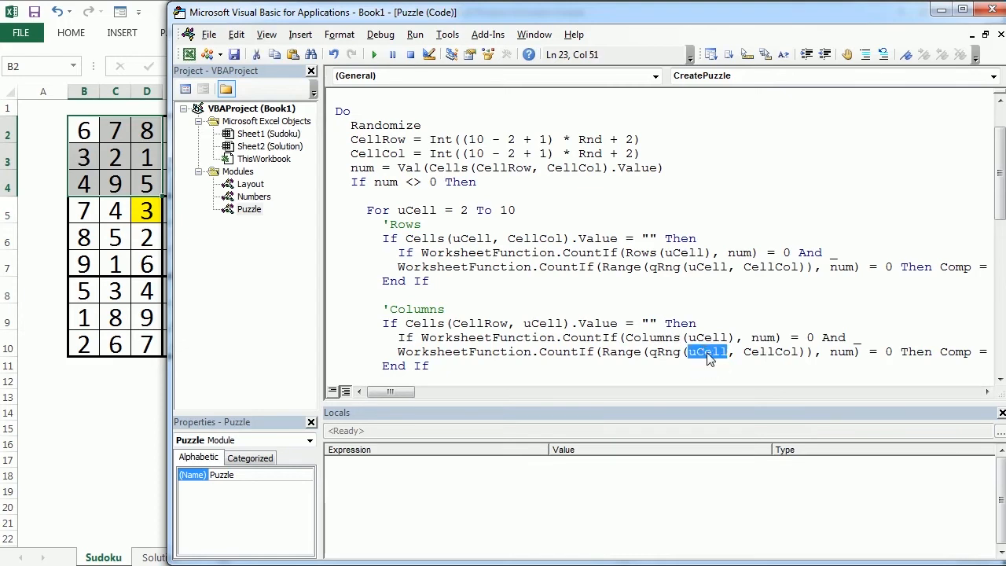
pyautogui.write('CellRow,')
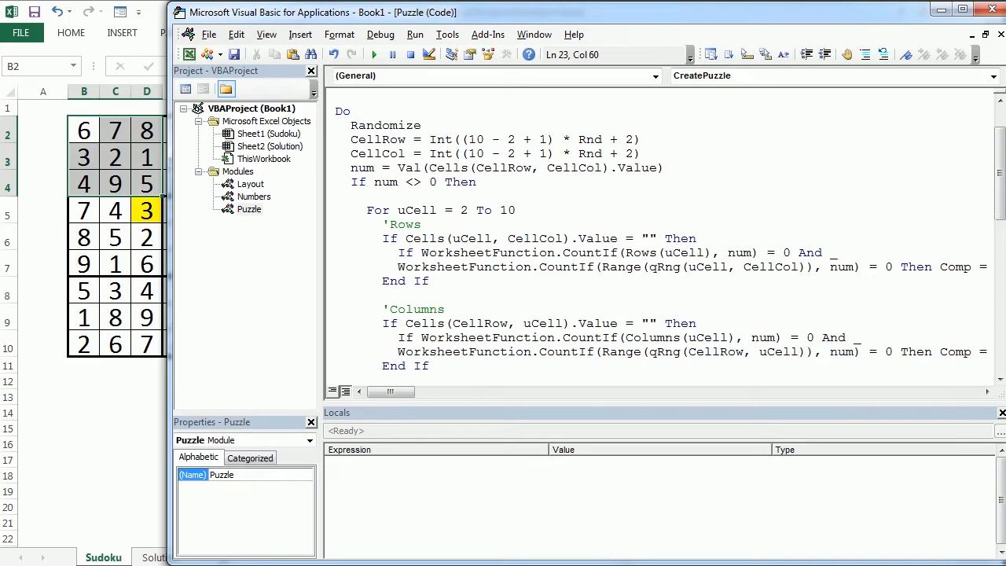
pyautogui.scroll(-3)
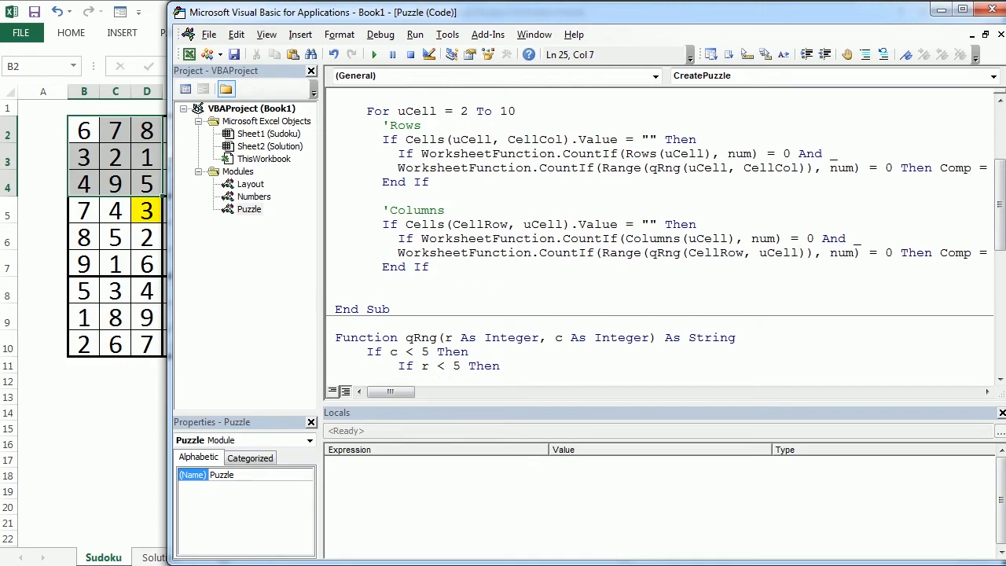
# After the uCell loop, add 'If Comp = False Then' clearing Cells(CellRow, CellCol).Value
pyautogui.write('ne')
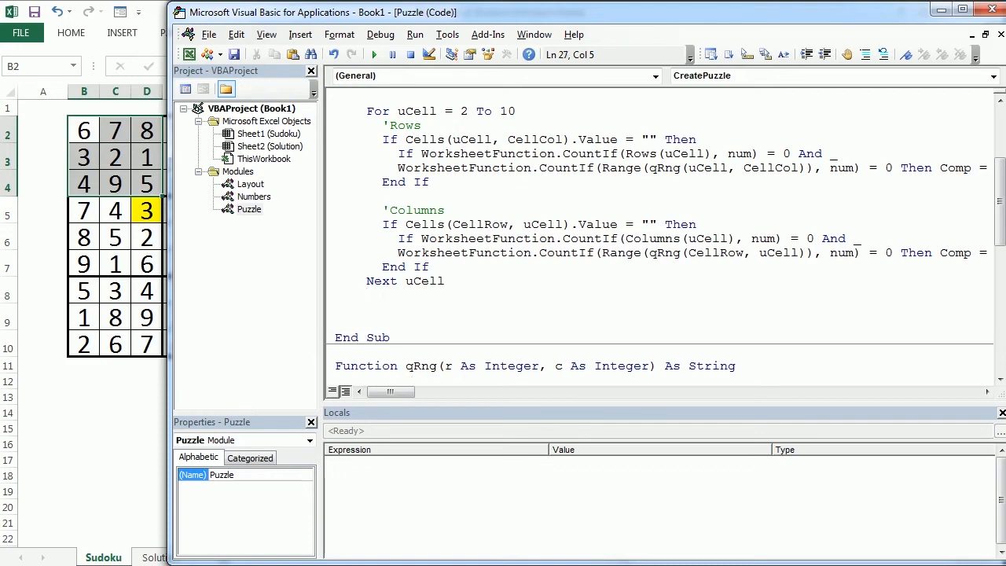
pyautogui.write('if Com')
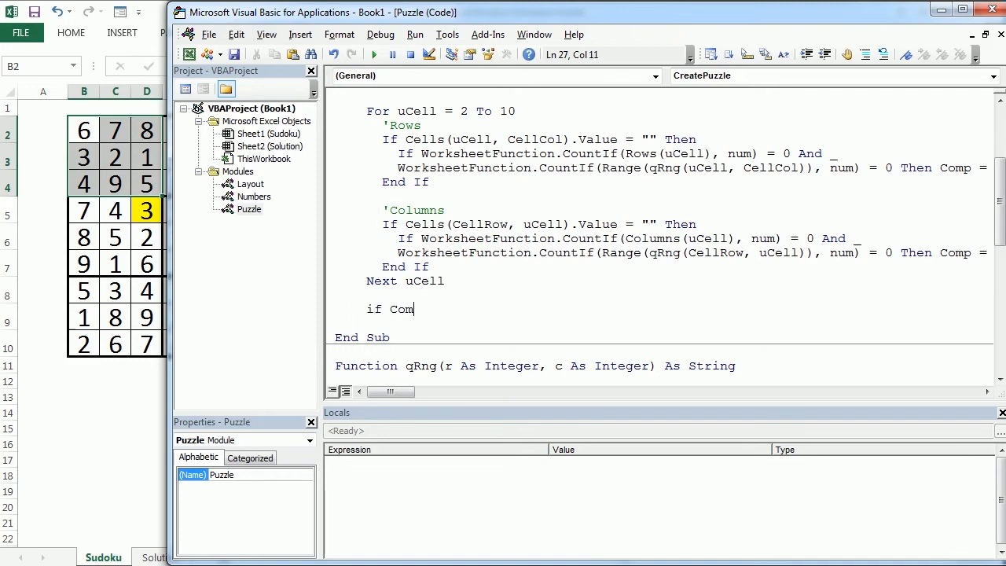
pyautogui.write('p=')
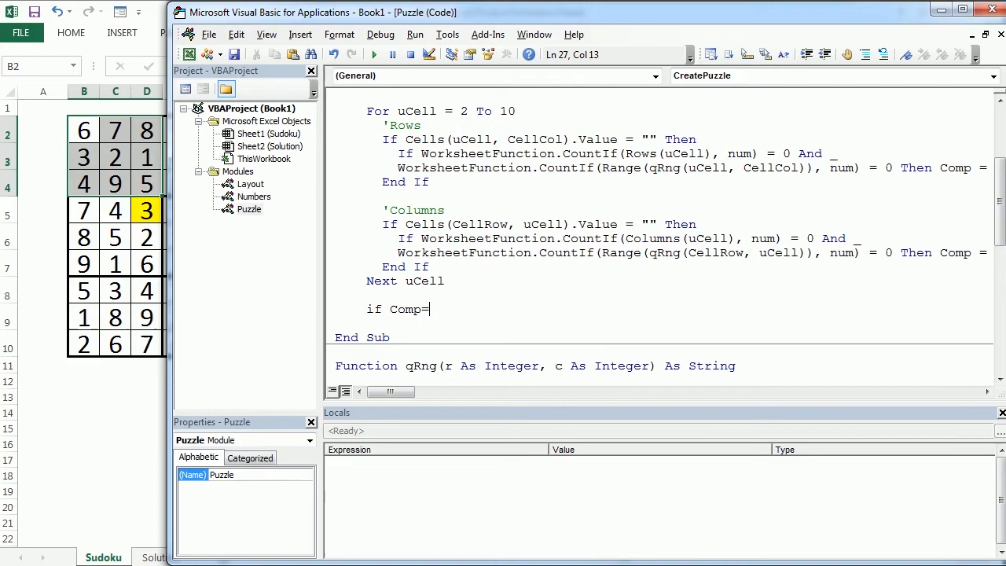
pyautogui.write('false Then')
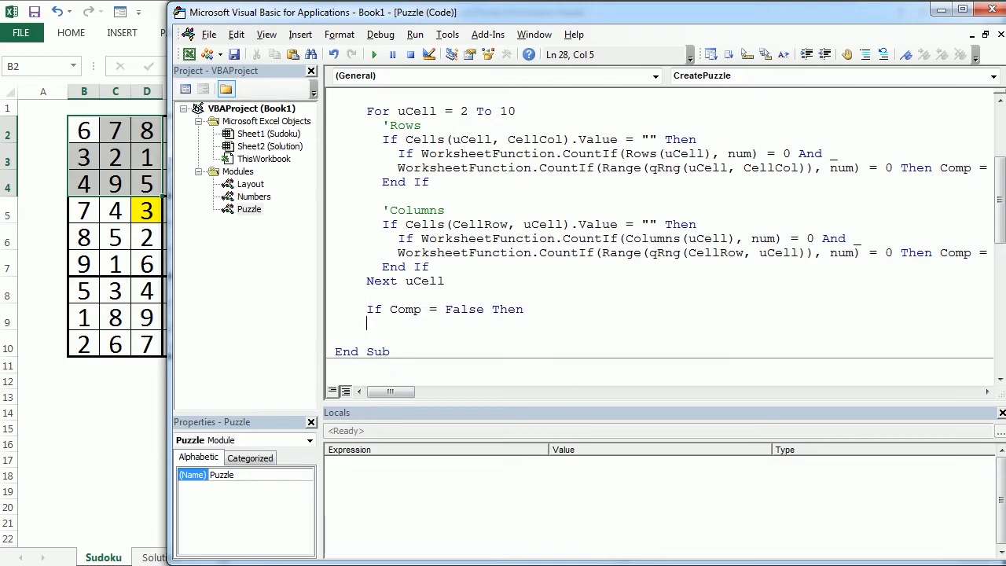
pyautogui.write('cells*')
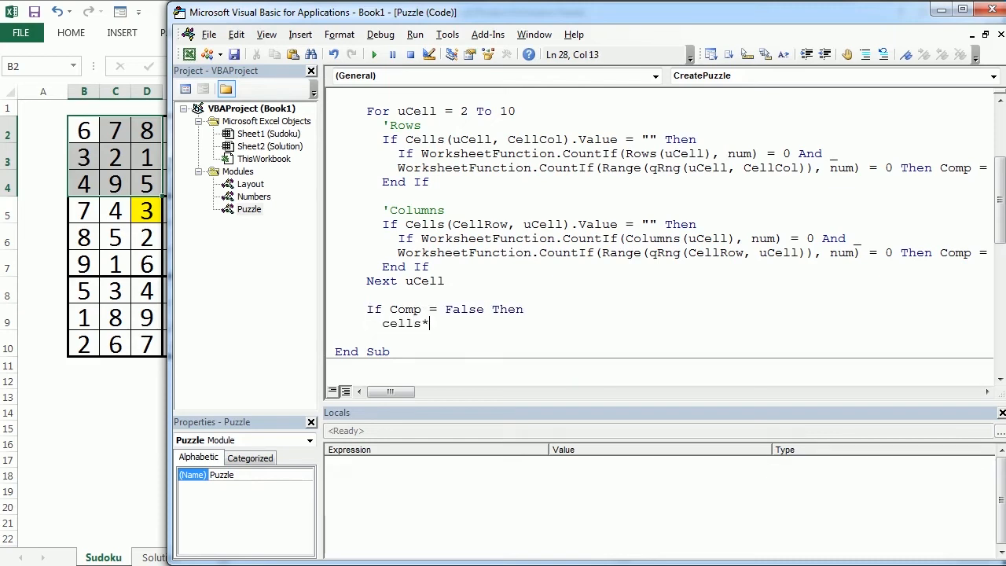
pyautogui.write('(CellRow,CellCol')
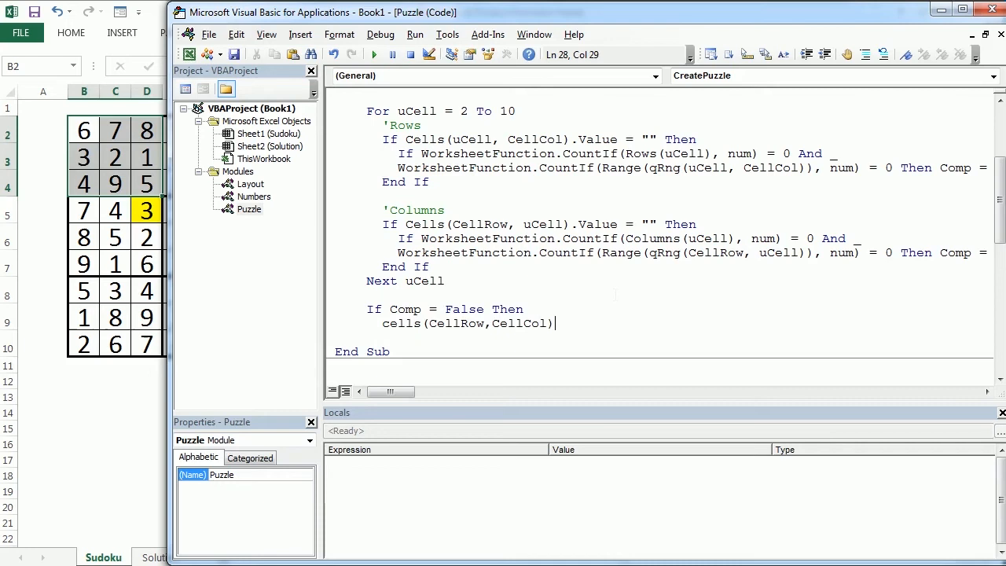
pyautogui.write('.value="')
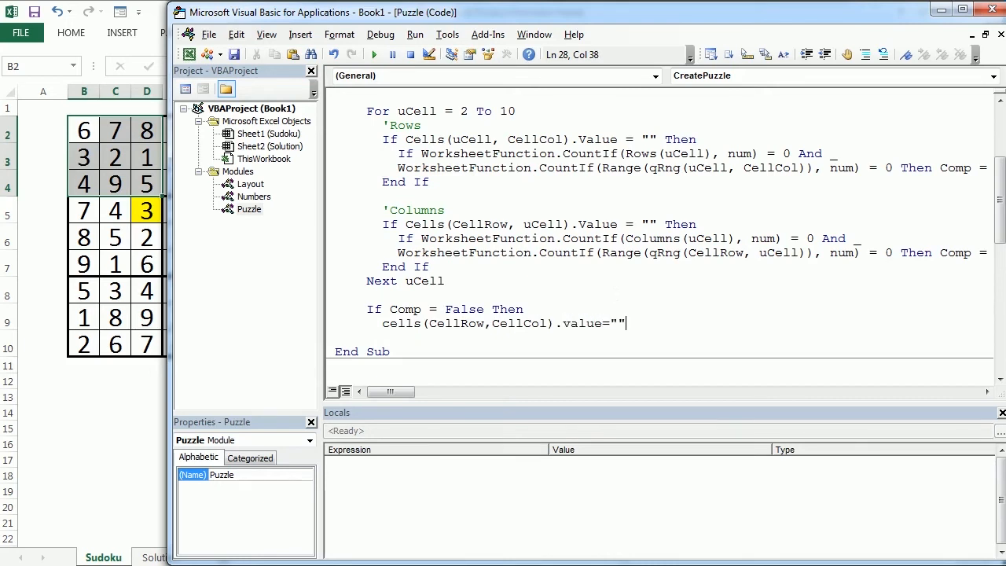
pyautogui.press('enter')
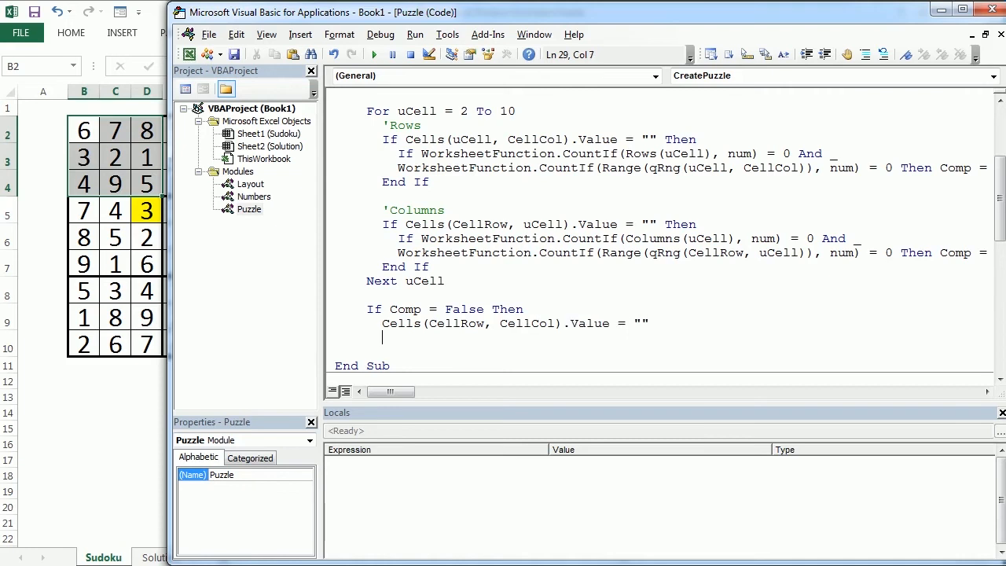
pyautogui.write('end')
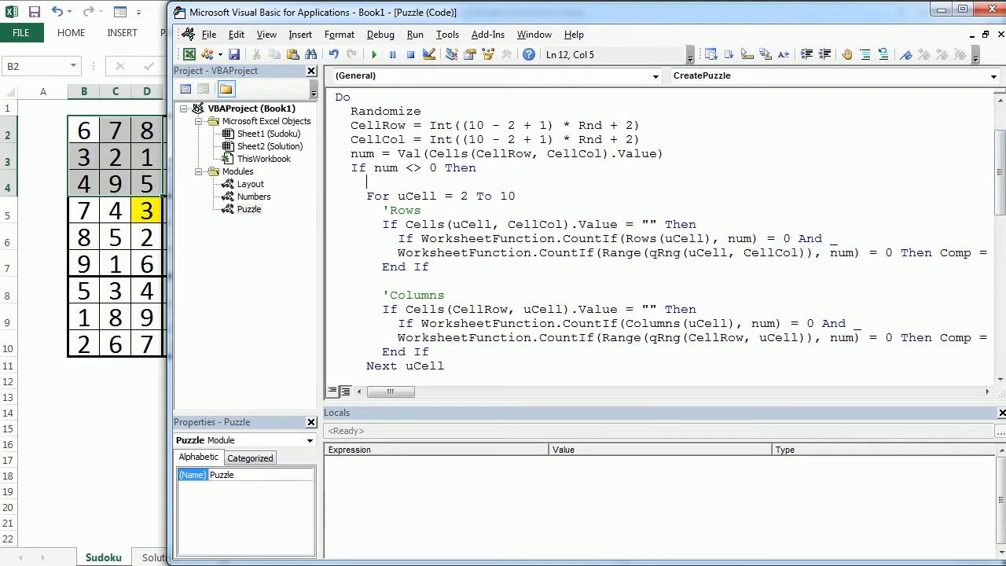
# Insert 'Comp = False' before the checks and add End If lines closing both blocks
pyautogui.write('Comp')
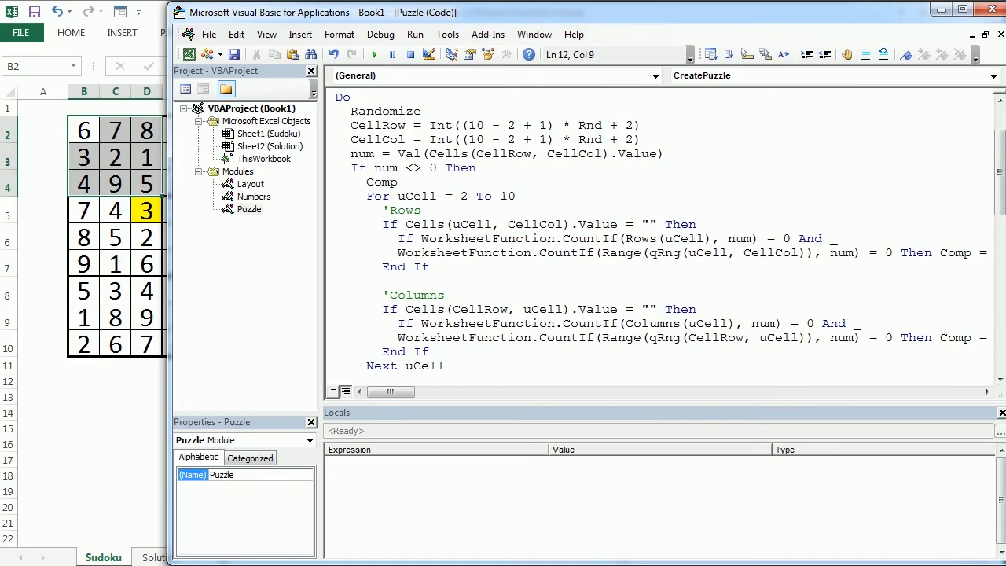
pyautogui.write('=F')
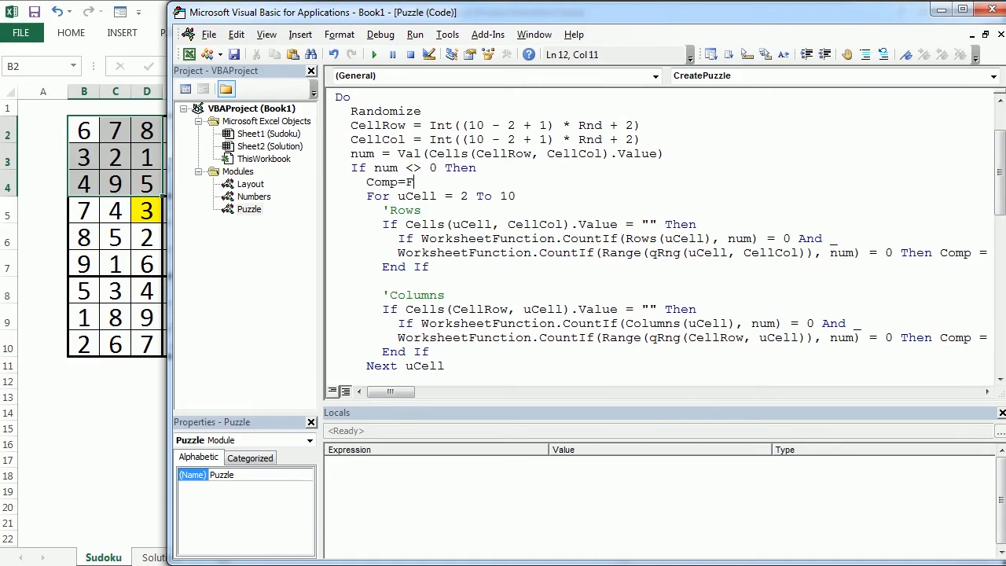
pyautogui.write('alse')
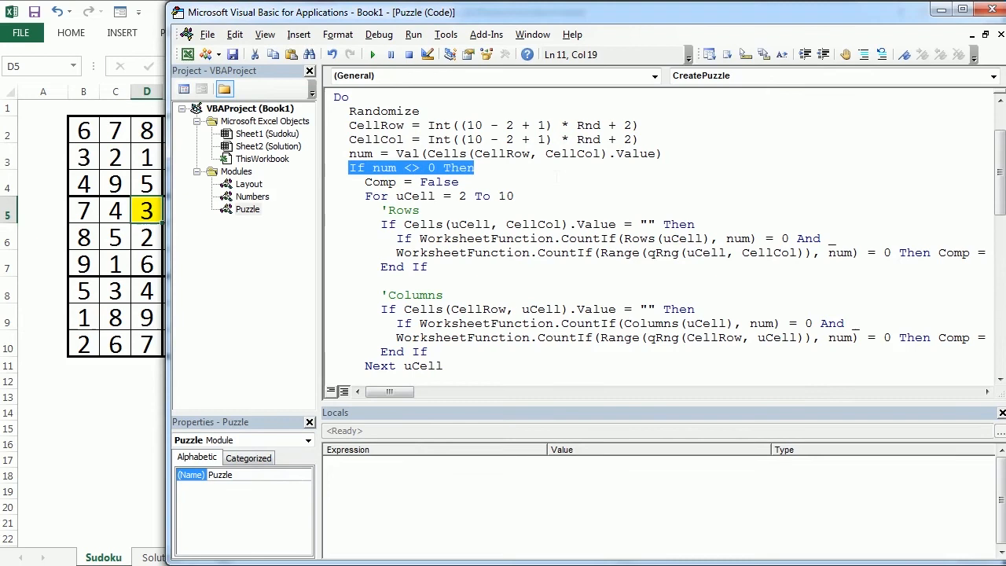
pyautogui.scroll(-3)
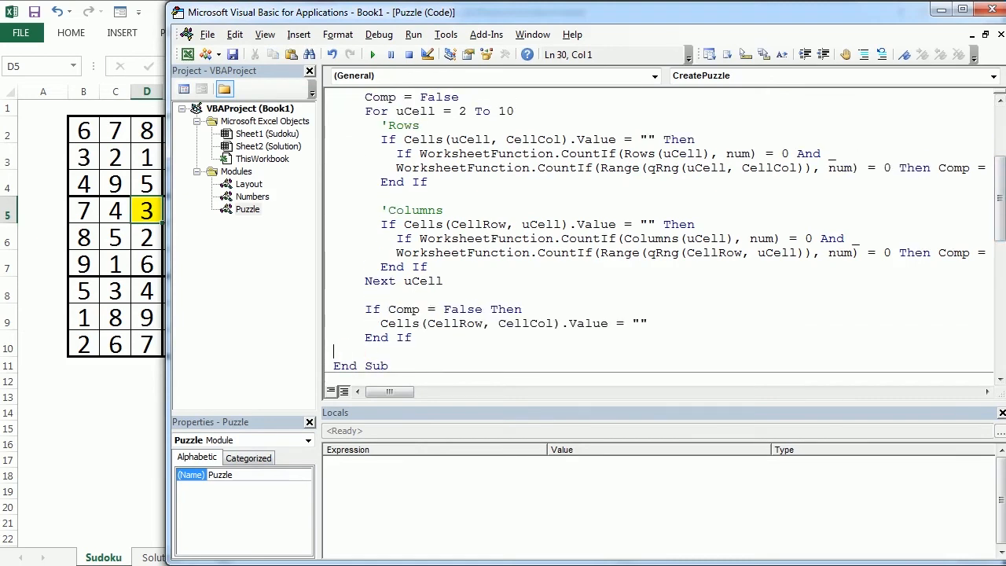
pyautogui.write('end')
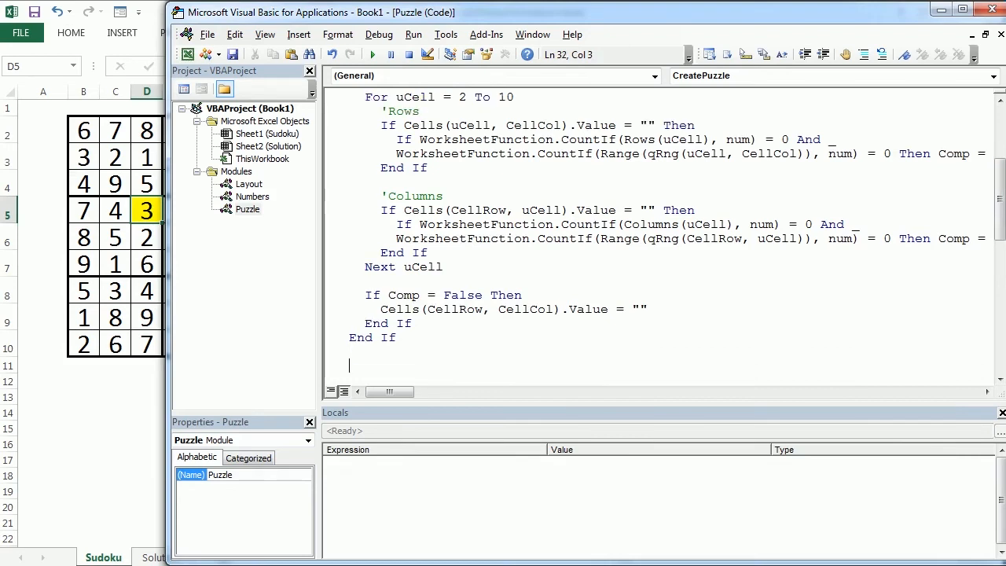
# Add 'LoopCount = LoopCount + 1', 'If LoopCount > 299 Then Exit Do' and the closing Loop
pyautogui.write('Loop')
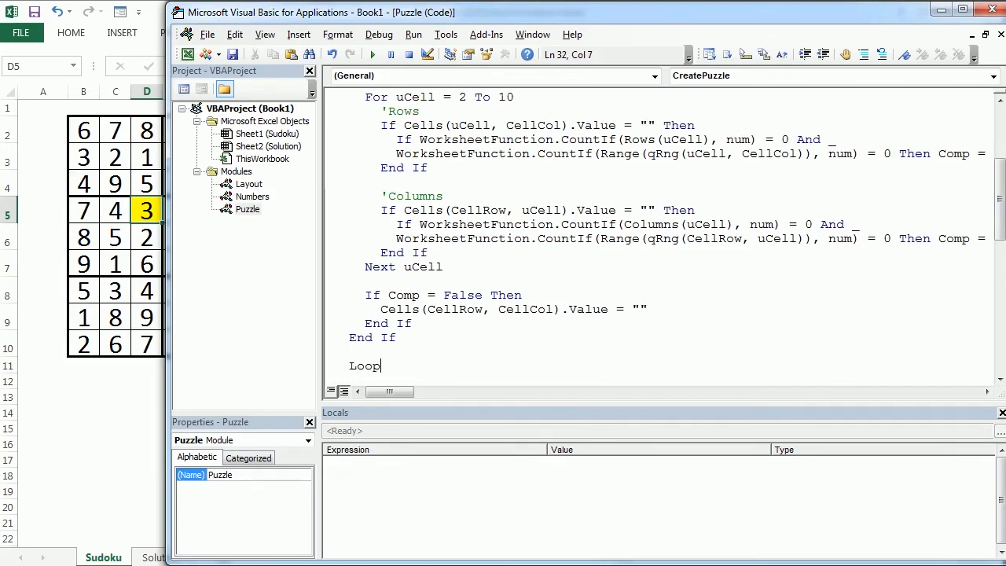
pyautogui.write('Count=')
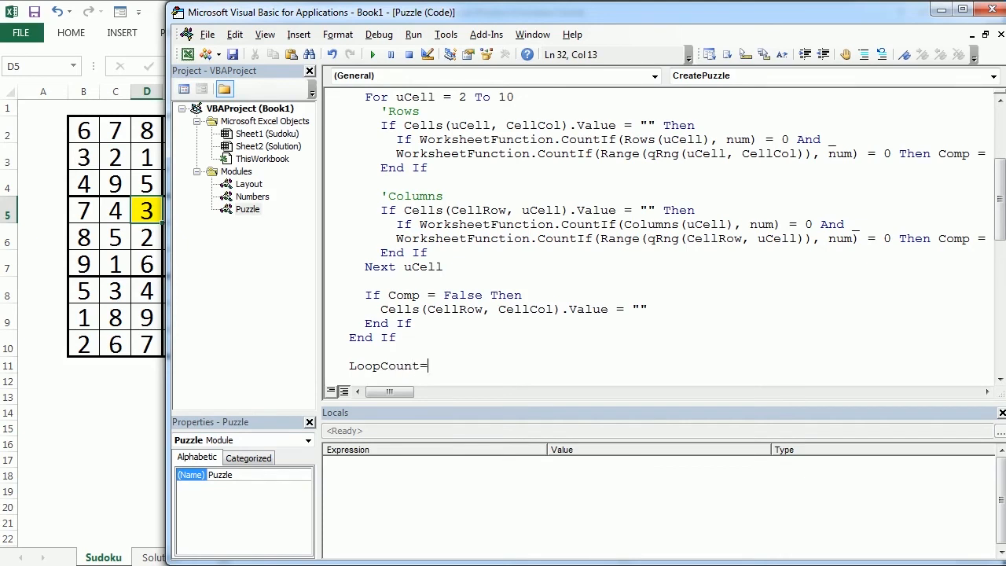
pyautogui.write('LoopCount')
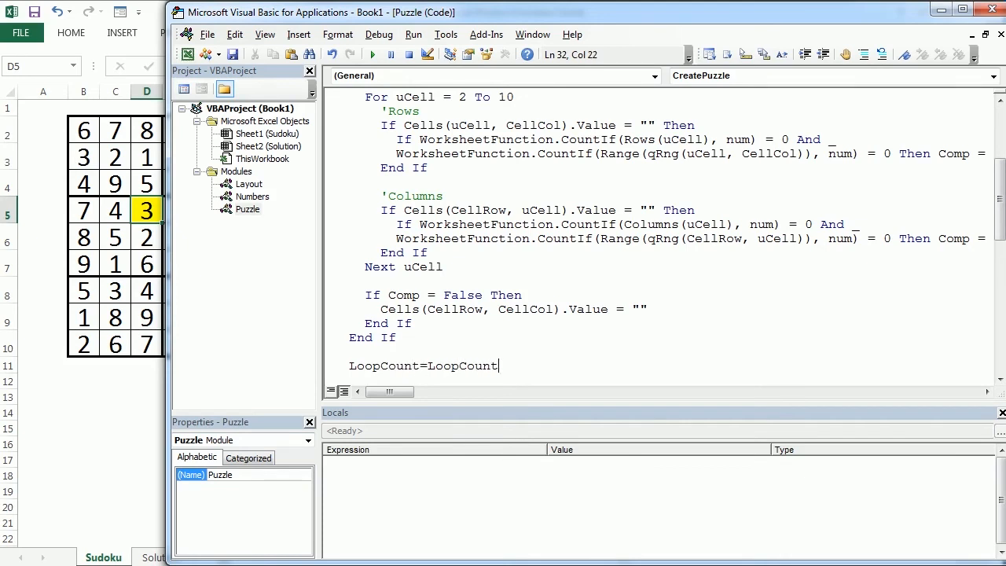
pyautogui.write('+ 1')
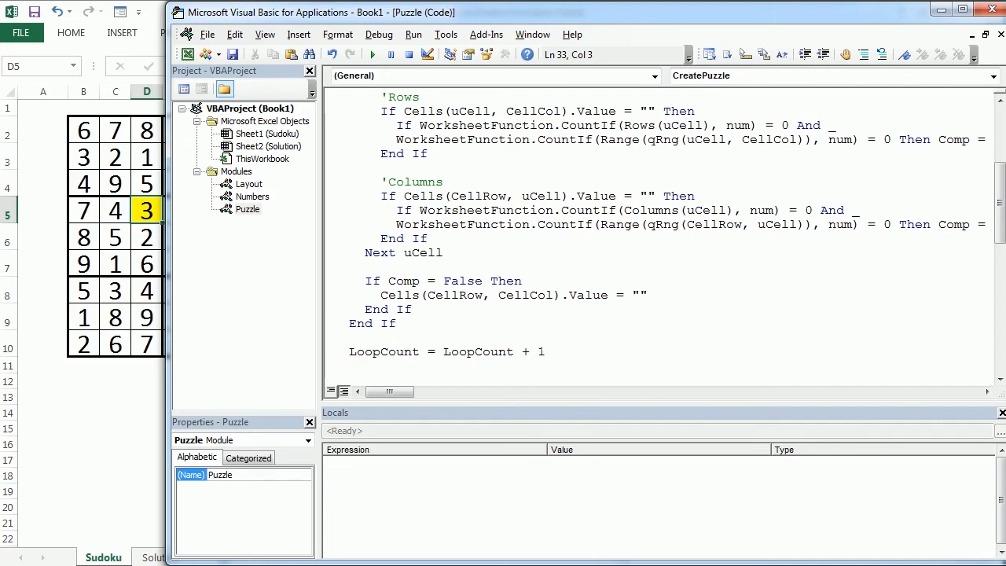
pyautogui.write('if LoopCount')
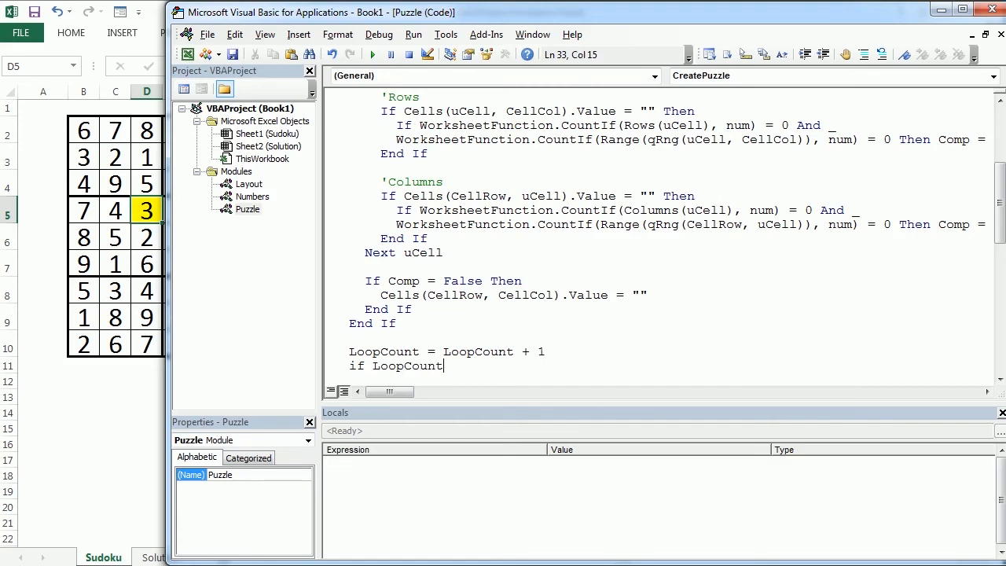
pyautogui.write('>299')
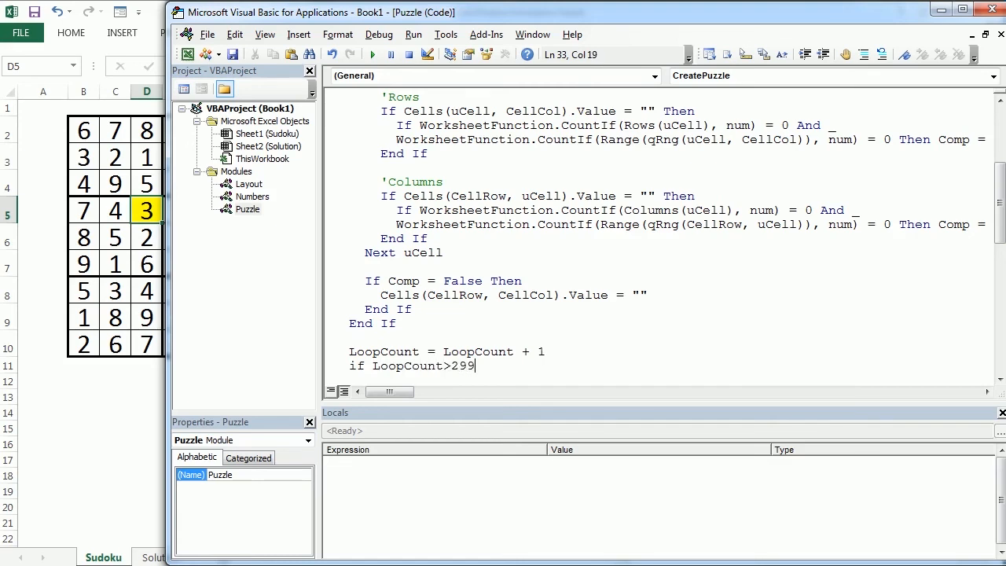
pyautogui.write('then ex')
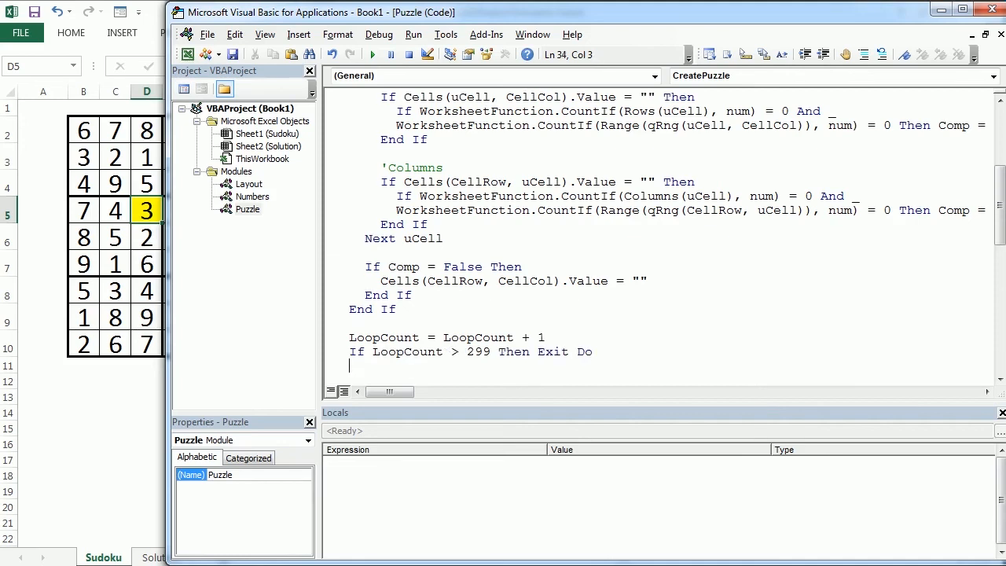
pyautogui.write('LoopCount As Integer')
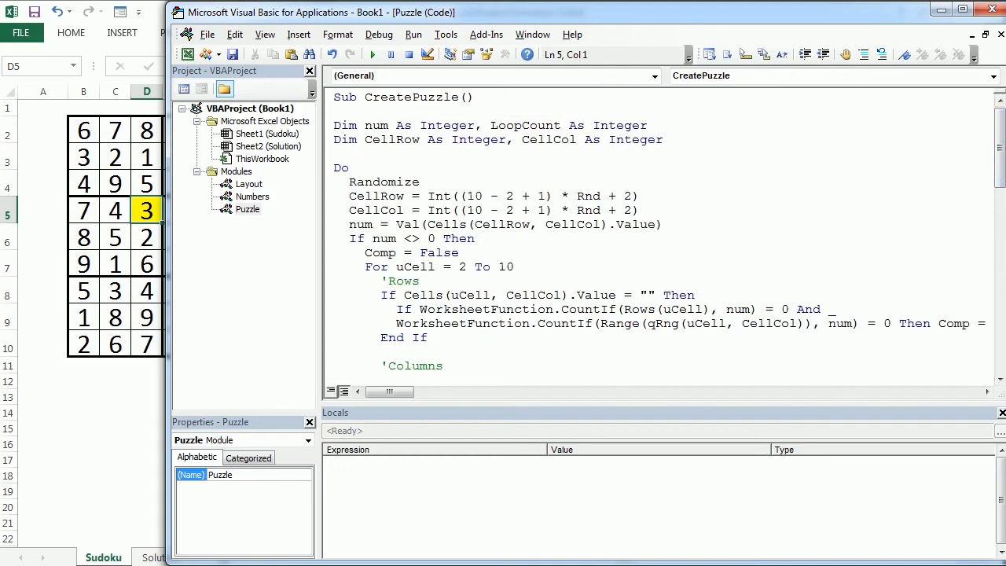
# Add 'Dim uCell As Integer' to CreatePuzzle's declarations
pyautogui.write('dim uC')
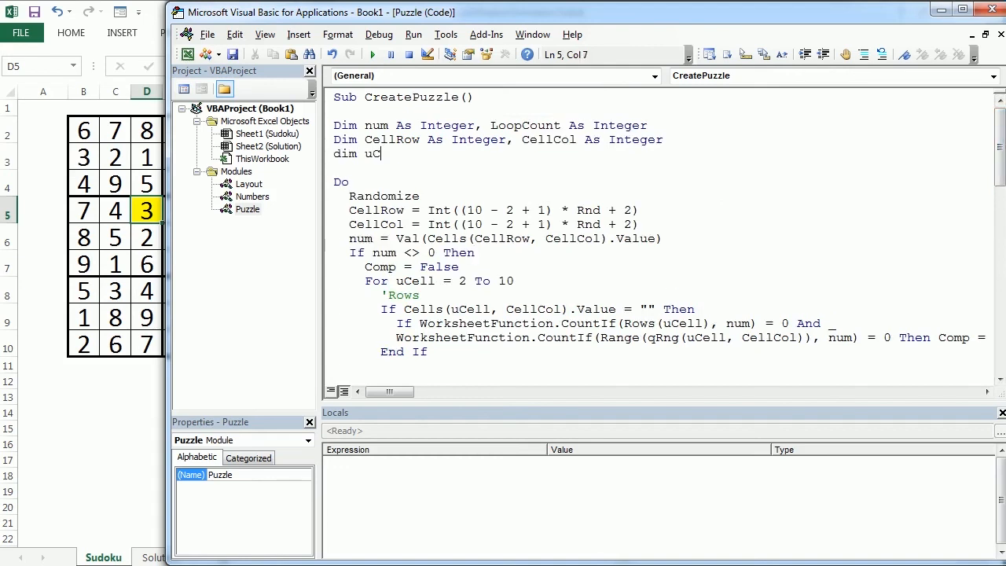
pyautogui.write('ell as integer')
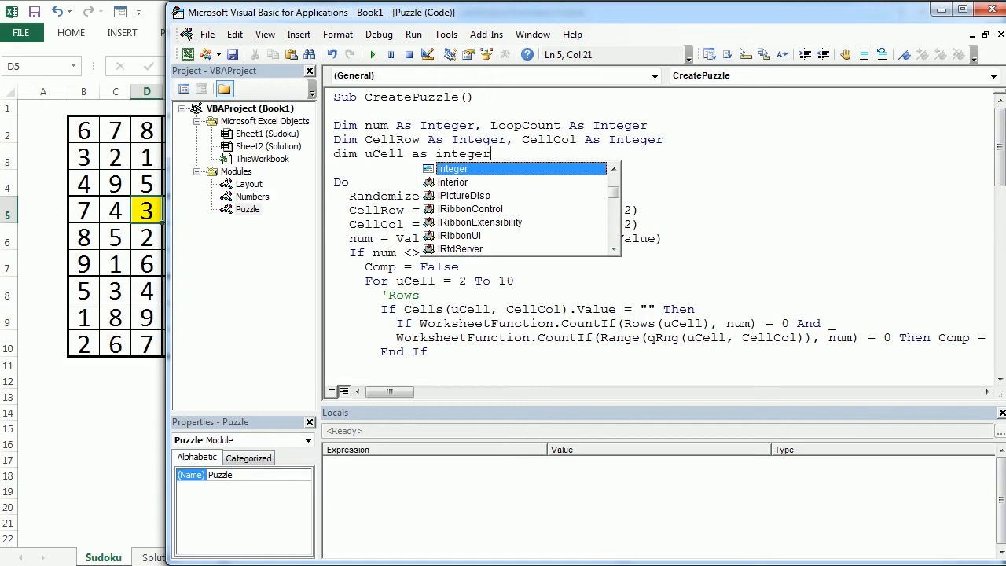
pyautogui.write(', C')
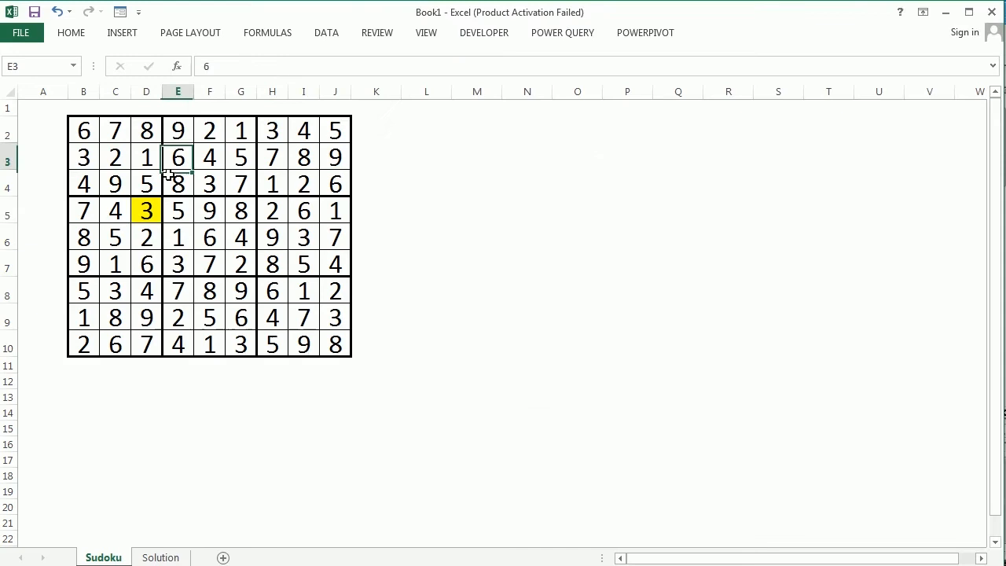
# Open the fill colour choices for cell D5 from its right-click mini toolbar
pyautogui.rightClick(147, 210)
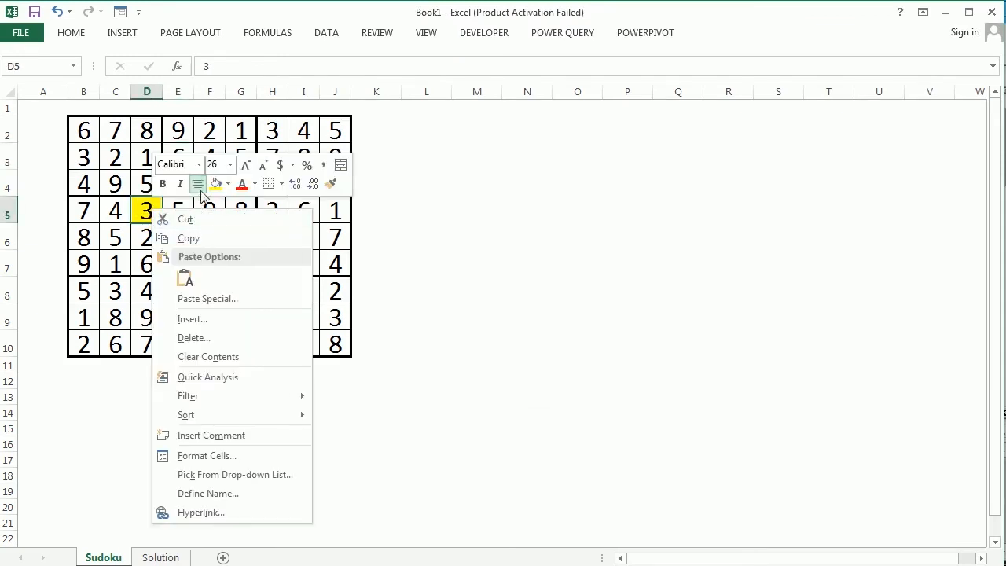
pyautogui.click(228, 183)
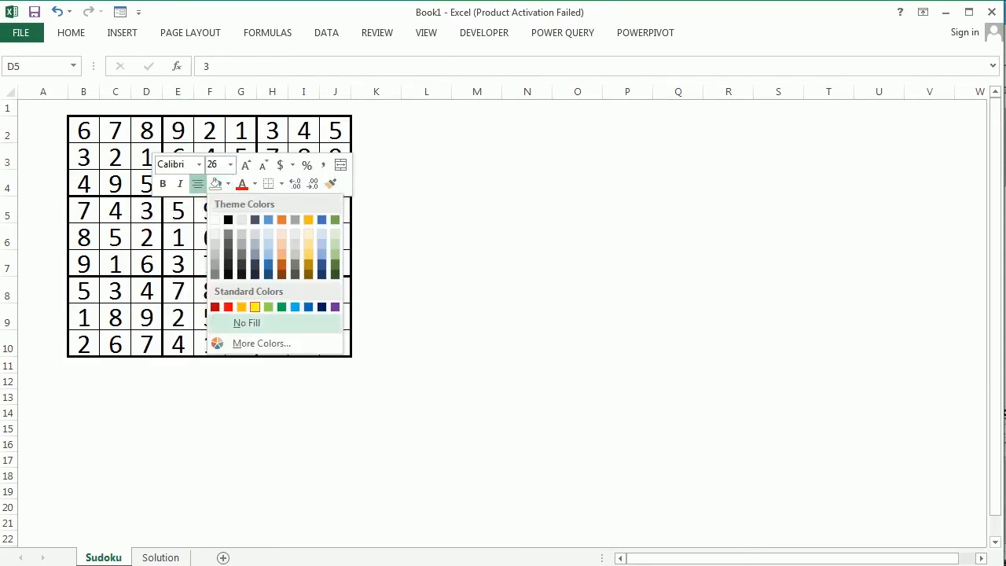